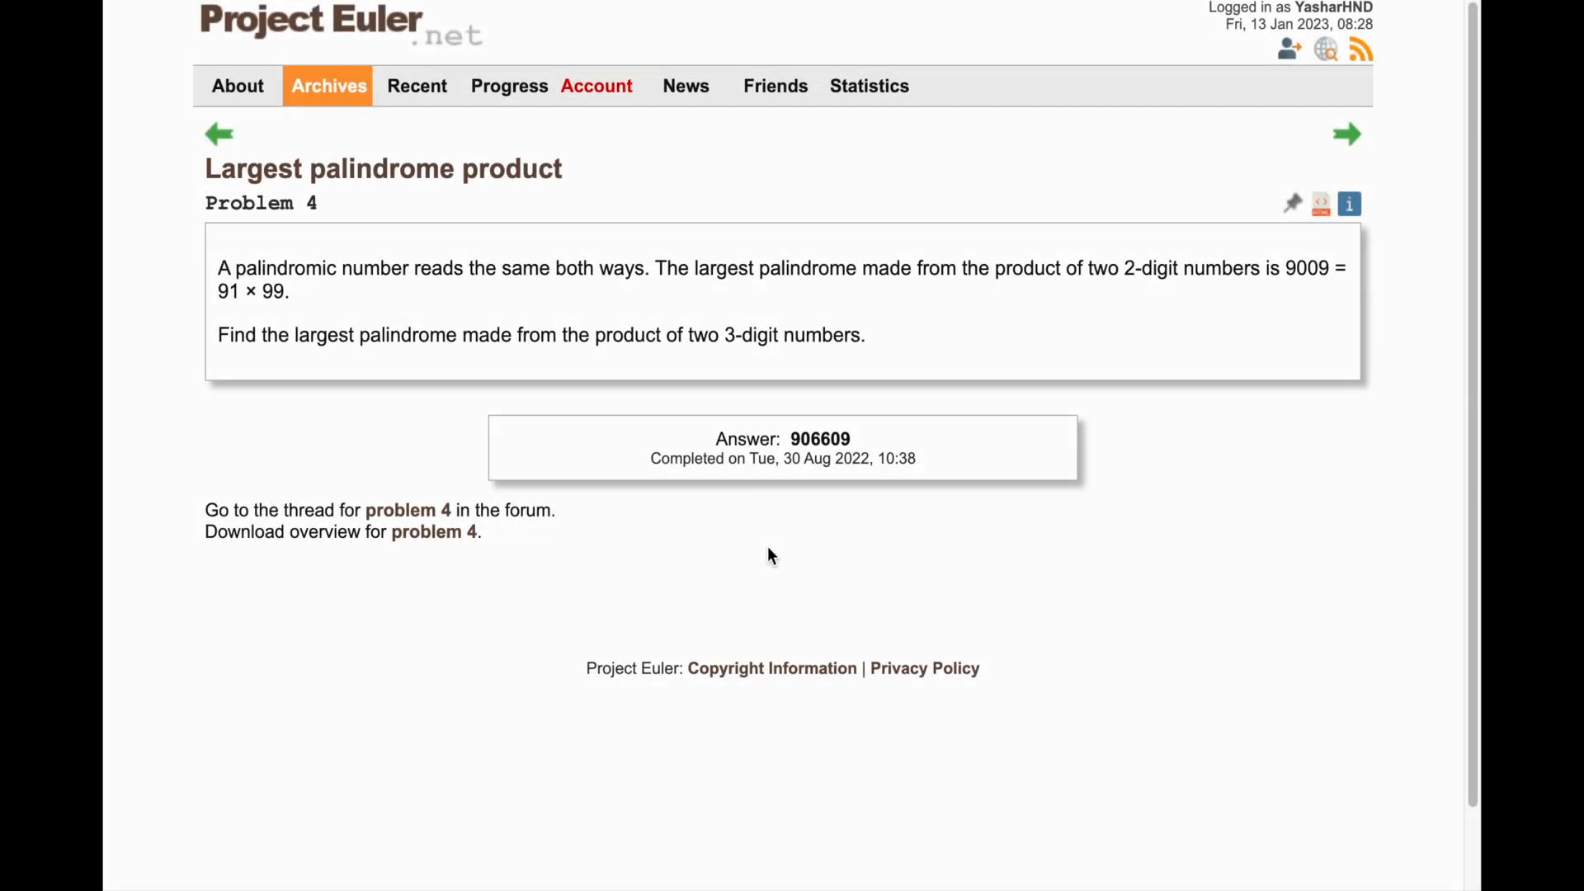
{"action": "mouse_move", "coordinate": [228, 43]}
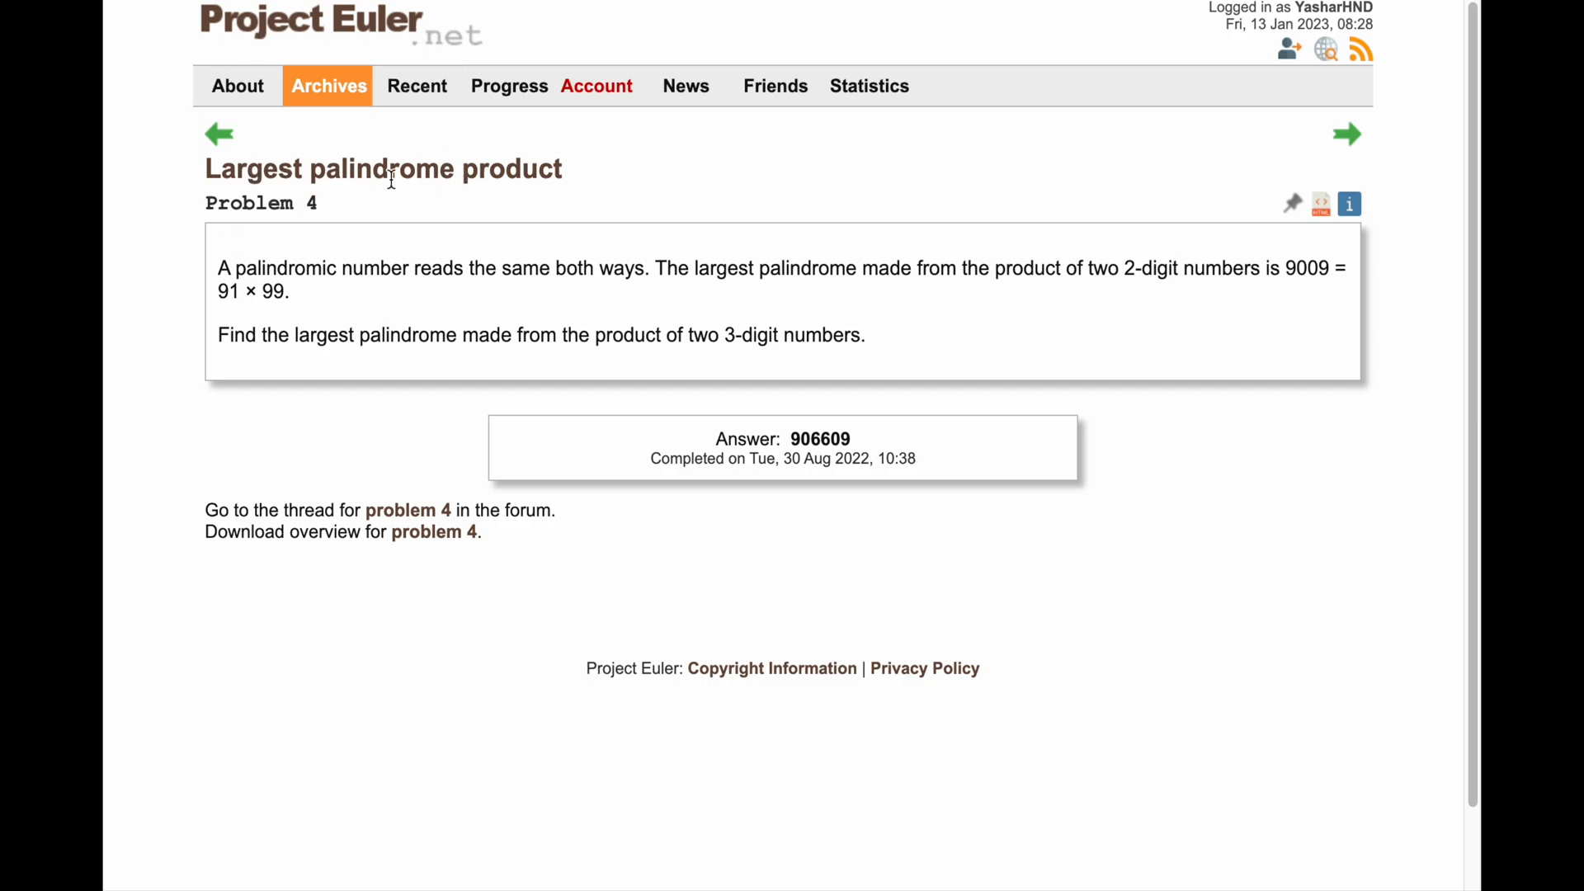
{"action": "mouse_move", "coordinate": [300, 259]}
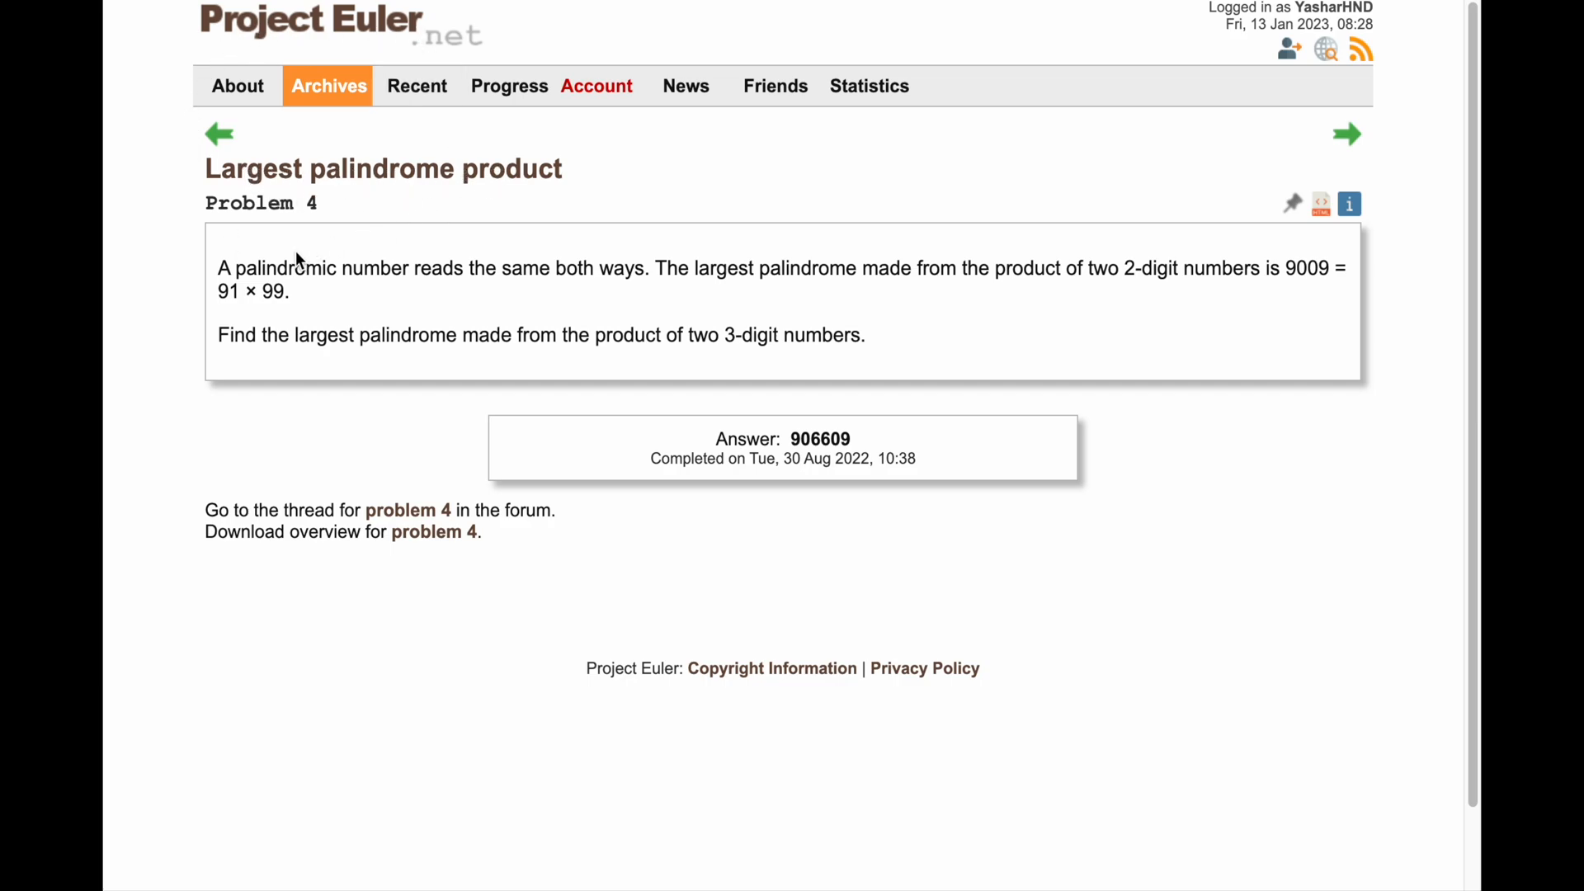
{"action": "mouse_move", "coordinate": [216, 267]}
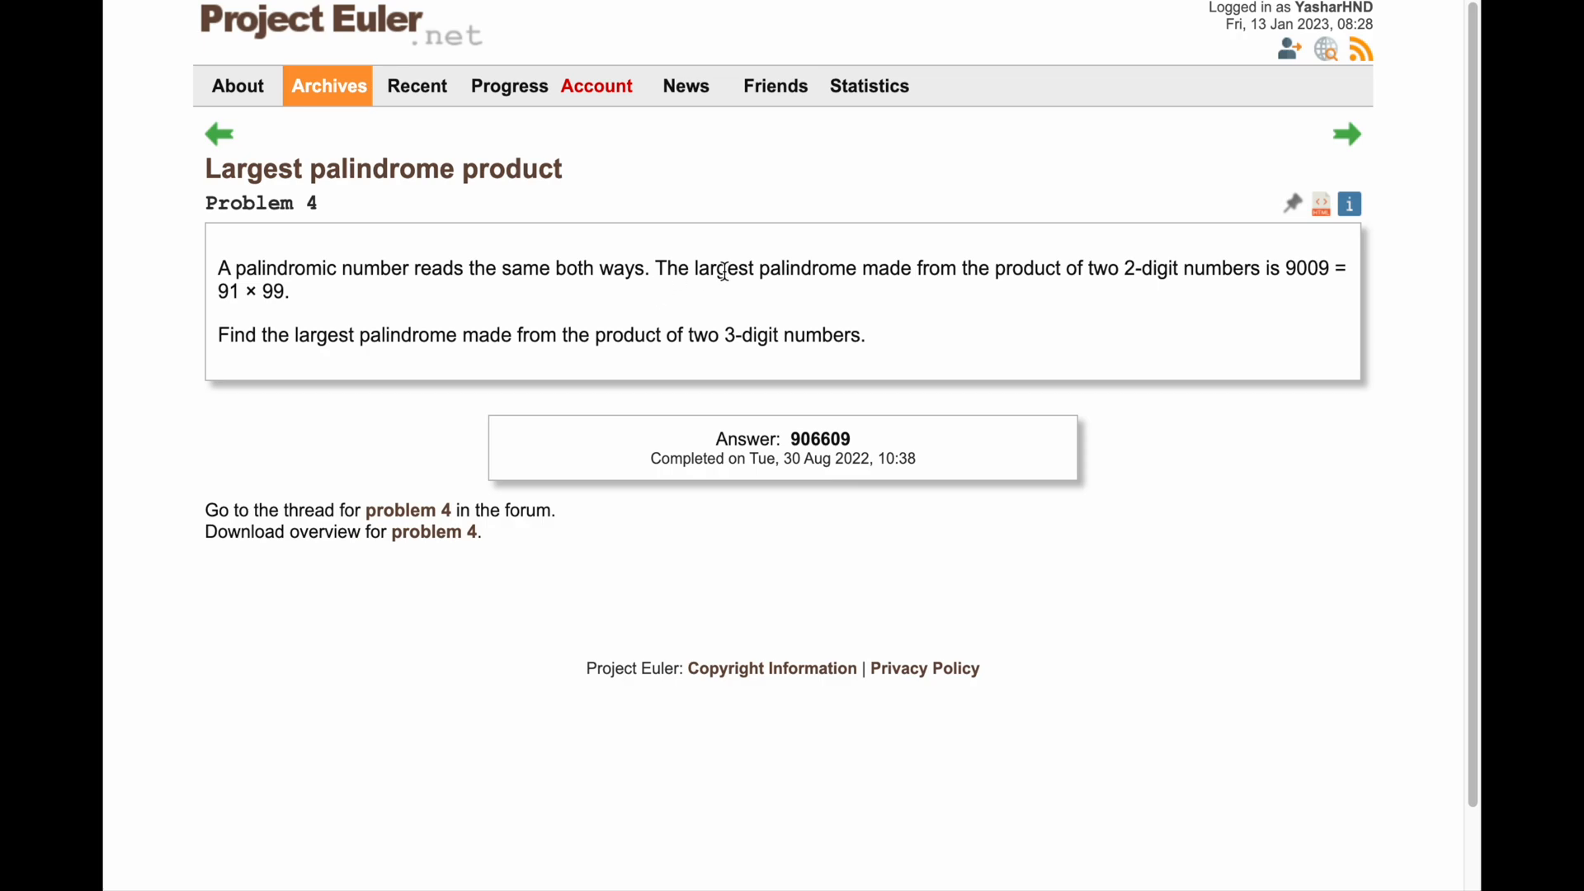
{"action": "mouse_move", "coordinate": [1089, 270]}
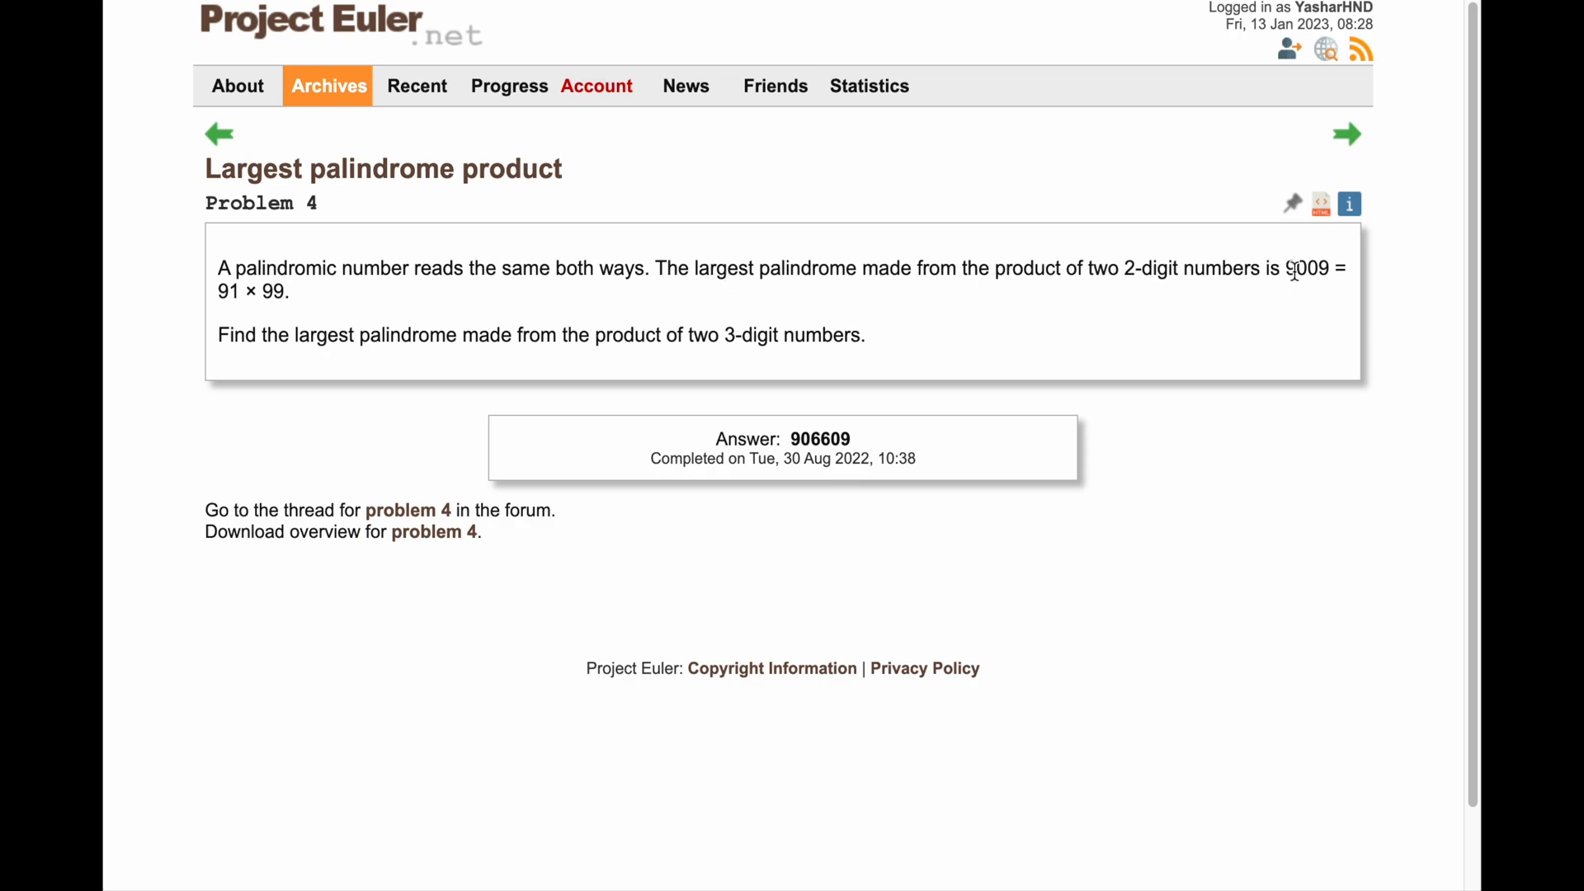
{"action": "mouse_move", "coordinate": [259, 306]}
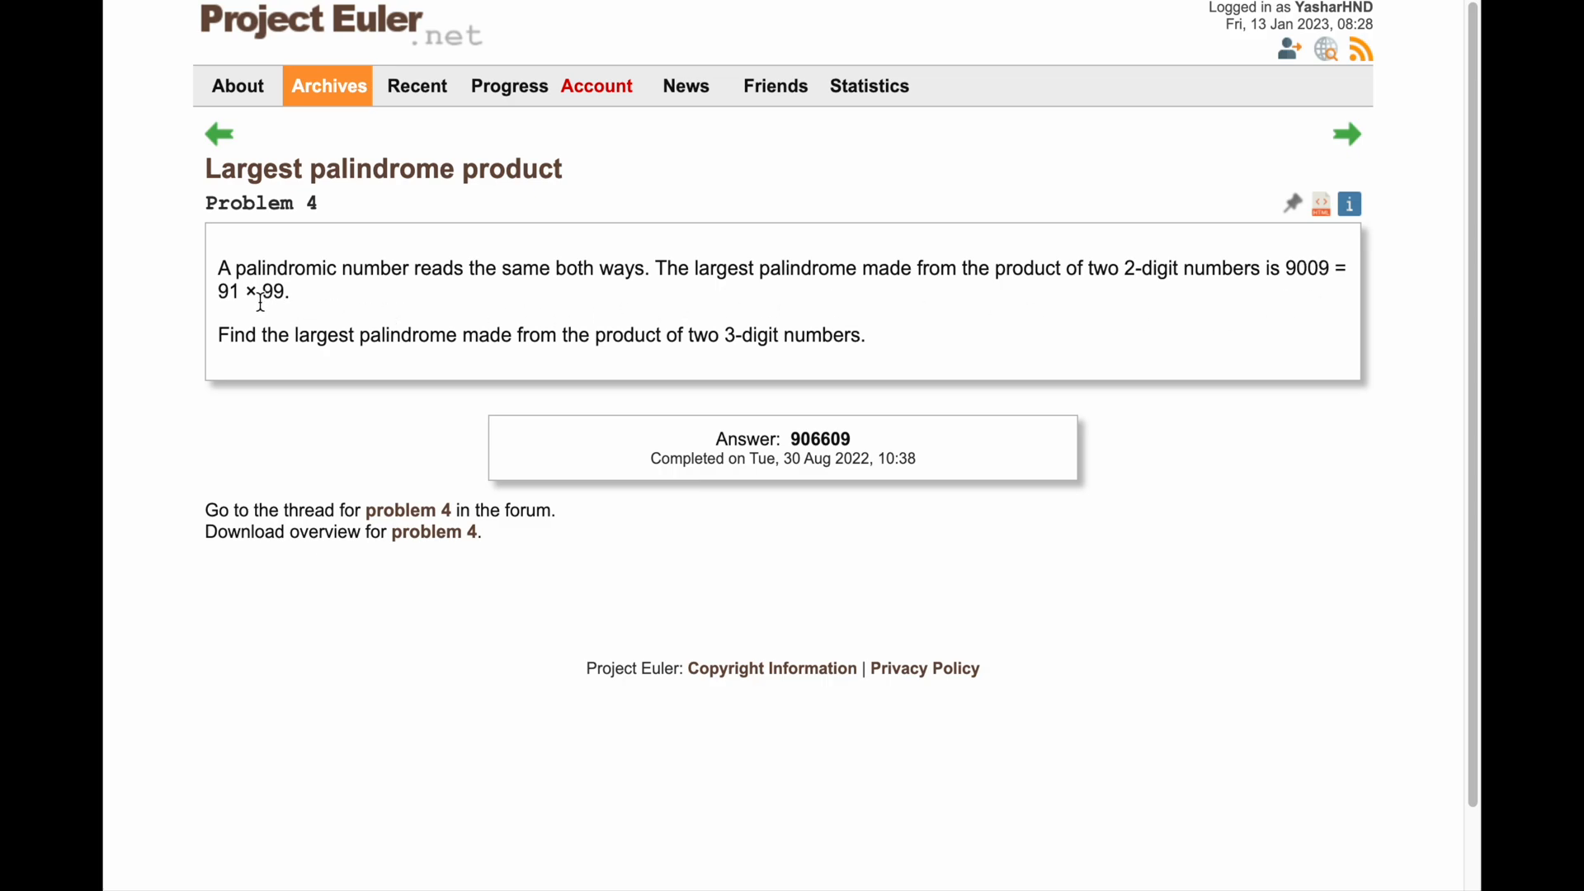
{"action": "mouse_move", "coordinate": [264, 299]}
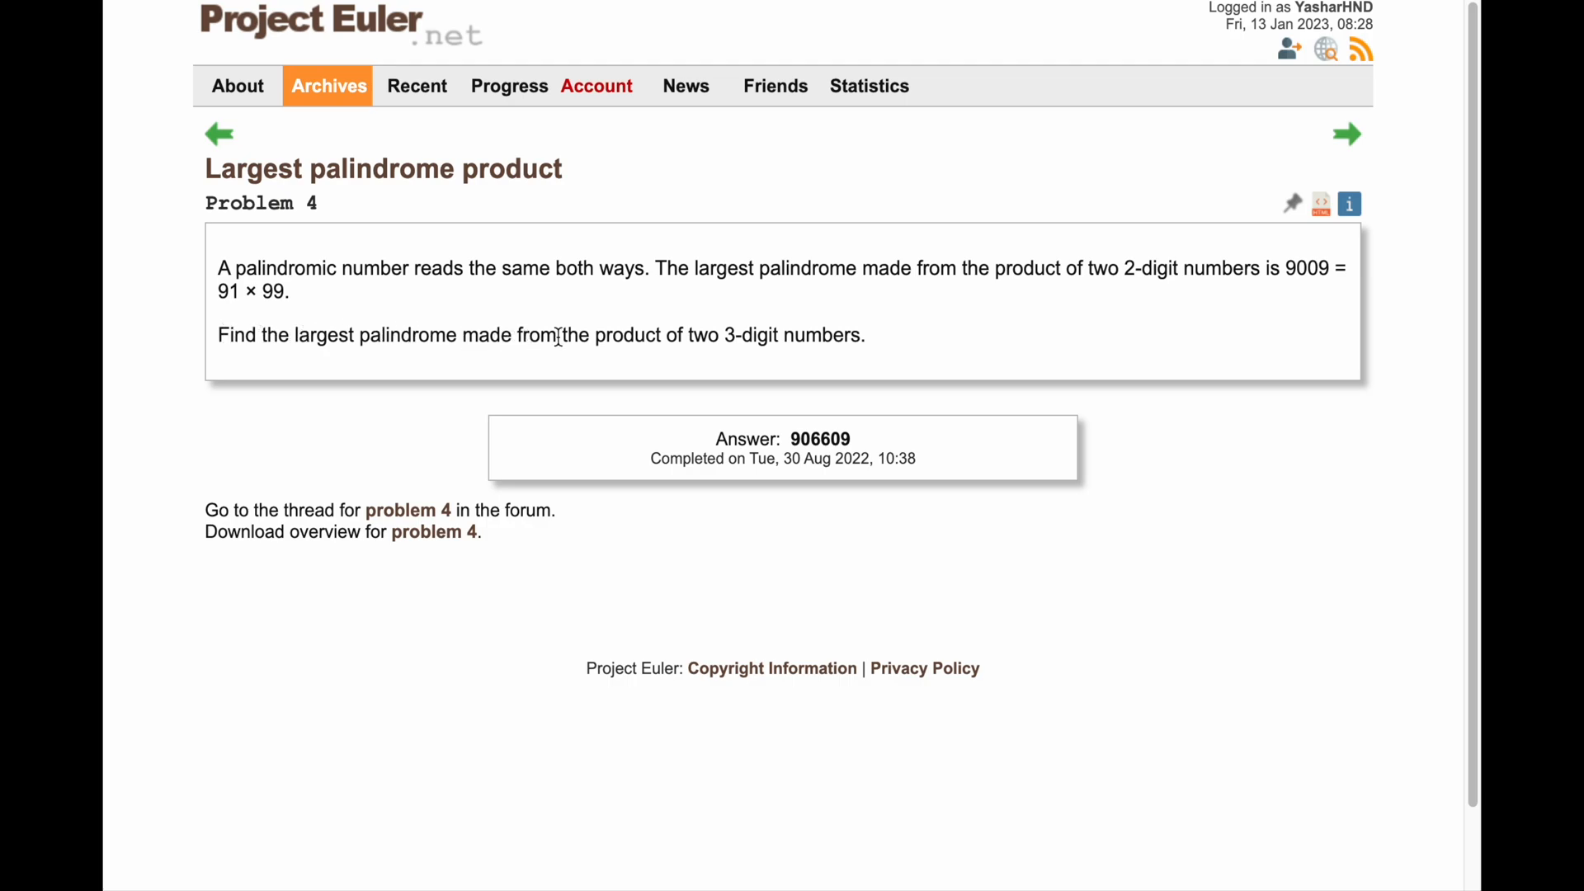
{"action": "mouse_move", "coordinate": [836, 335]}
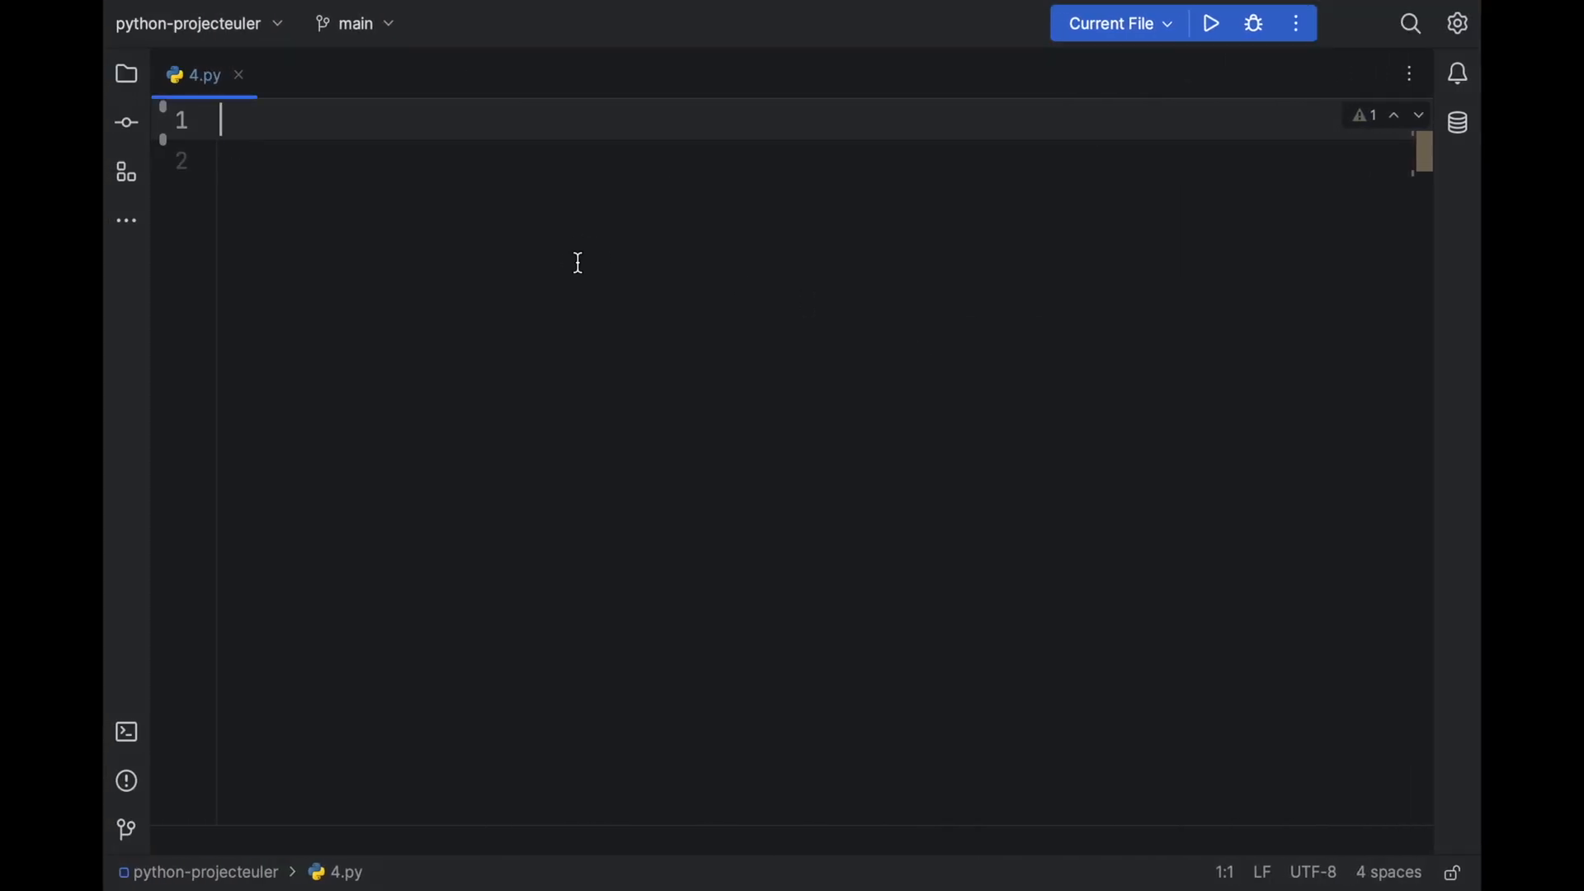
- Start 4.py with def is_palindrome(number): and begin its body on a new line
{"action": "type", "text": "def is_"}
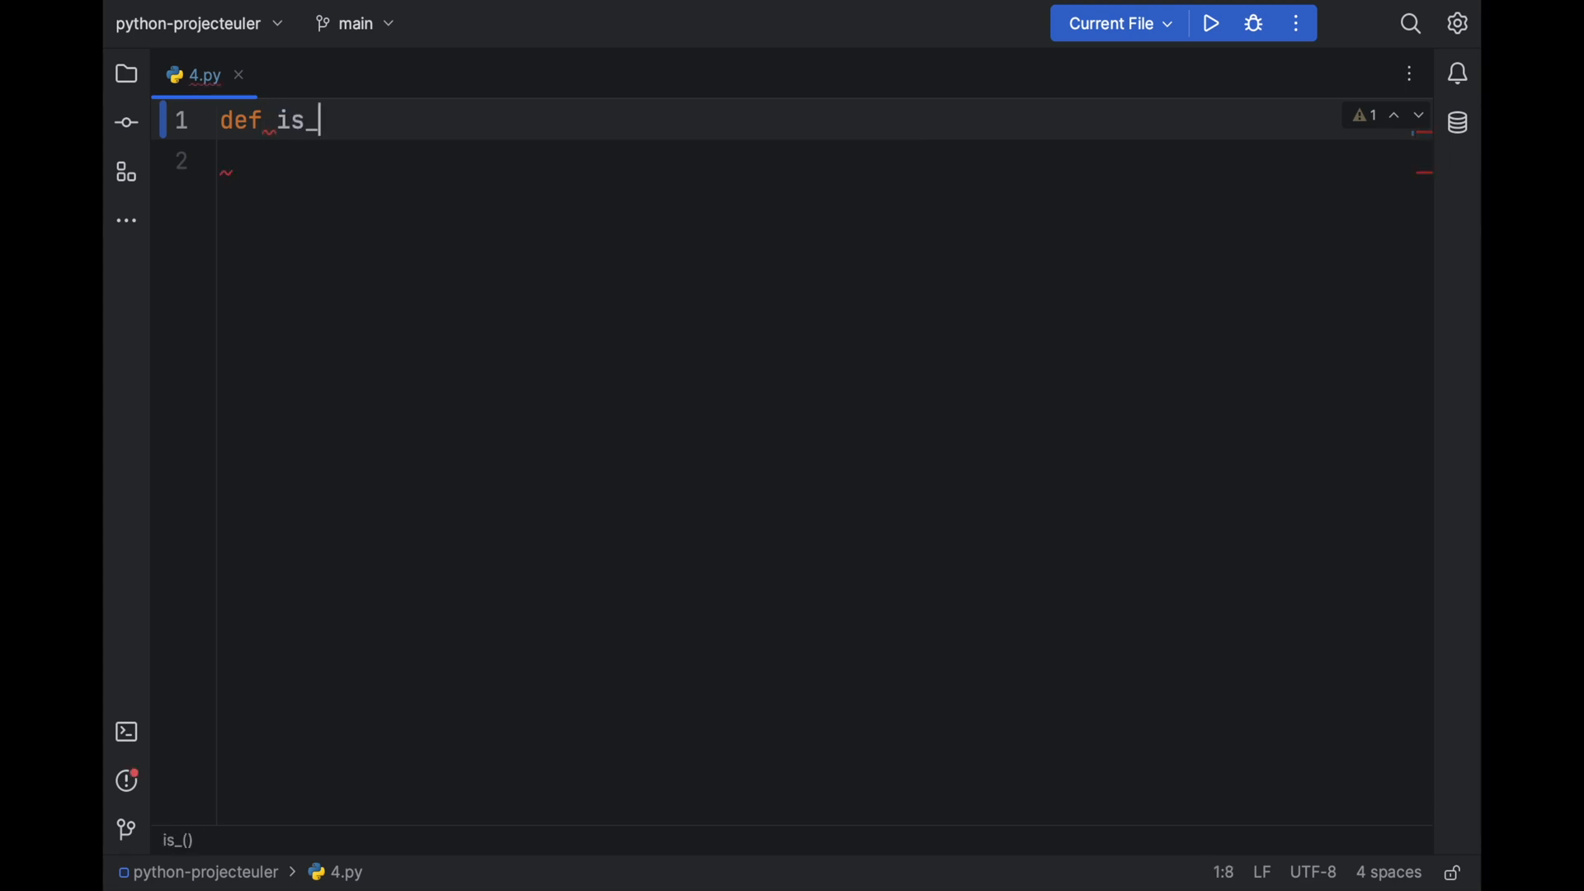
{"action": "type", "text": "palindr"}
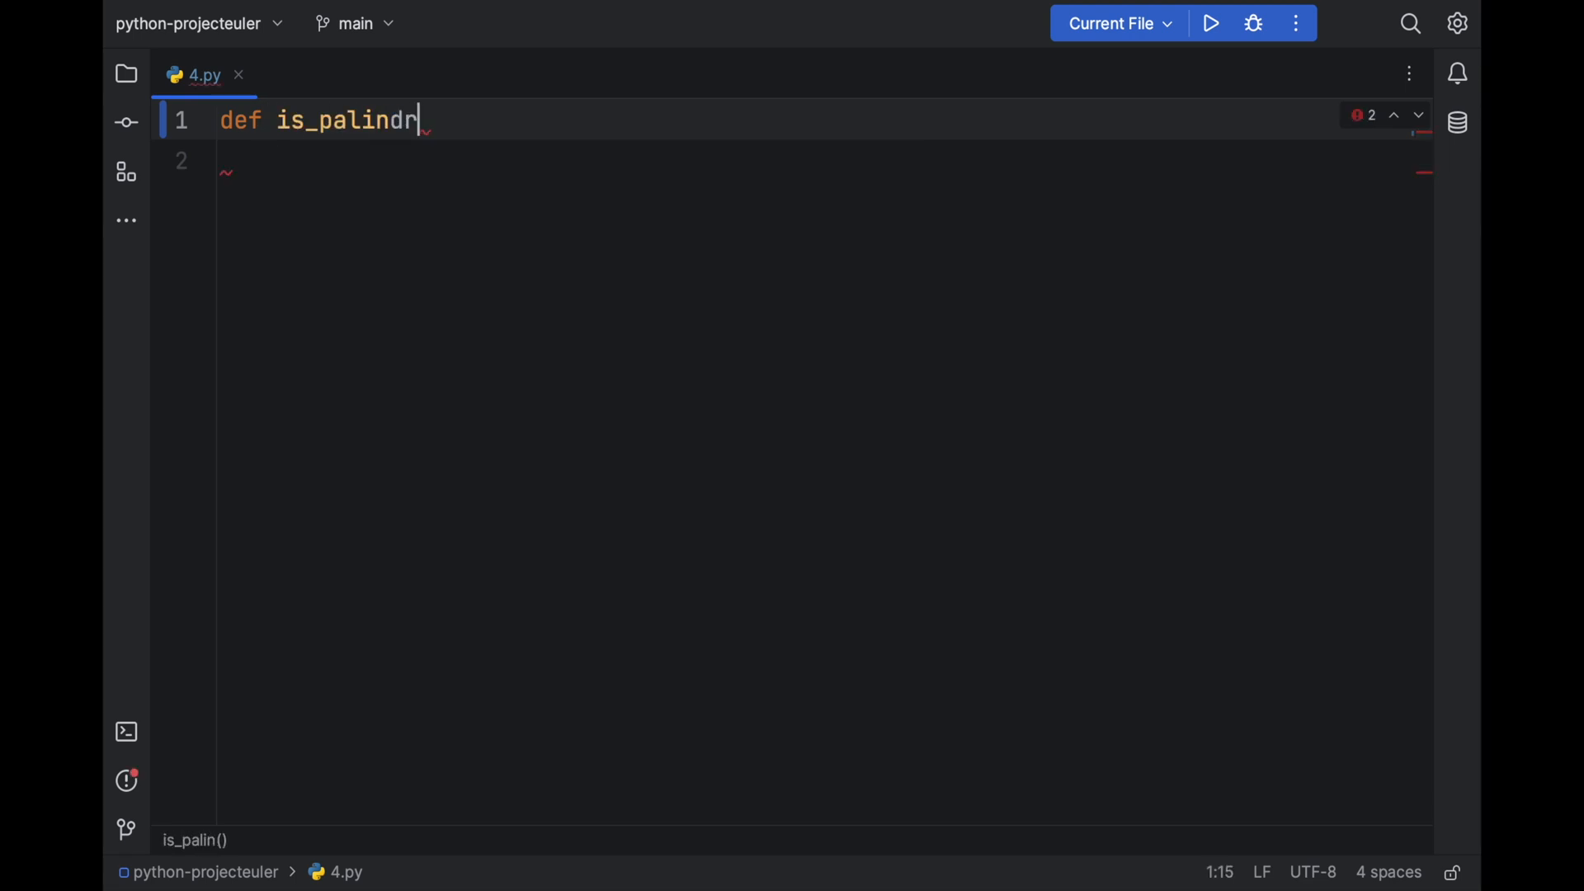
{"action": "type", "text": "ome(number)"}
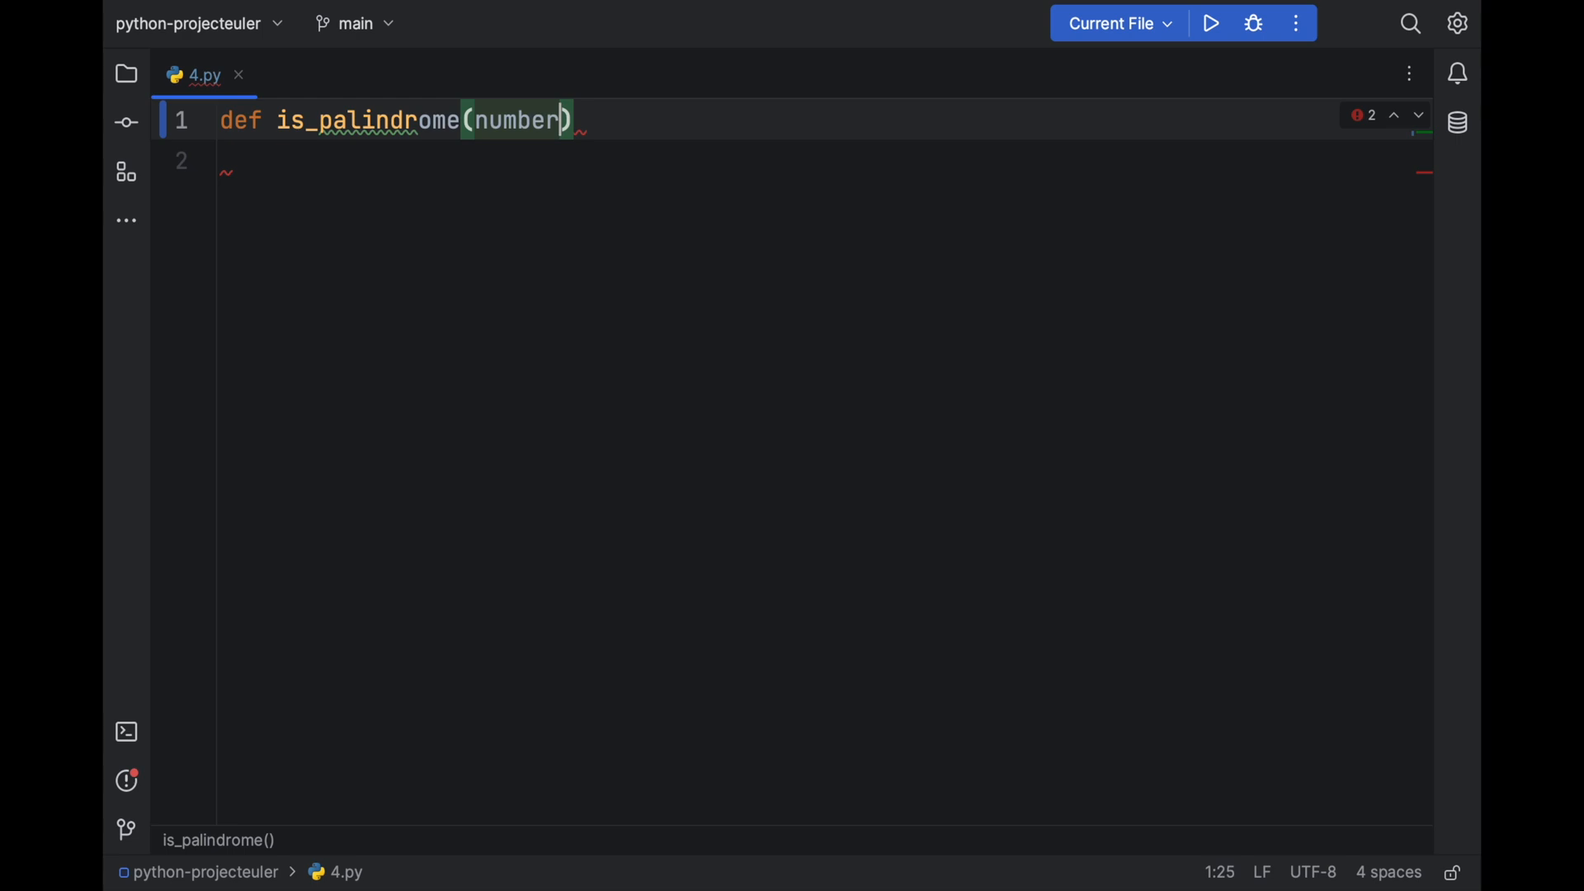
{"action": "key", "text": "Return"}
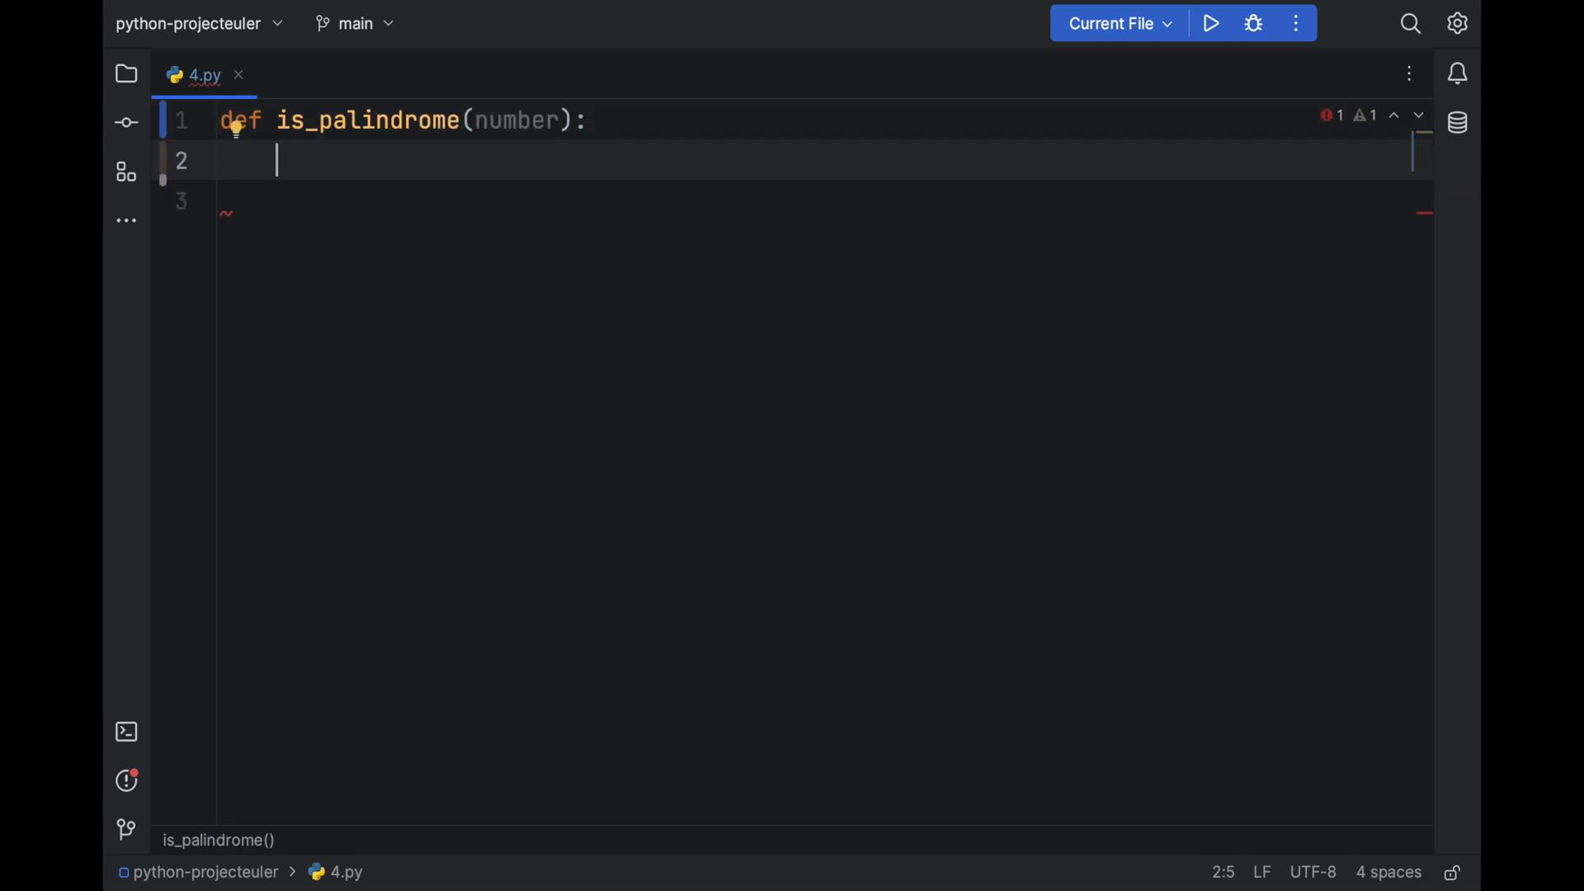
- Type a temporary "9009" example string in the body, then remove it again
{"action": "type", "text": "\"\""}
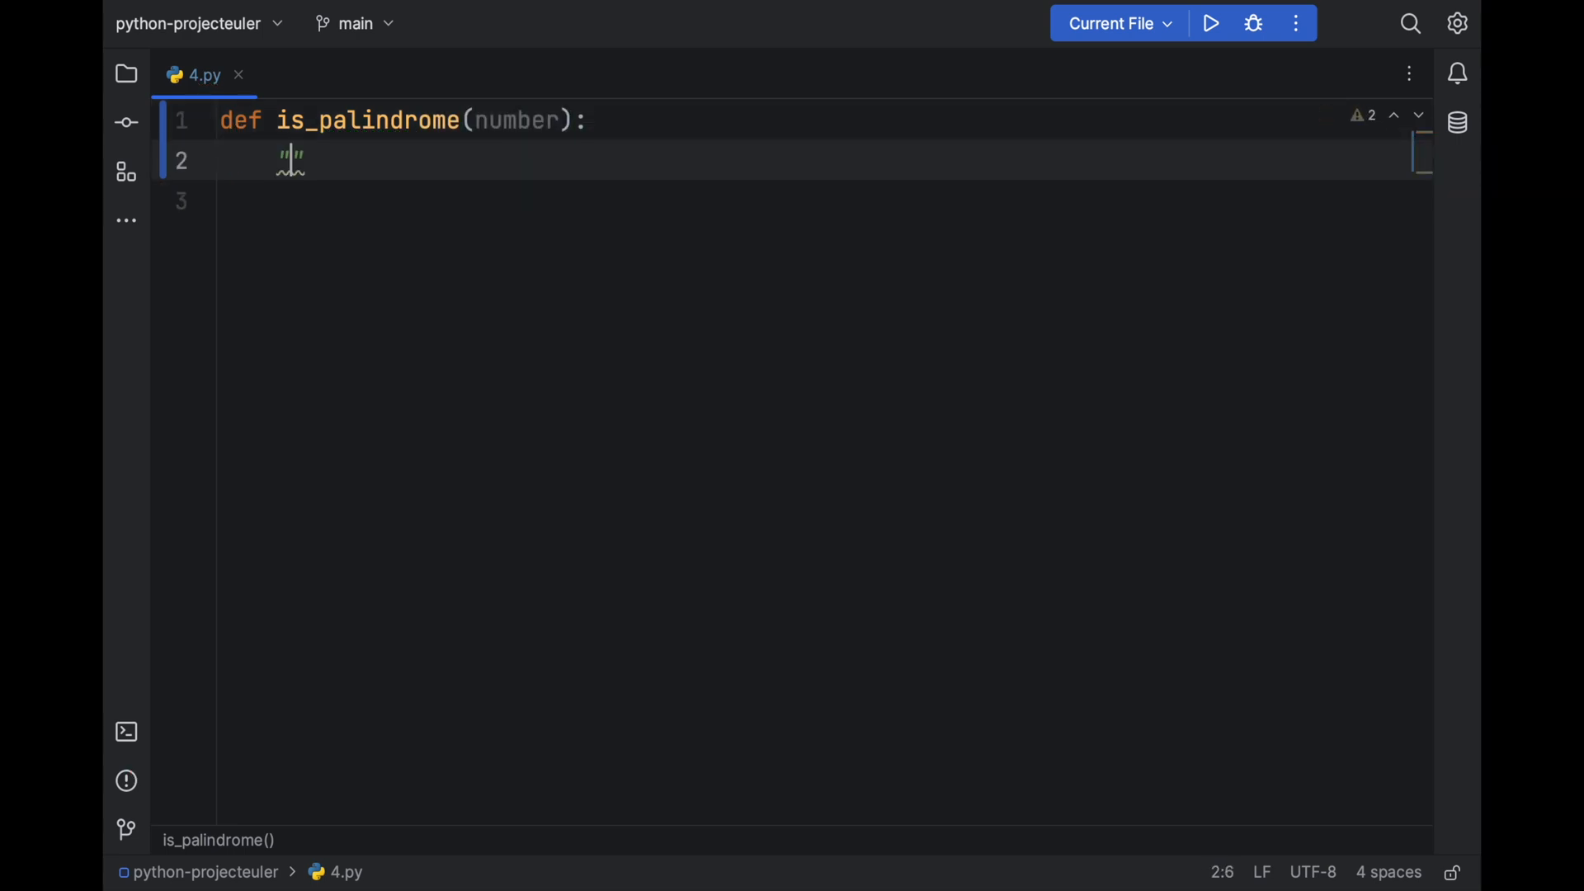
{"action": "type", "text": "9009"}
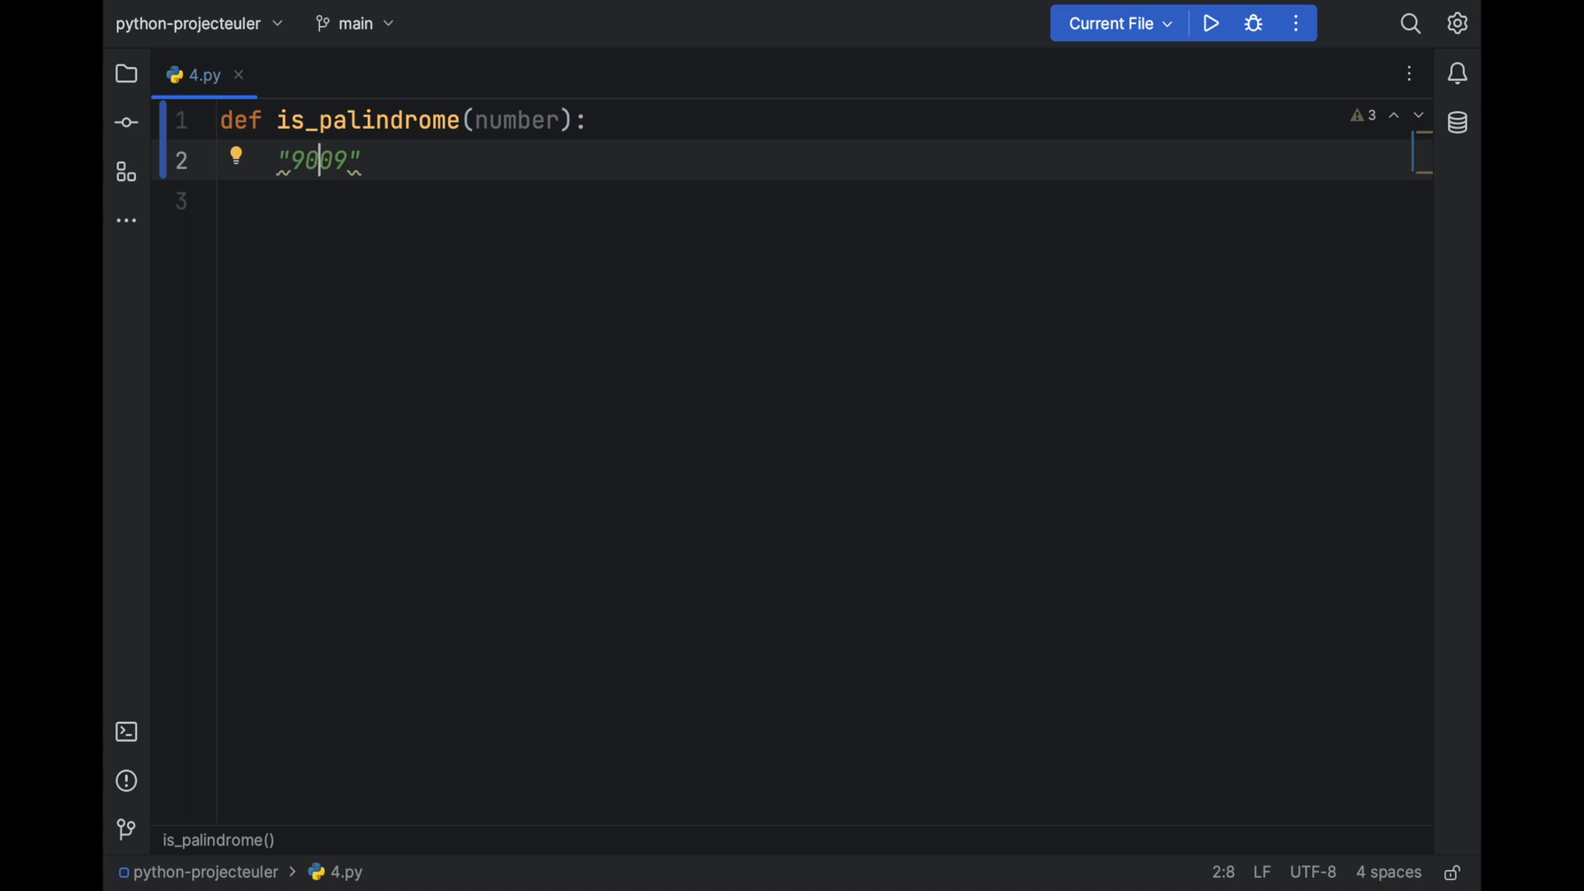
{"action": "double_click", "coordinate": [317, 160]}
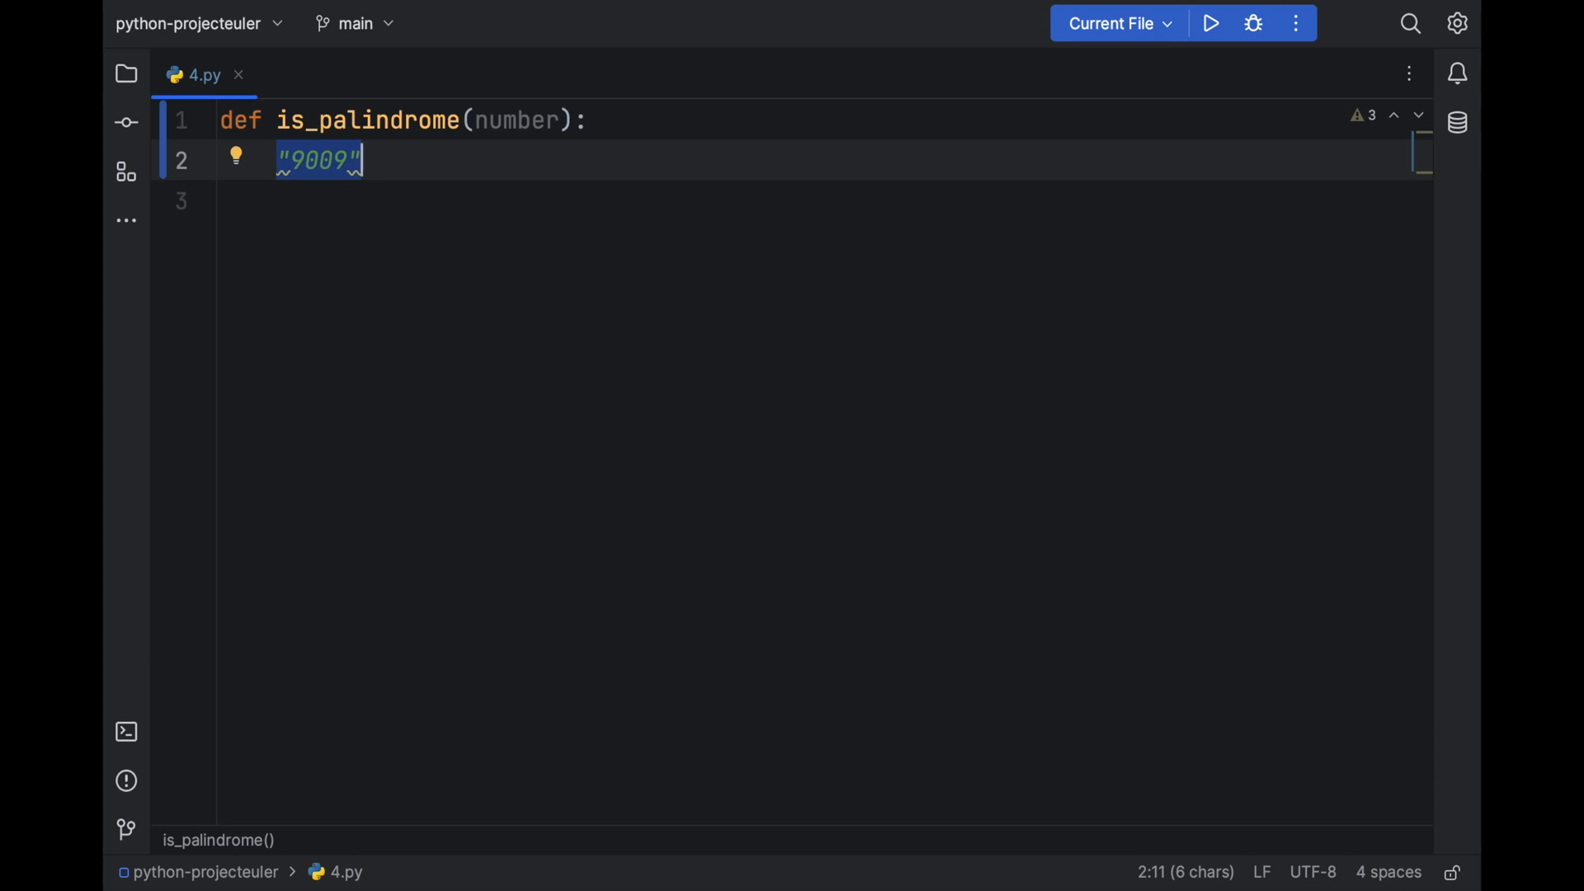
{"action": "key", "text": "Delete"}
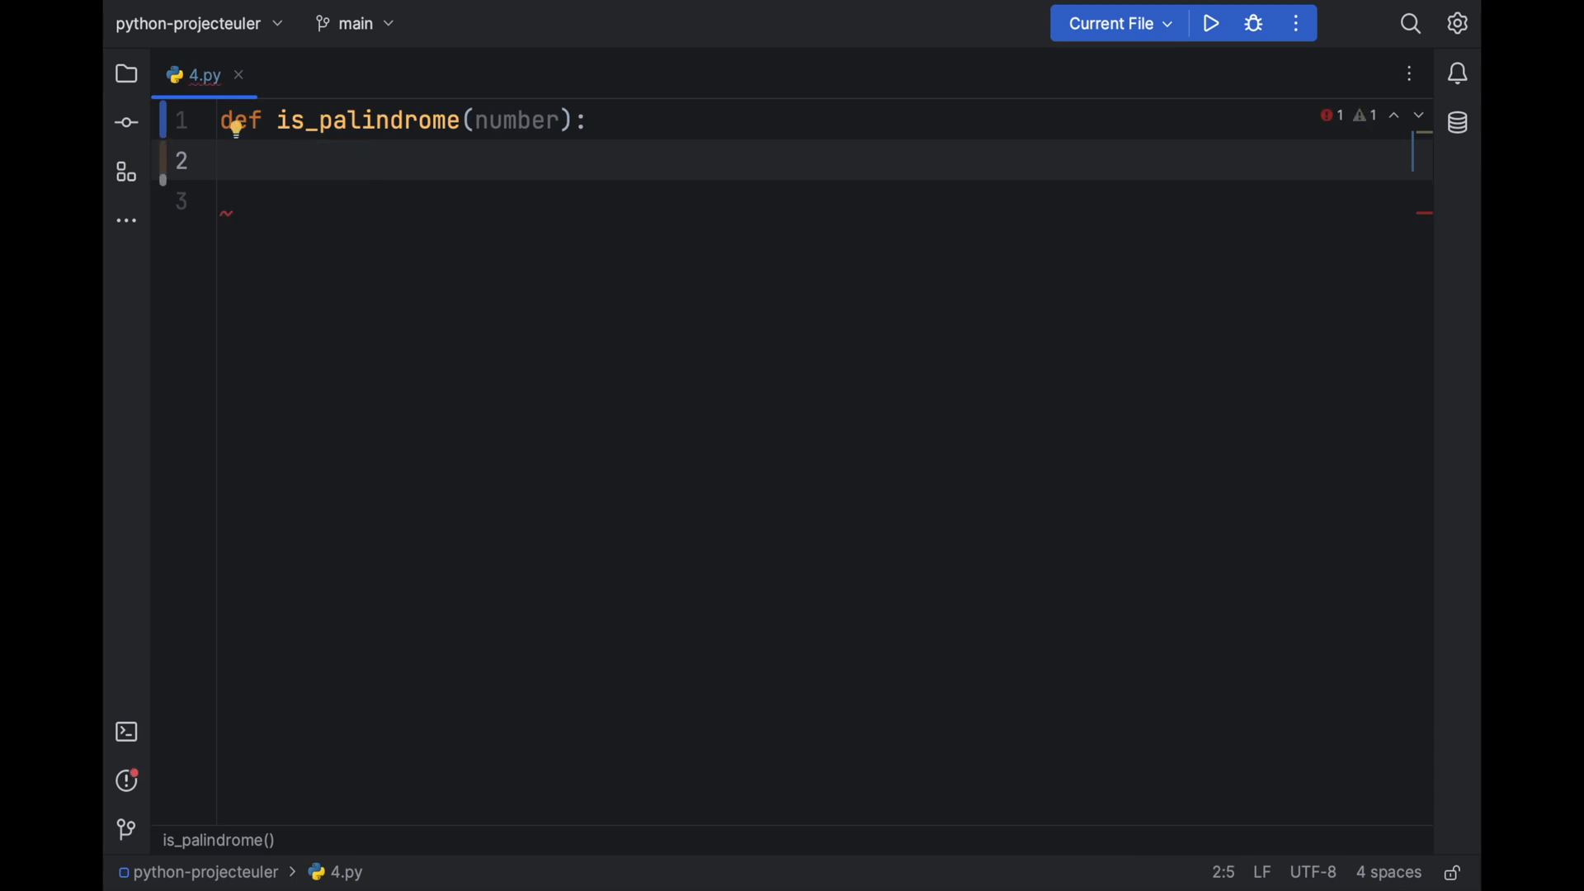
- Add str_number = str(number) and begin a for i loop line below it
{"action": "type", "text": "str"}
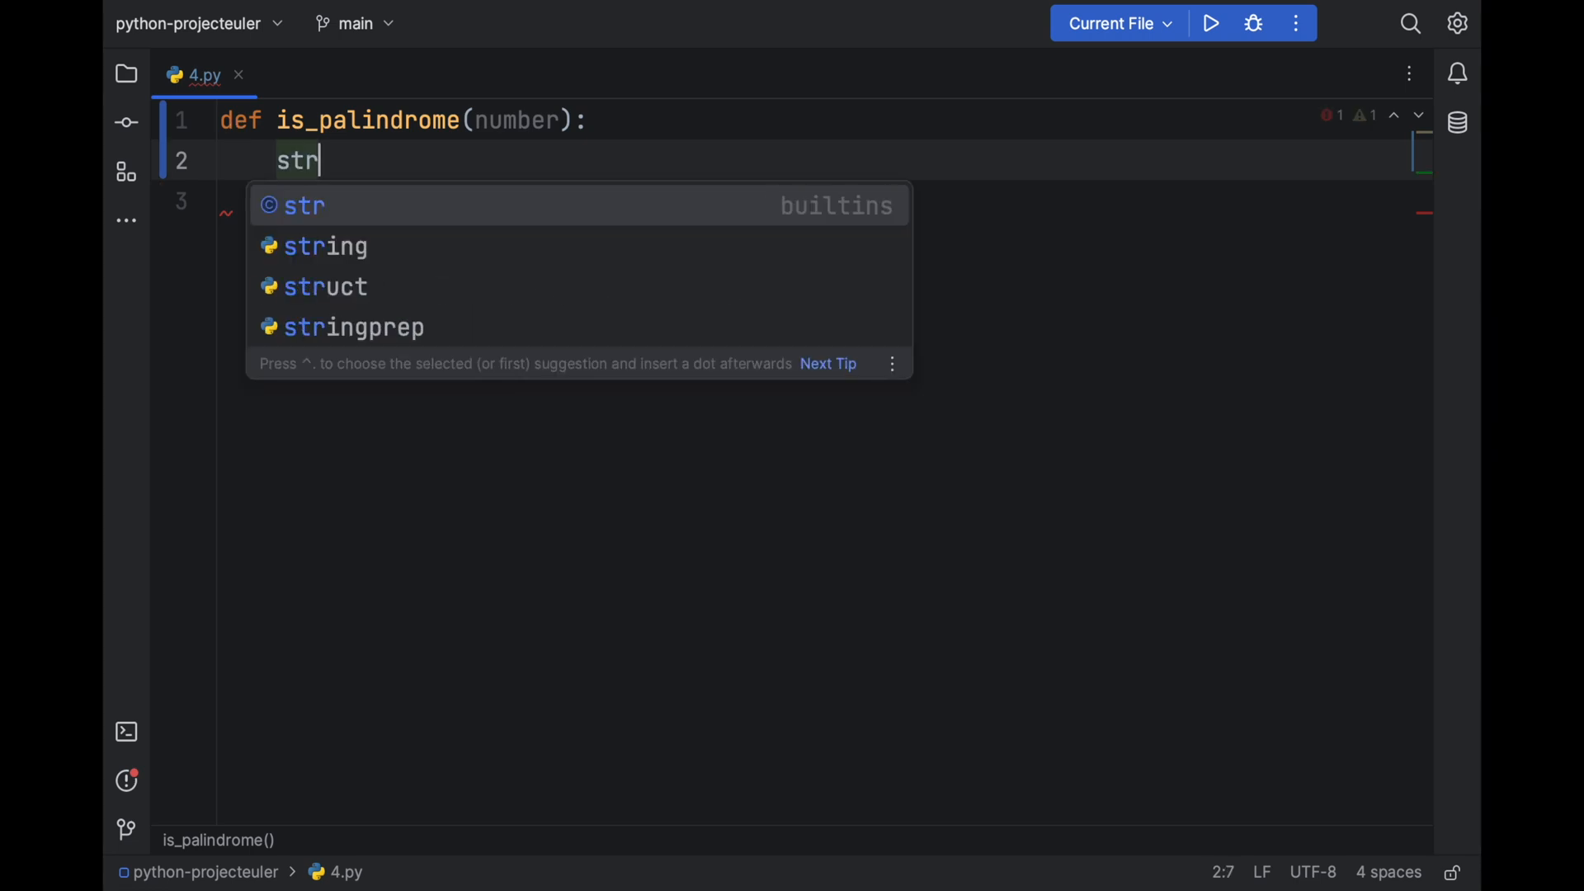
{"action": "type", "text": "_number ="}
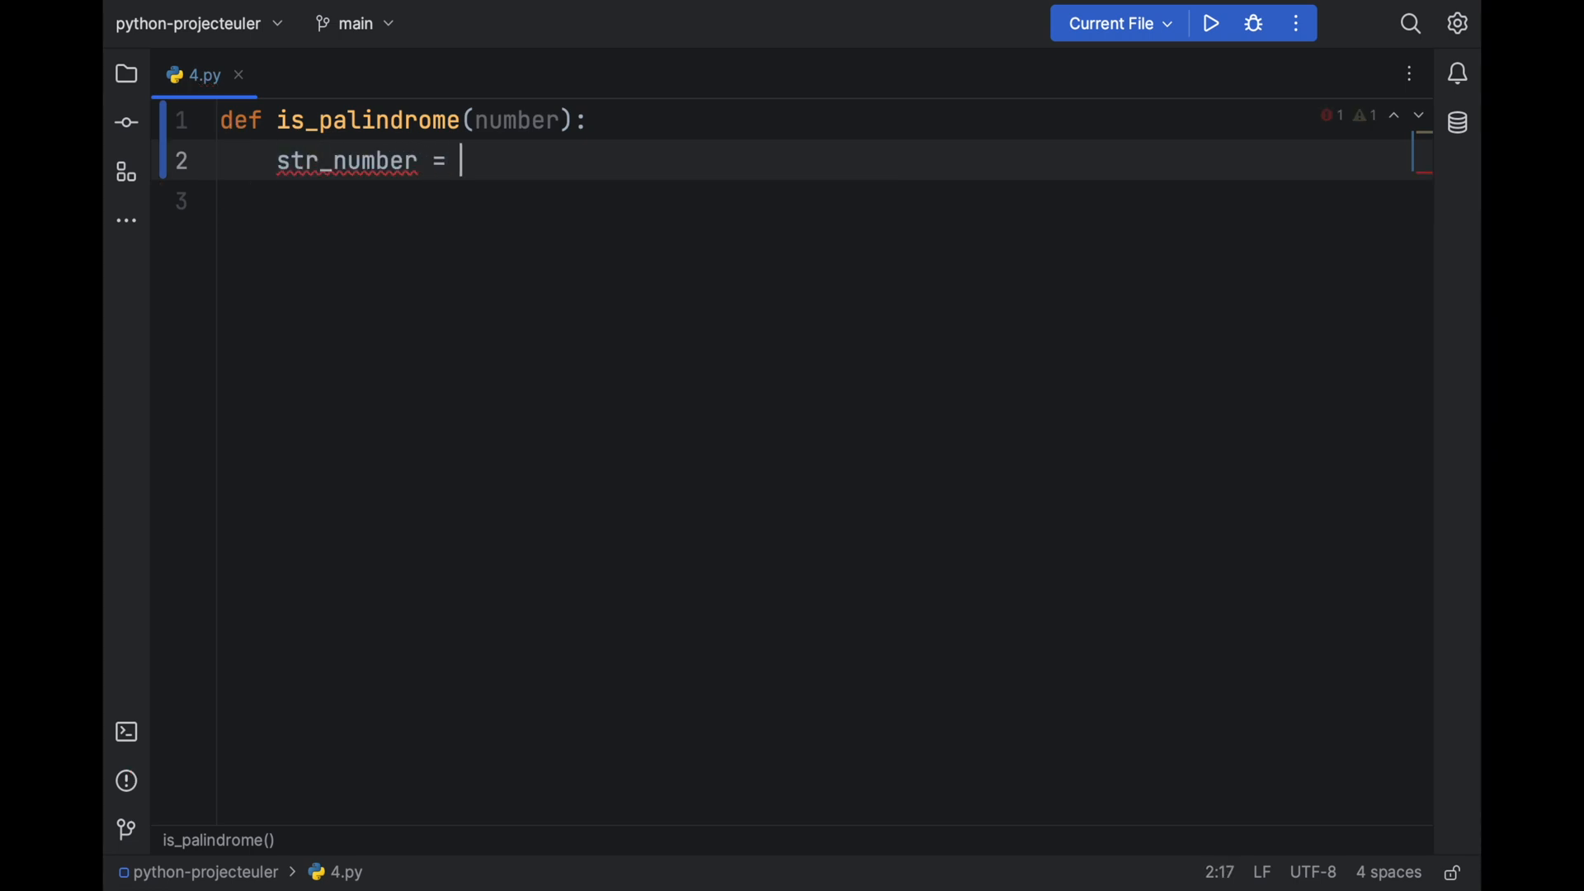
{"action": "type", "text": "str()"}
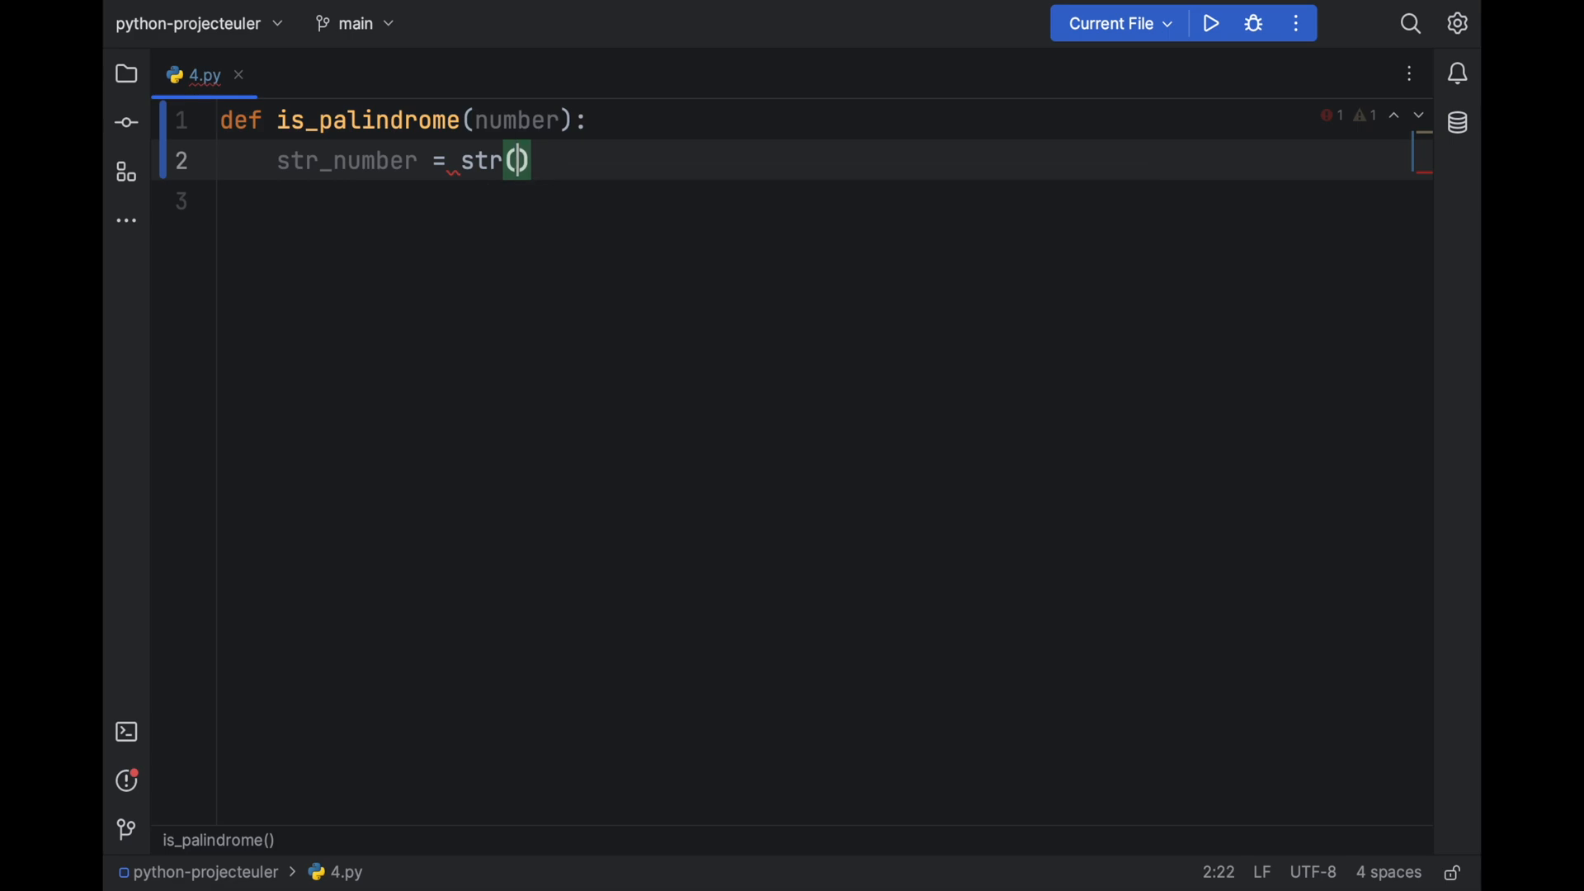
{"action": "type", "text": "number"}
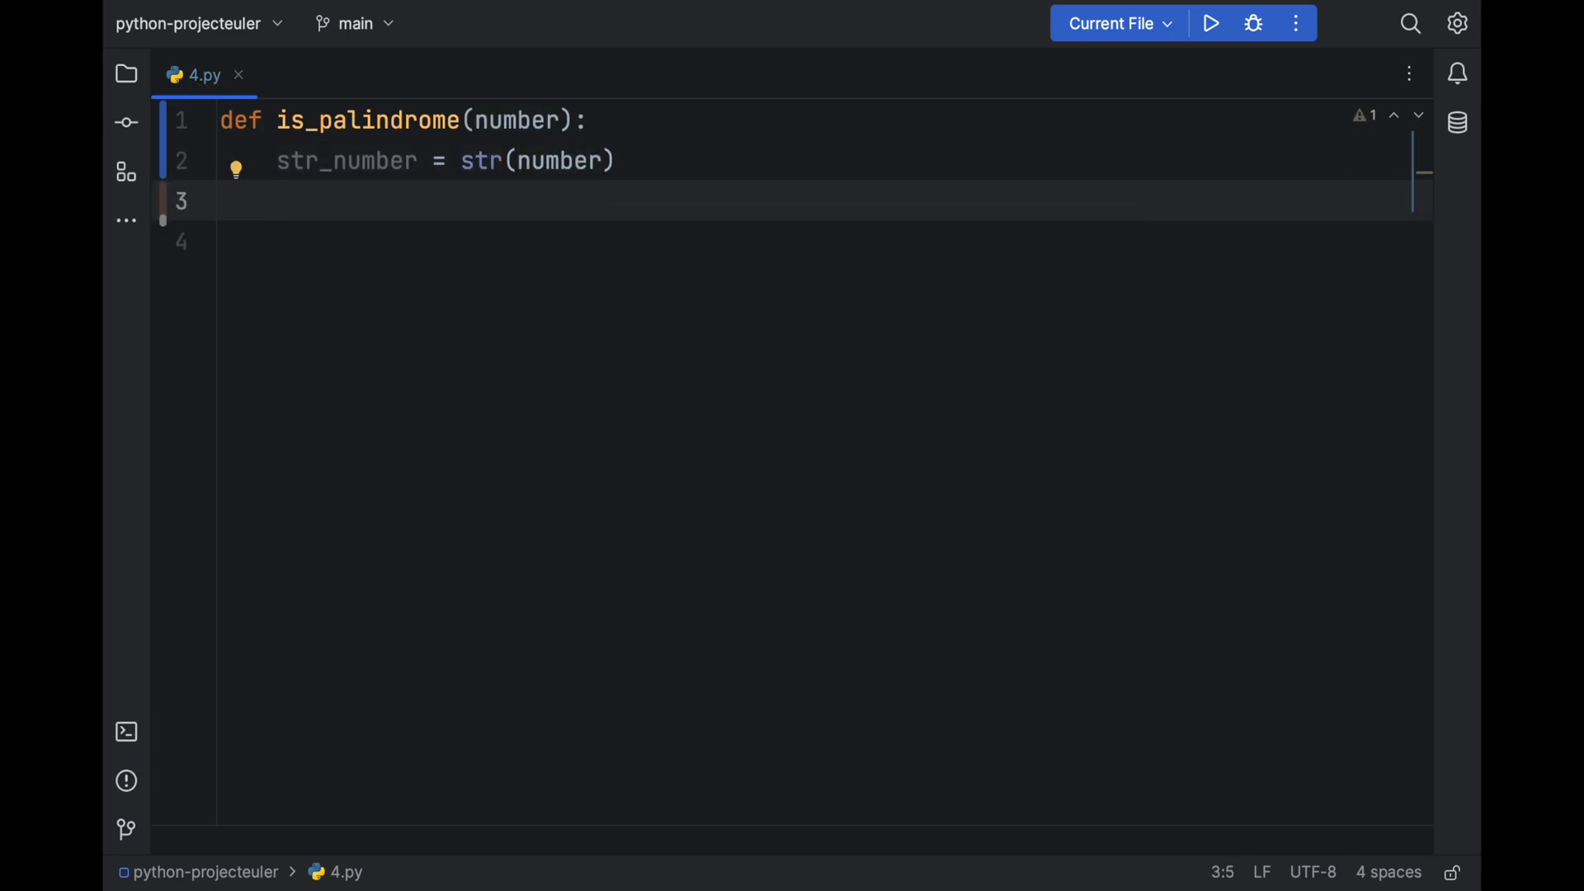
{"action": "type", "text": "for i in range(len("}
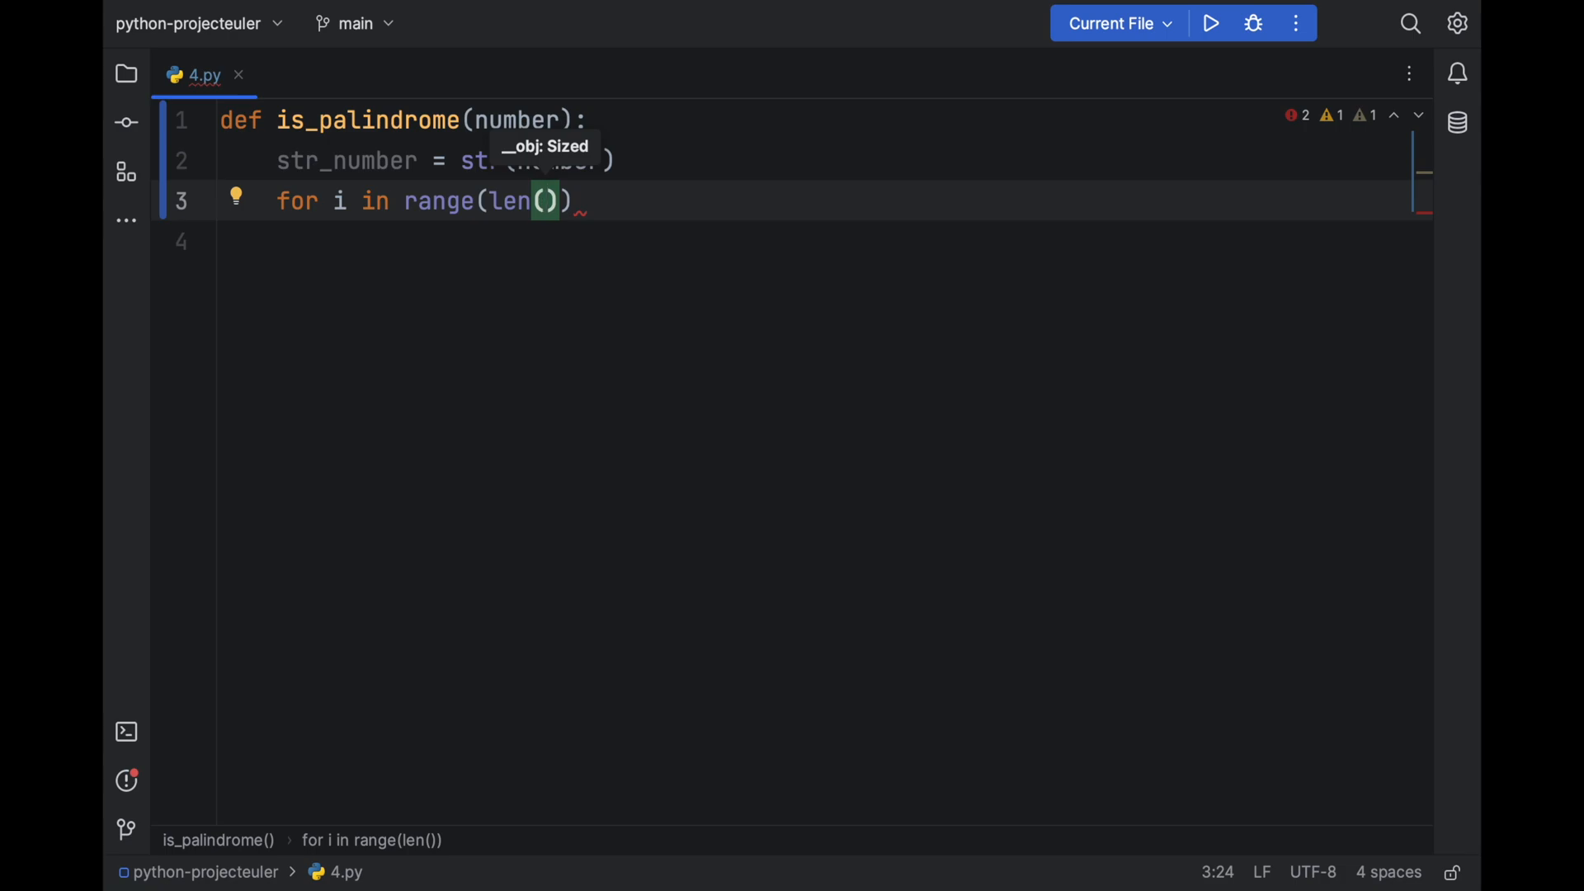
- Loop over range(len(str_number) // 2), returning False when str_number[i] != str_number[-1 - i], and start an else line
{"action": "type", "text": "str_number"}
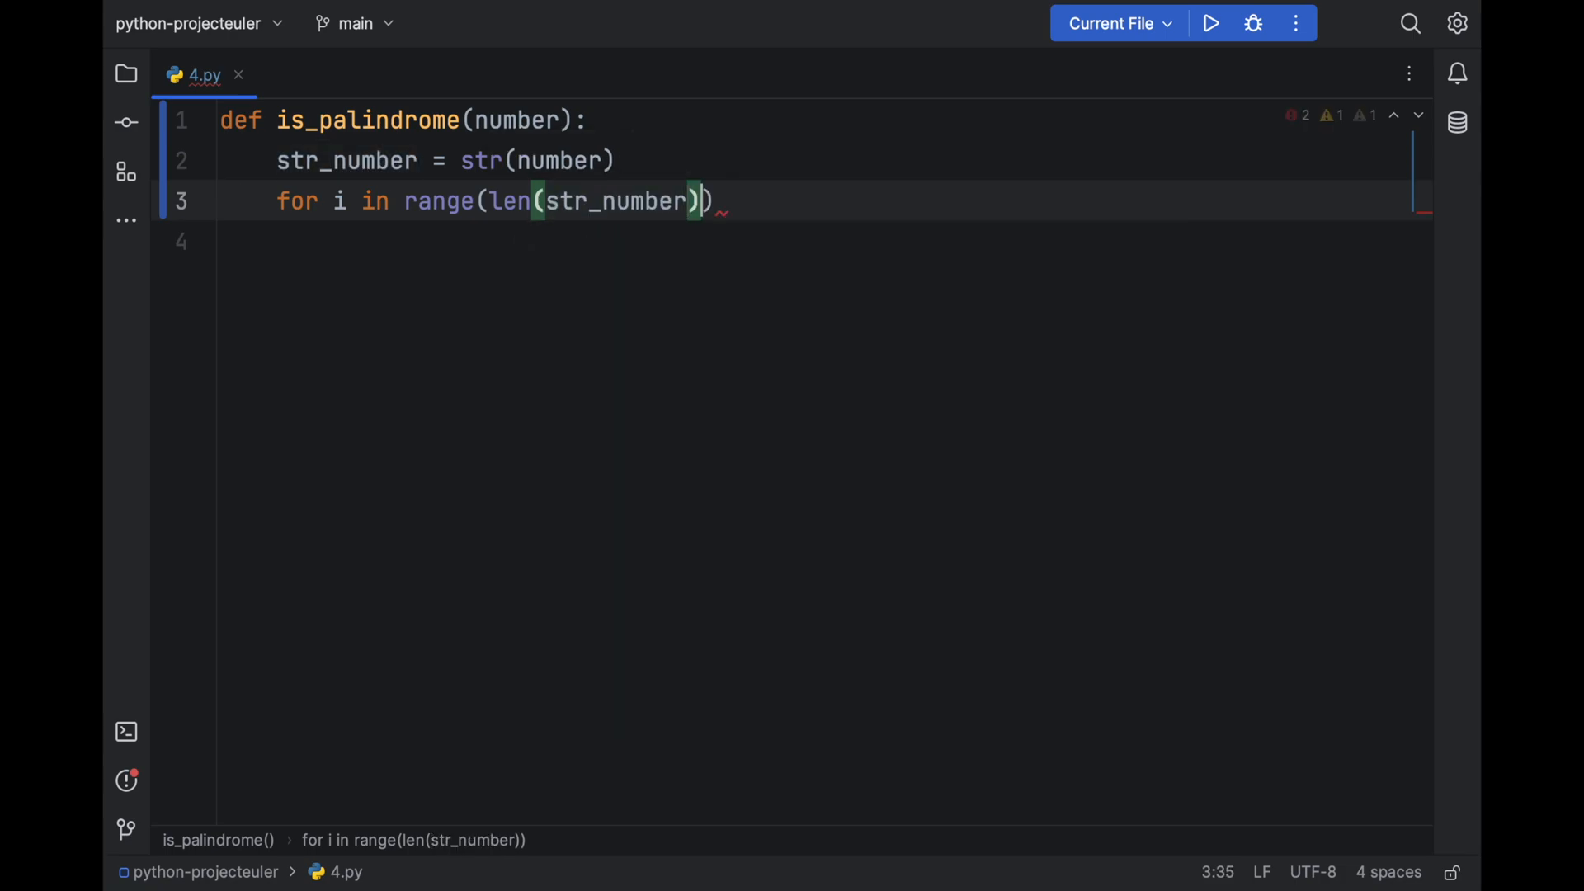
{"action": "type", "text": "// 2"}
{"action": "left_click", "coordinate": [826, 242]}
{"action": "type", "text": "if str_number[i"}
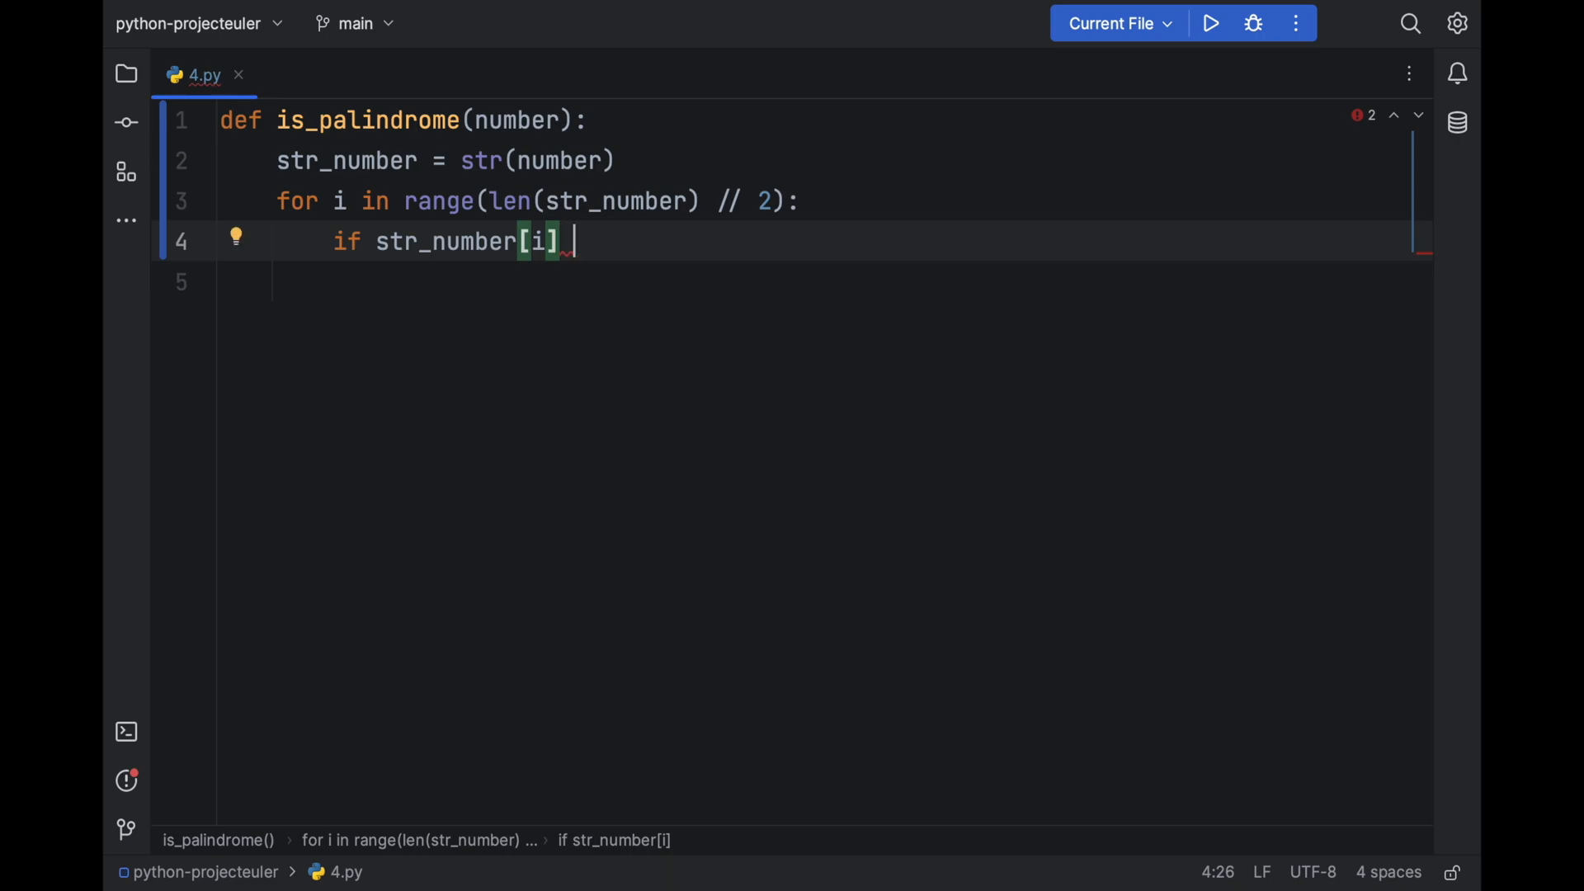
{"action": "type", "text": "!="}
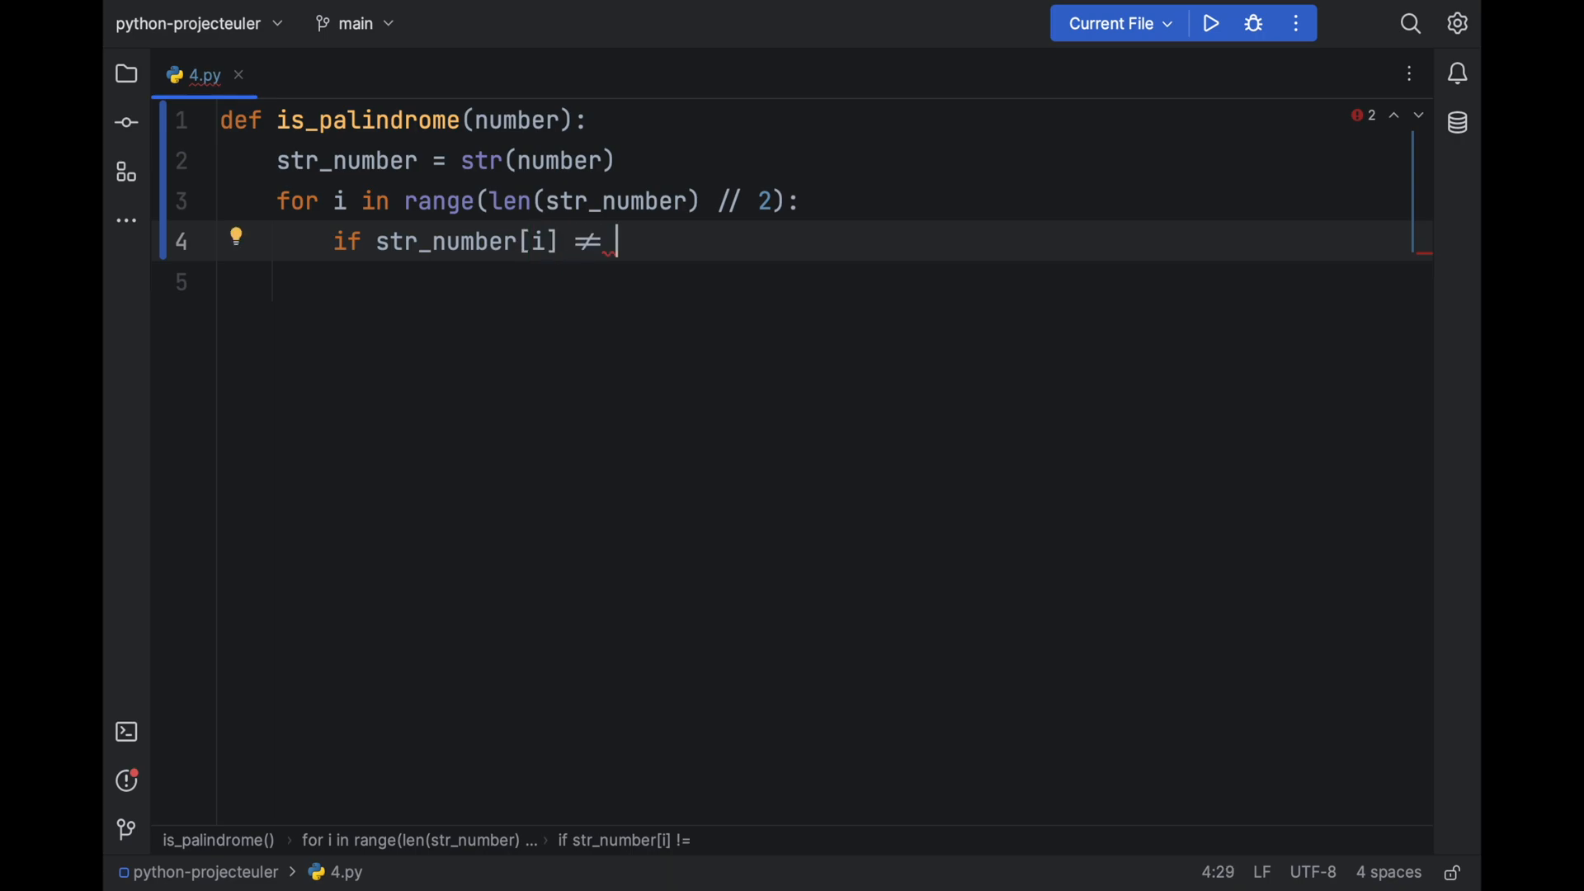
{"action": "type", "text": "str[]"}
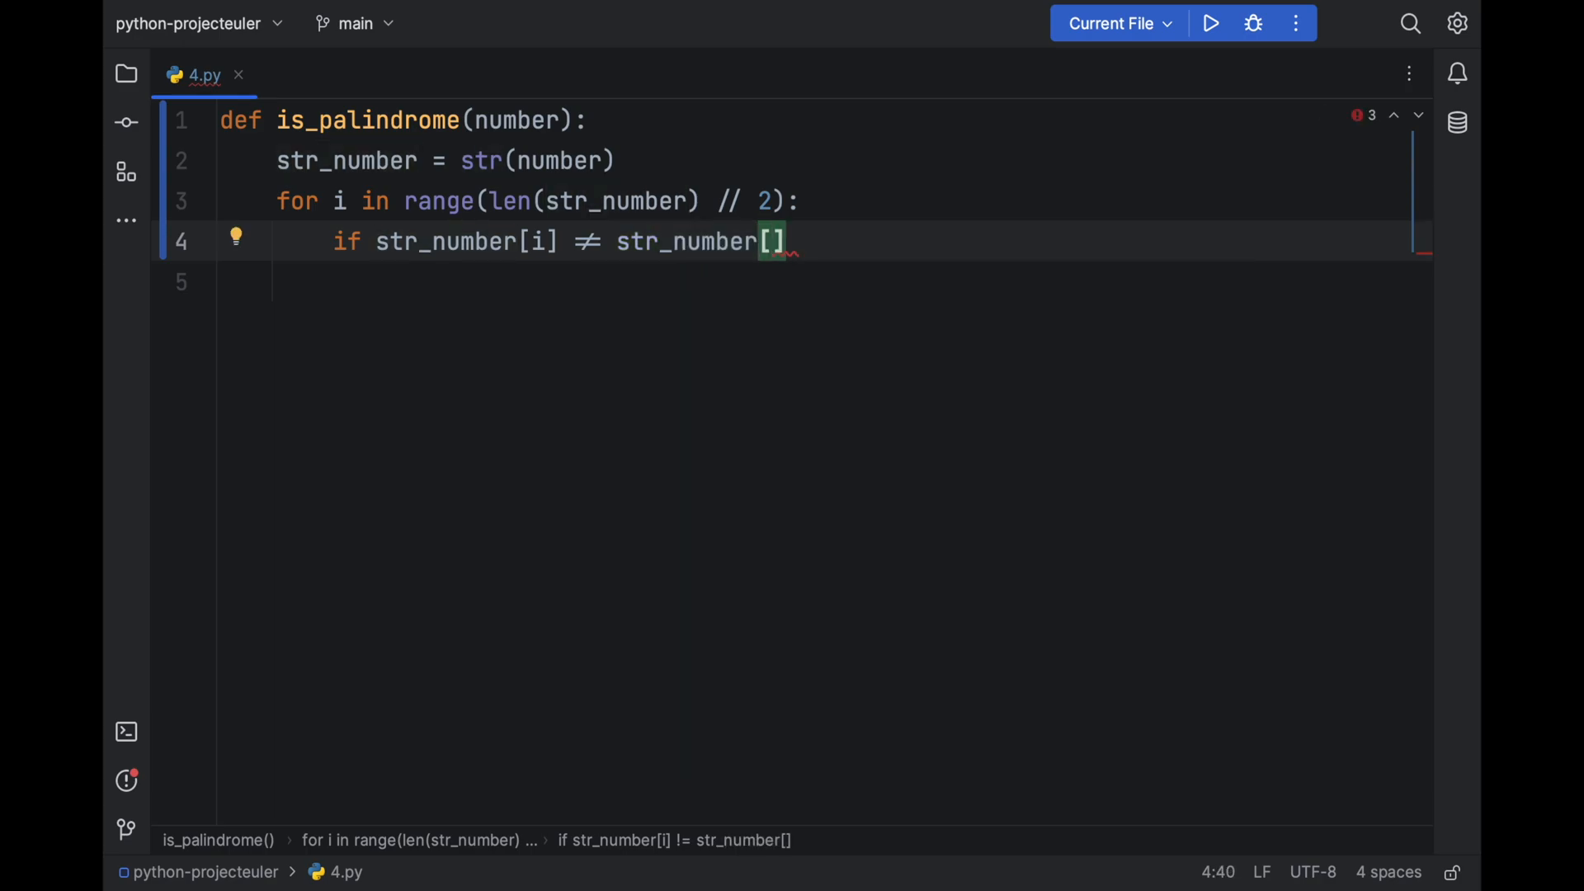
{"action": "type", "text": "-1 - i"}
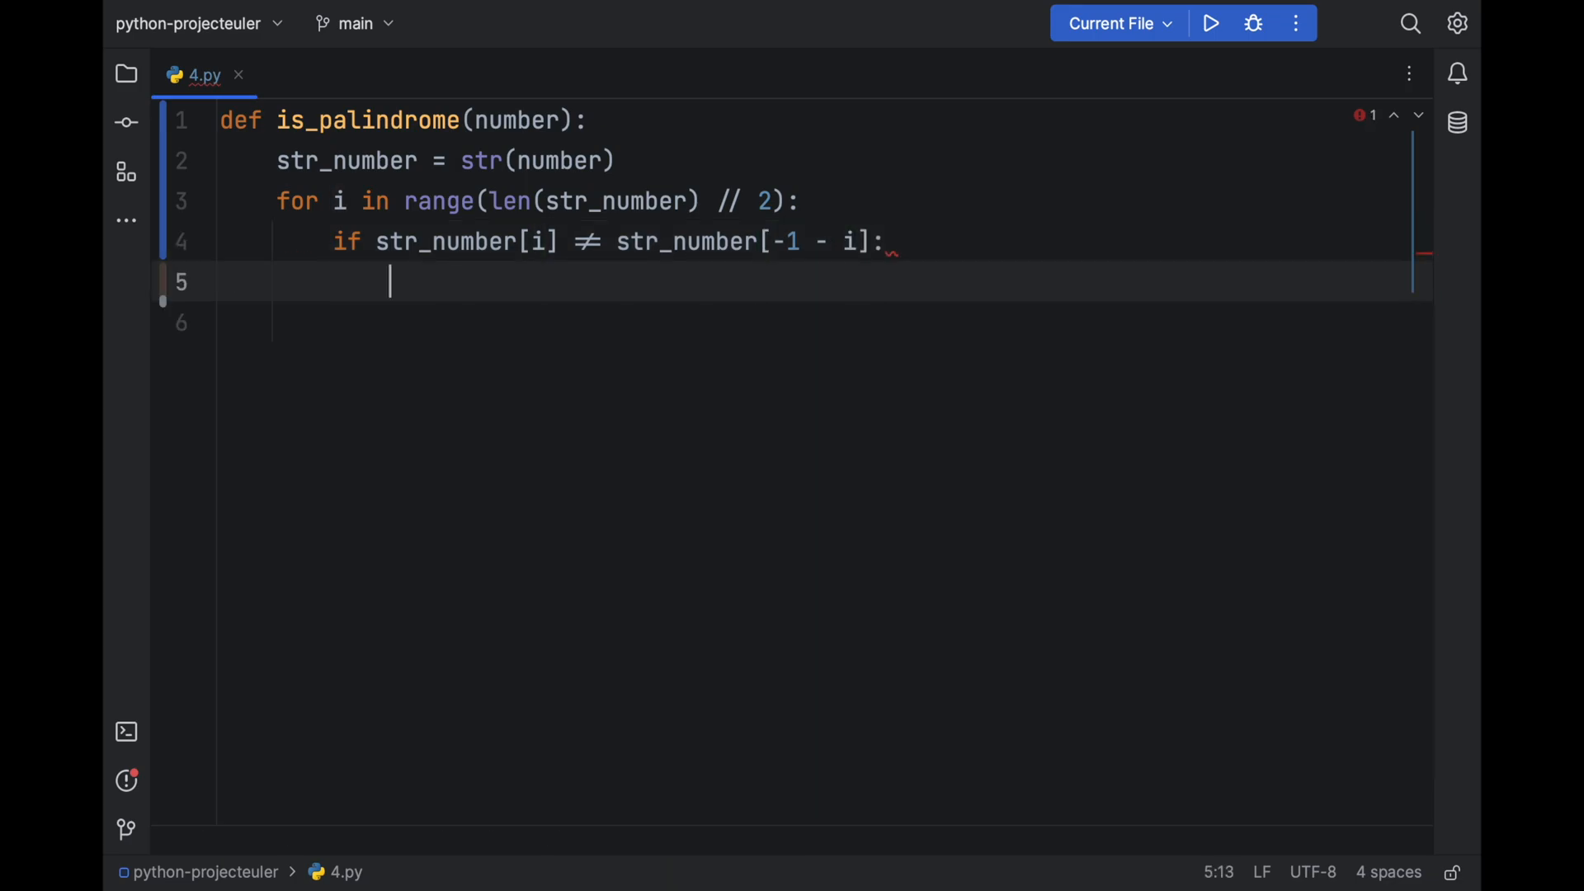
{"action": "type", "text": "return False"}
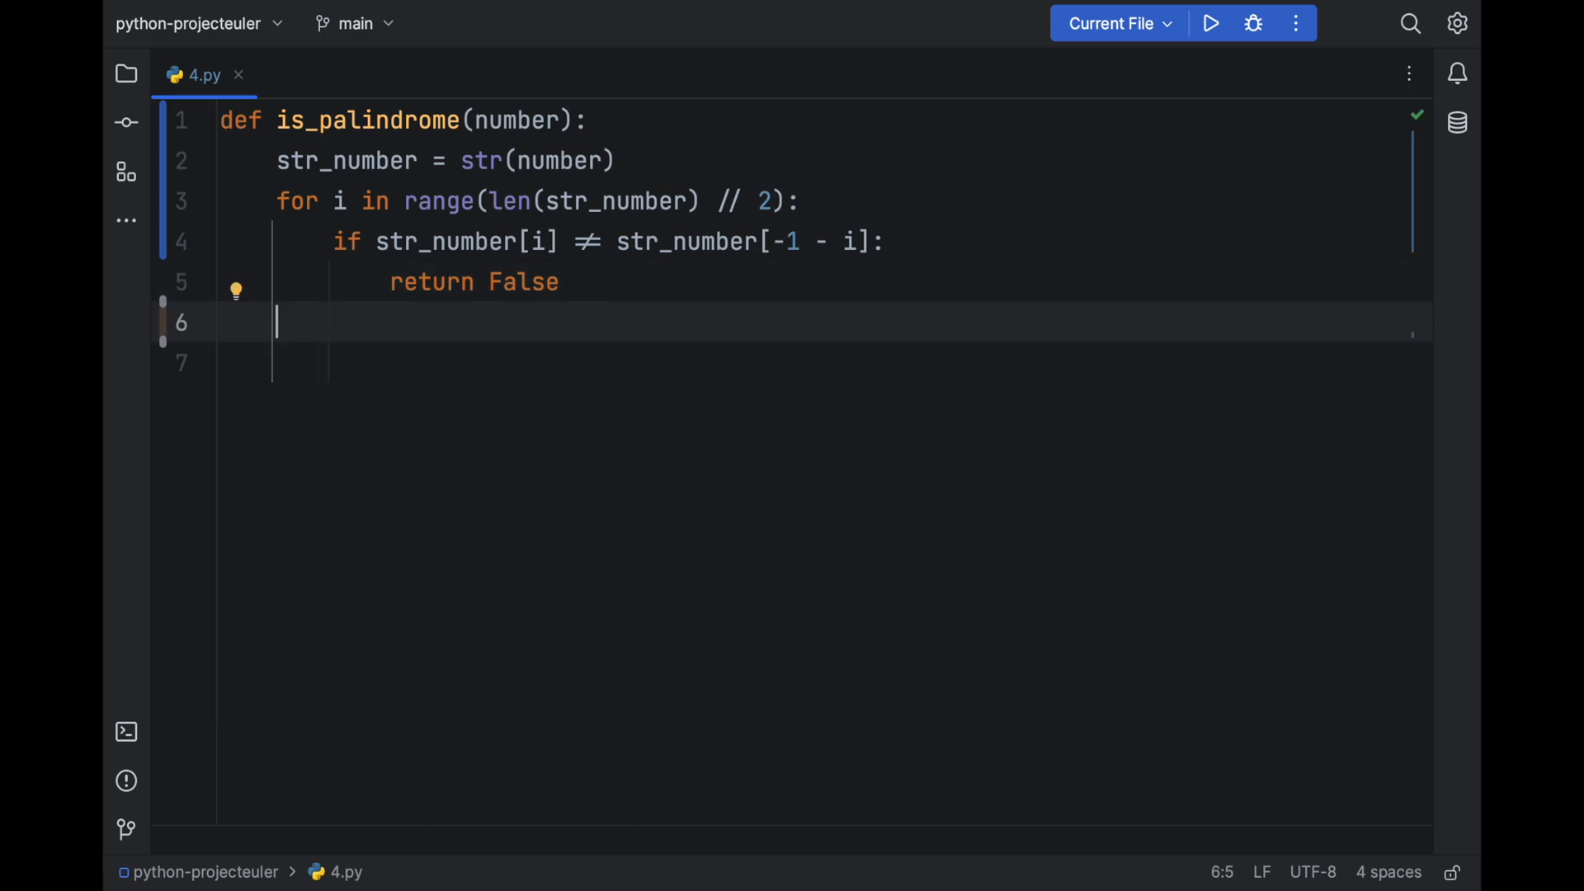
{"action": "type", "text": "r"}
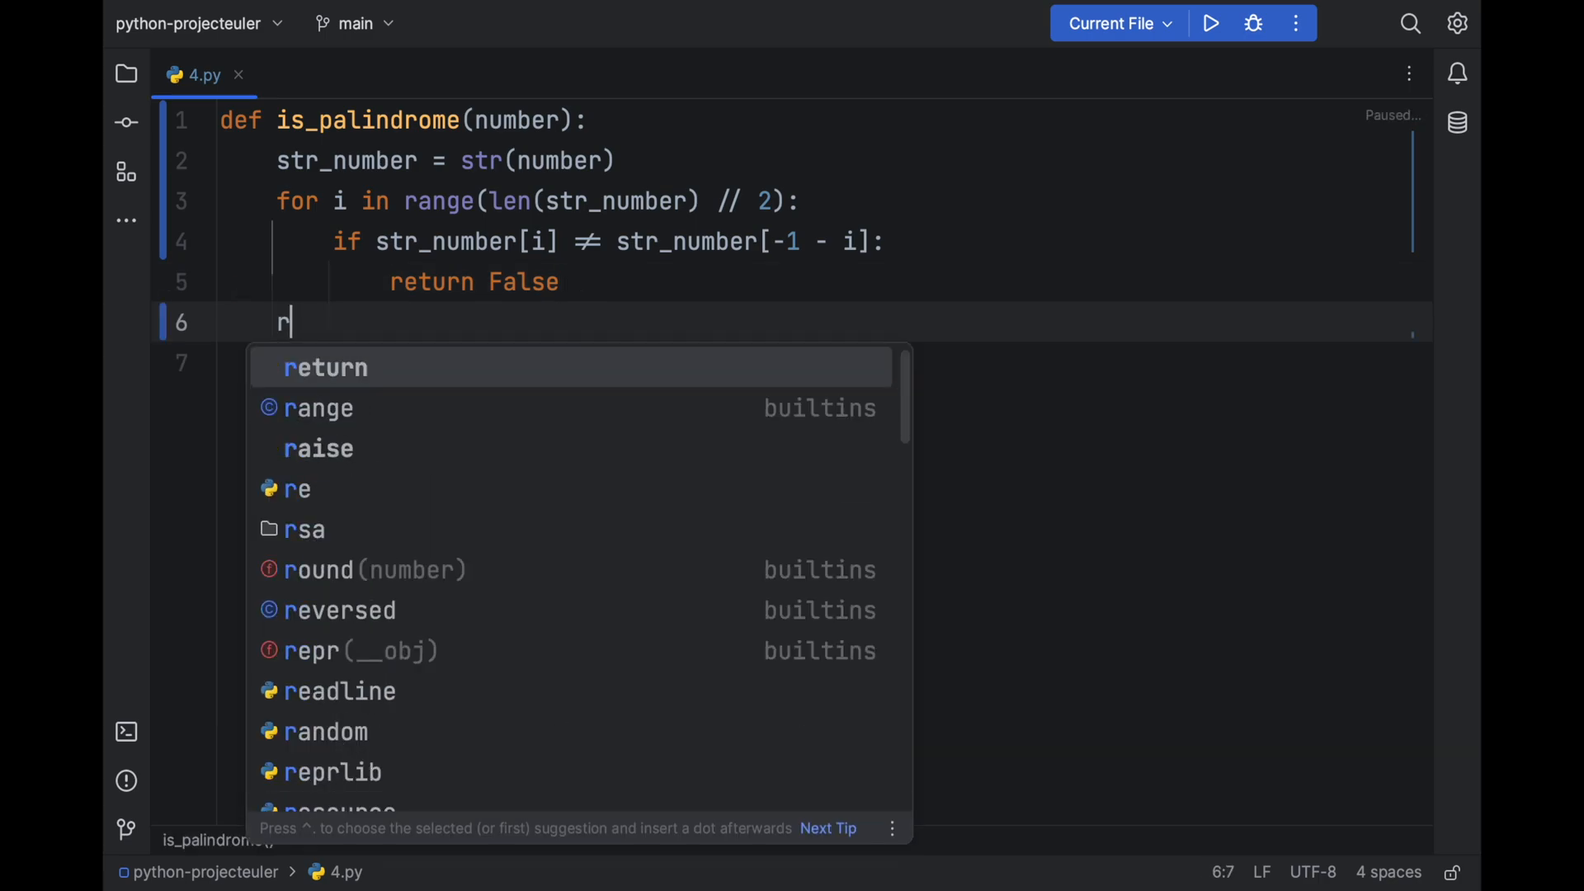
{"action": "type", "text": "else:"}
{"action": "left_click", "coordinate": [824, 363]}
{"action": "type", "text": "return"}
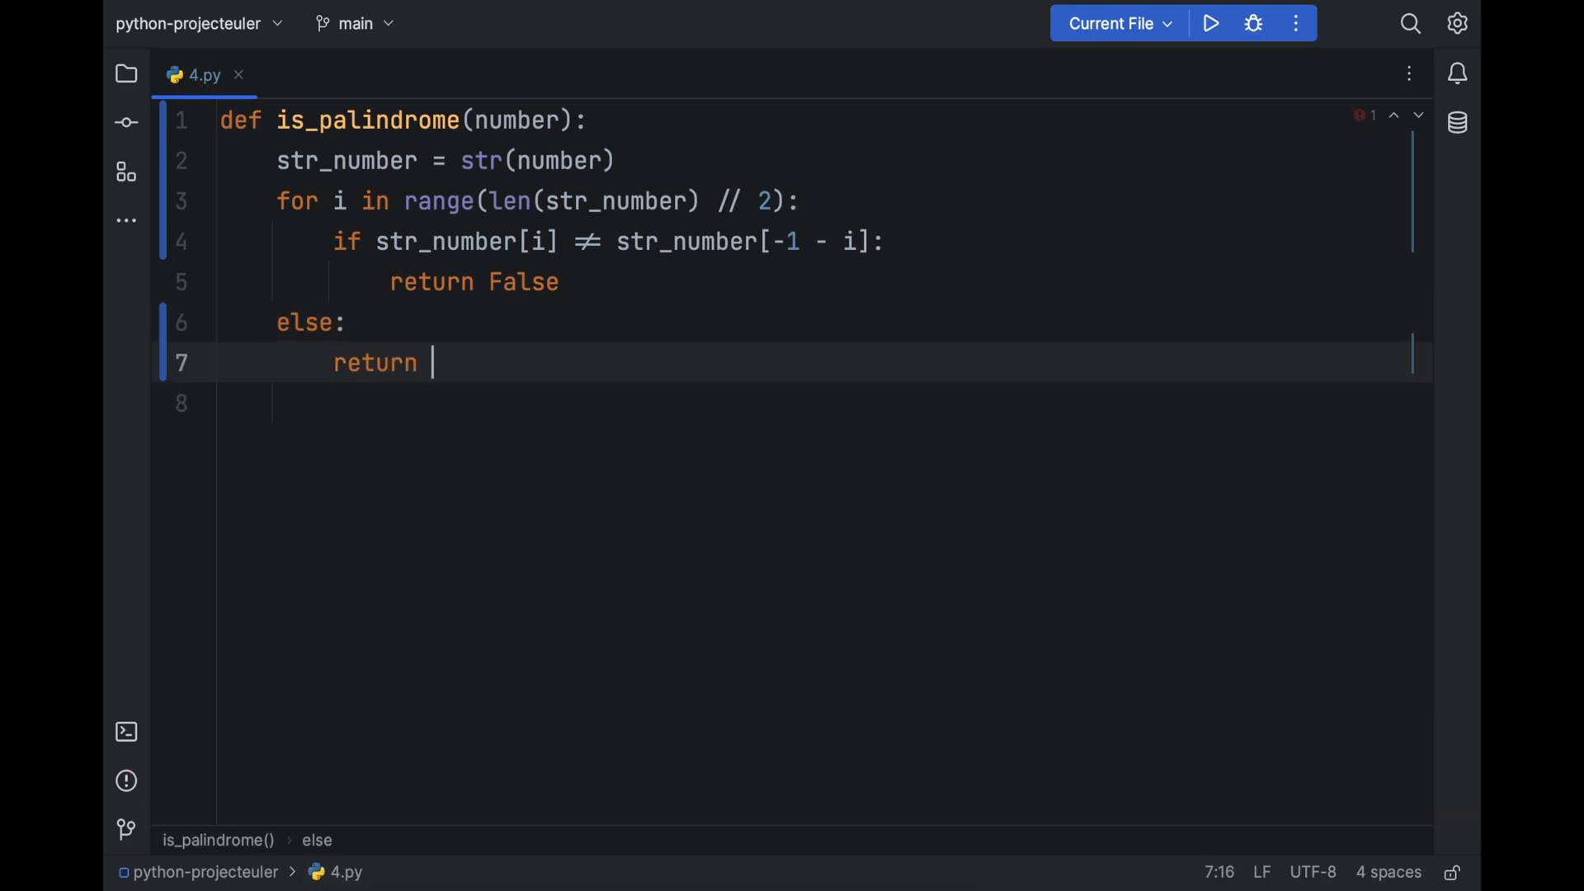
- End is_palindrome with return True after the loop
{"action": "type", "text": "True"}
{"action": "type", "text": "print("}
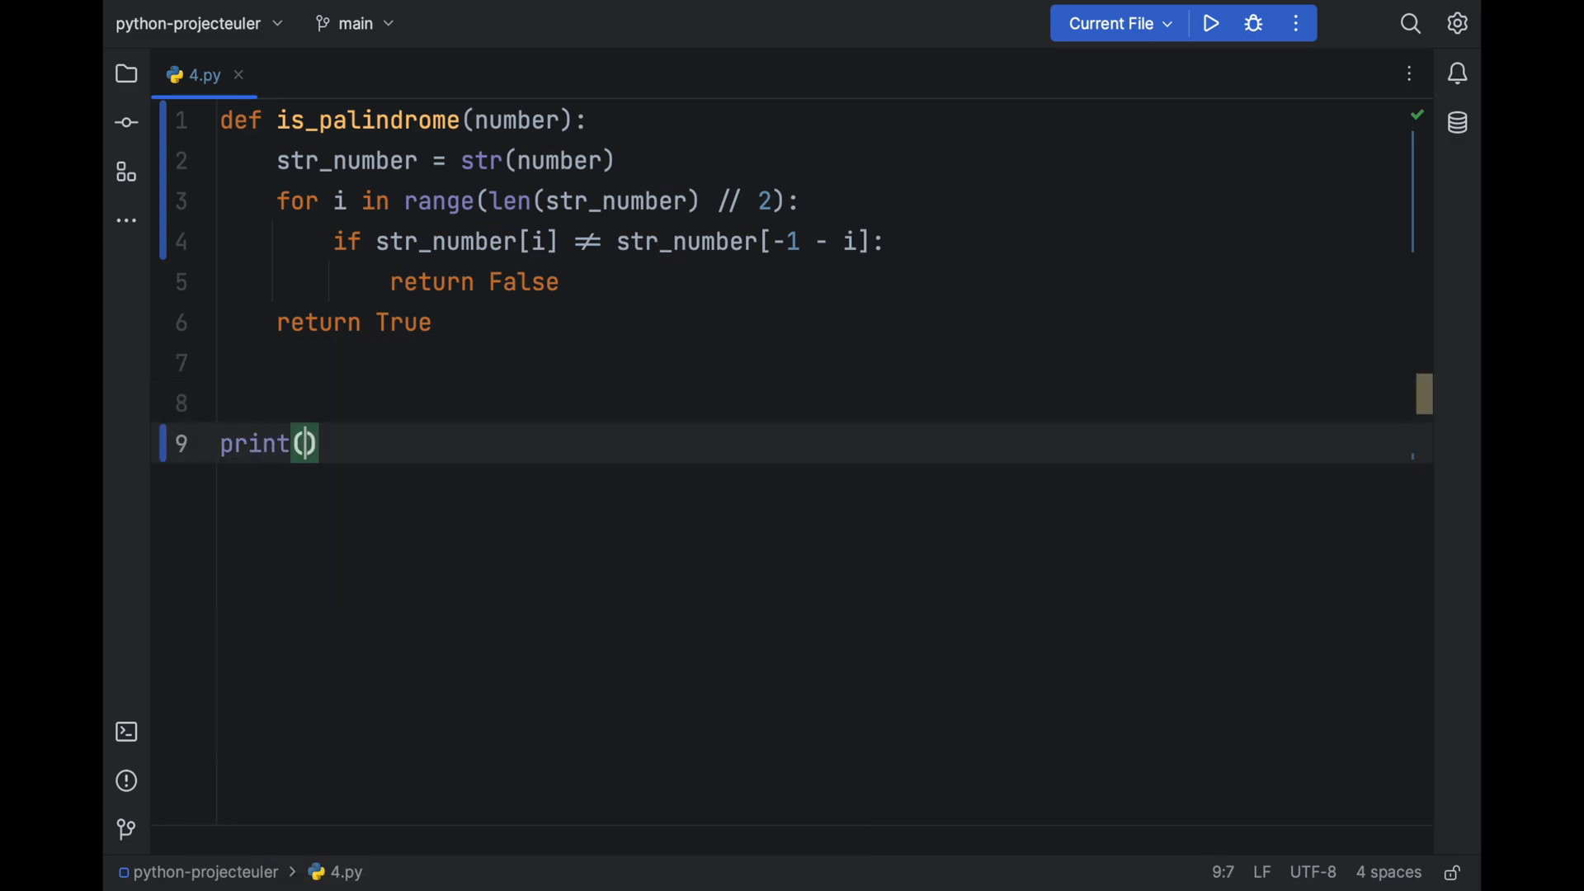
- Add test lines printing is_palindrome(9009) and is_palindrome(12345)
{"action": "type", "text": "is_palindrome(9009"}
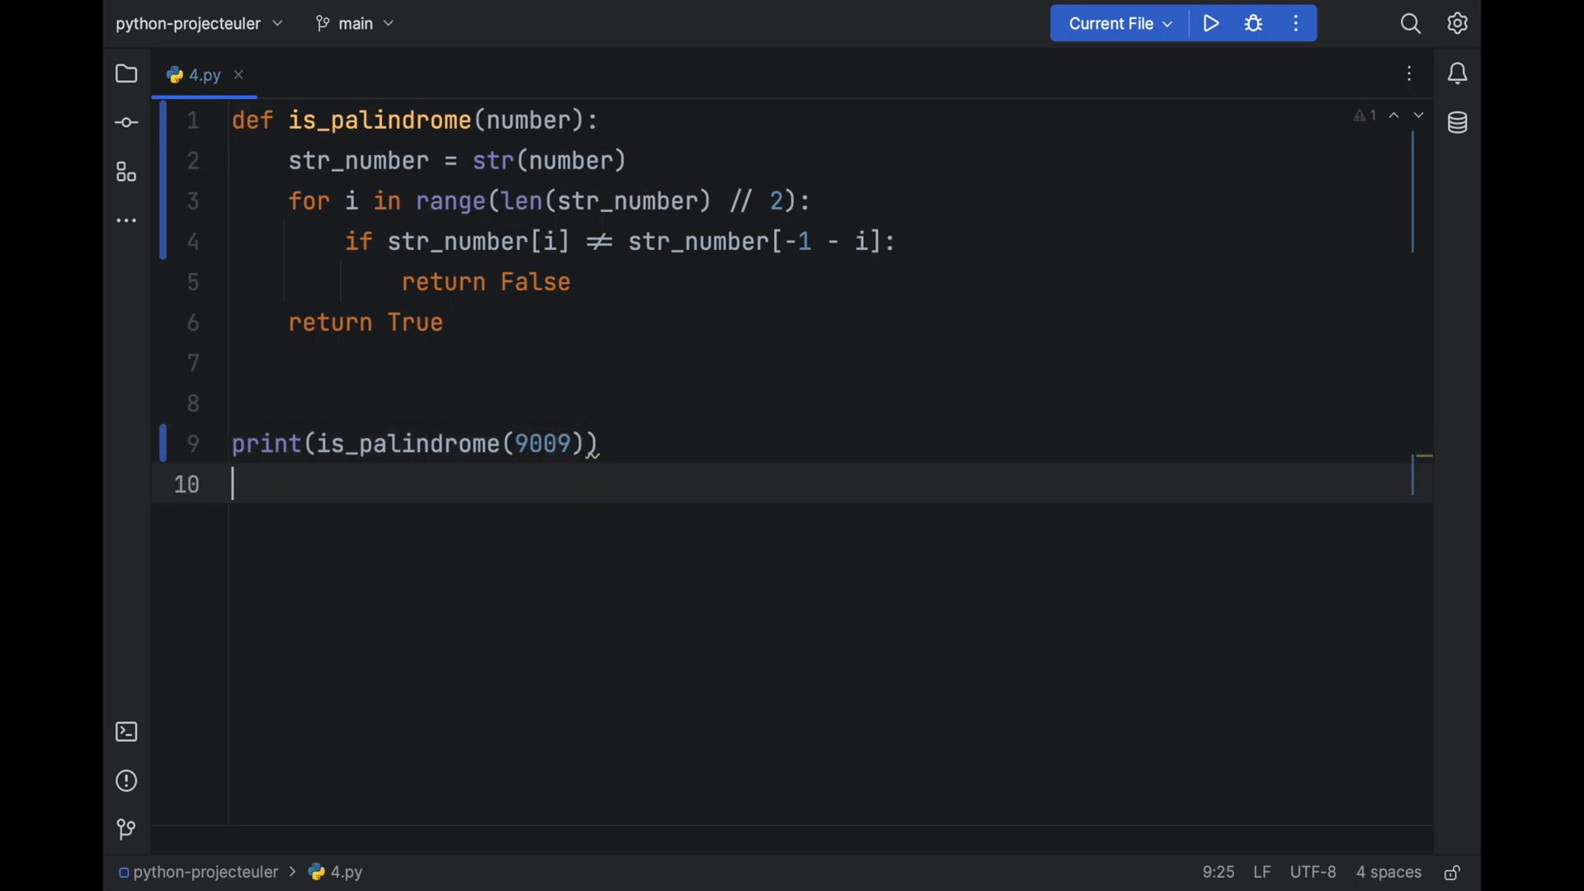
{"action": "type", "text": "print(is_palindrome(1"}
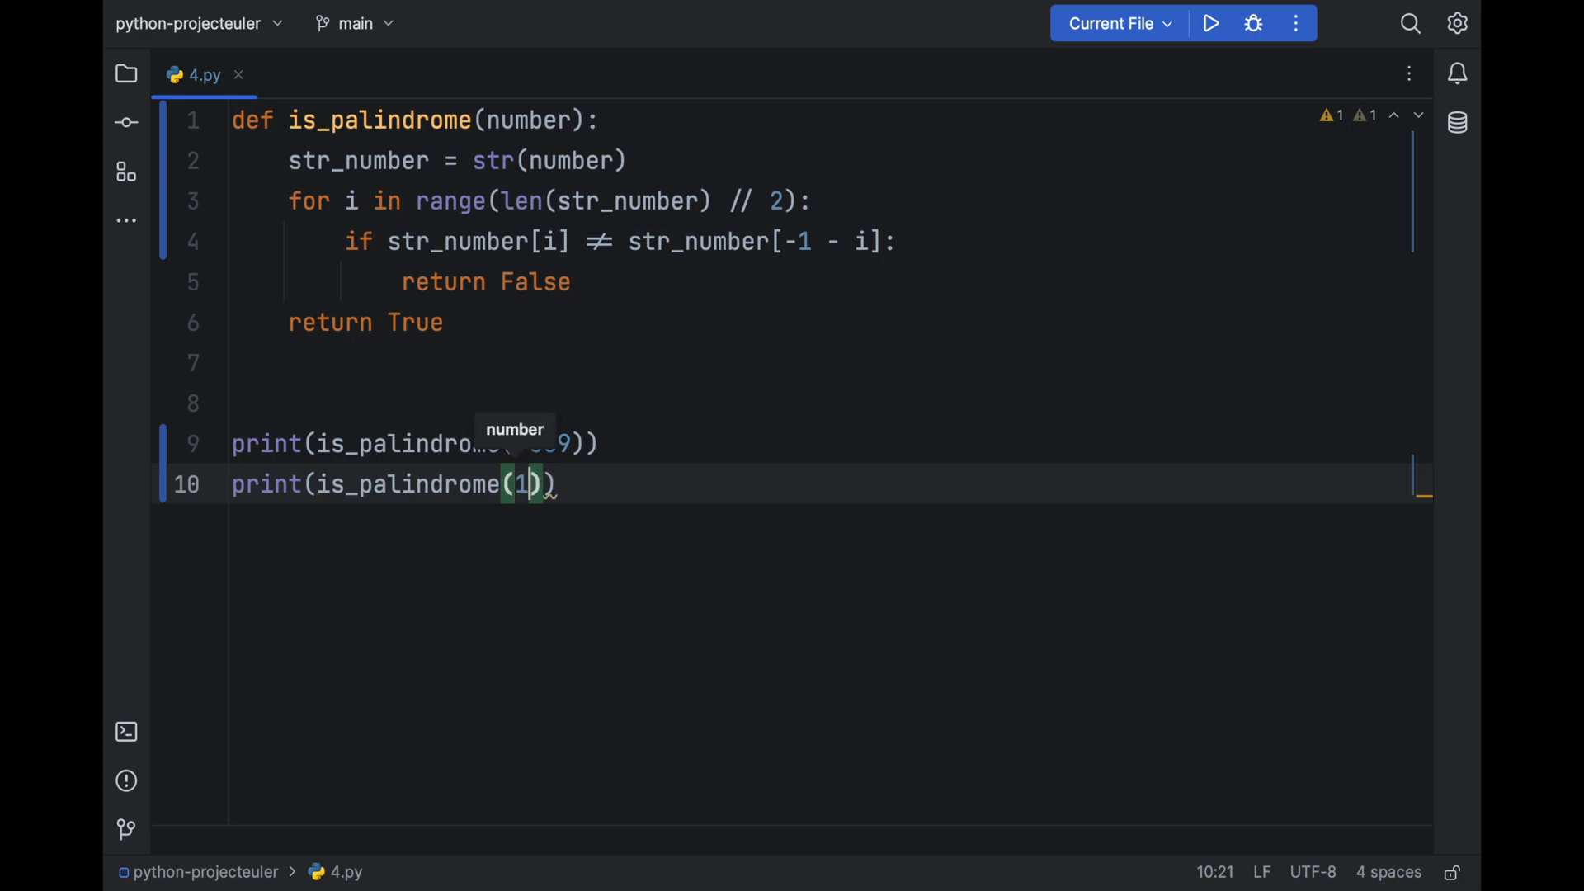
- Finish the 12345 test call and run 4.py to see True and False in the Run panel
{"action": "type", "text": "2345"}
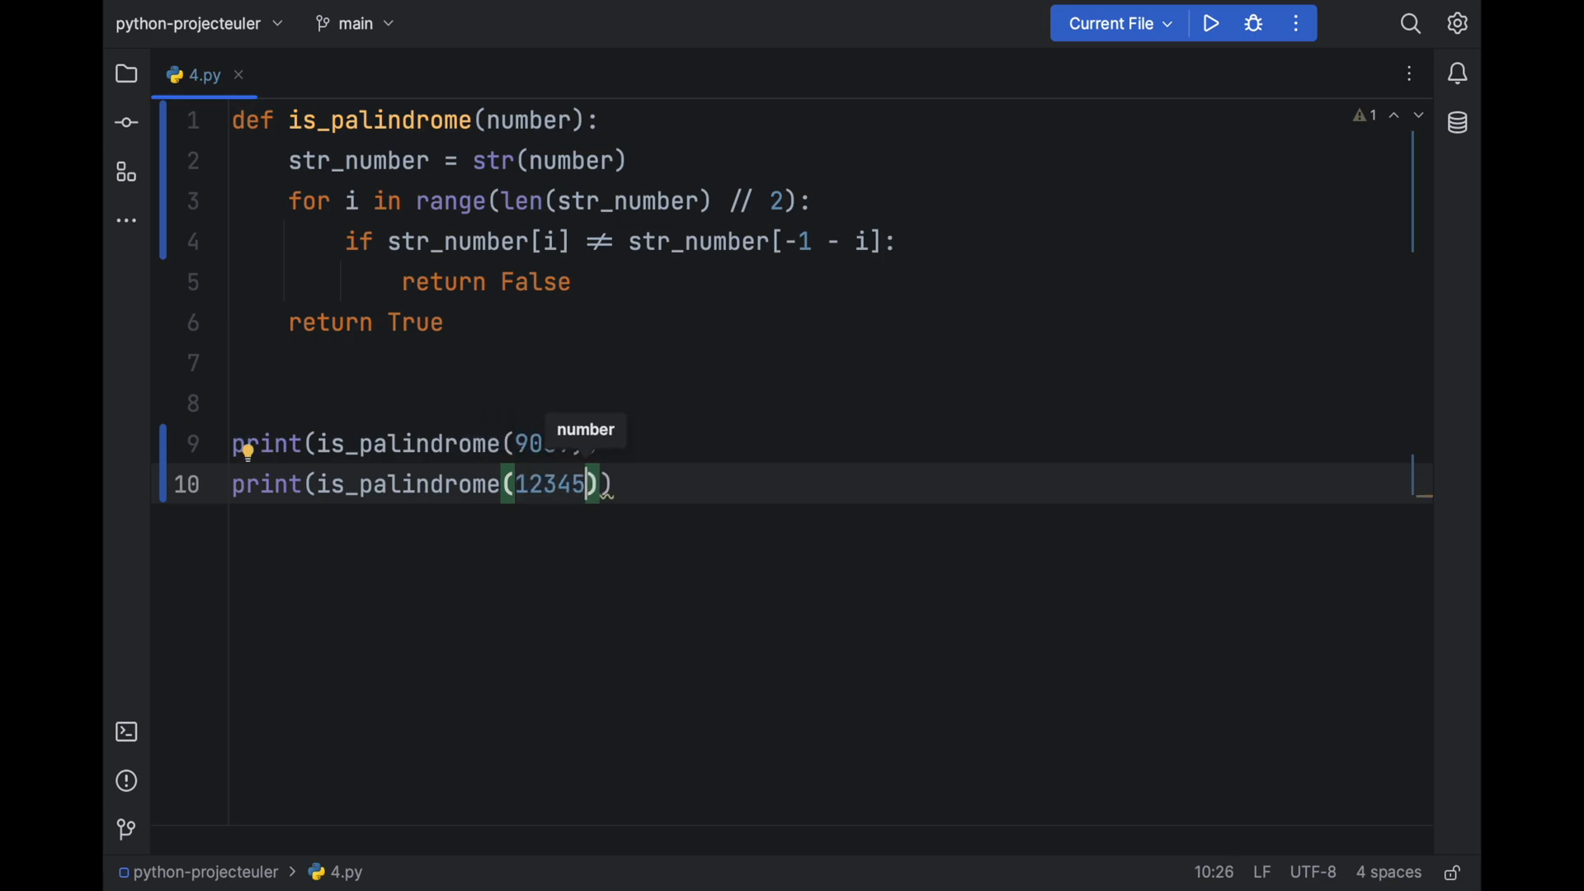
{"action": "left_click", "coordinate": [1209, 23]}
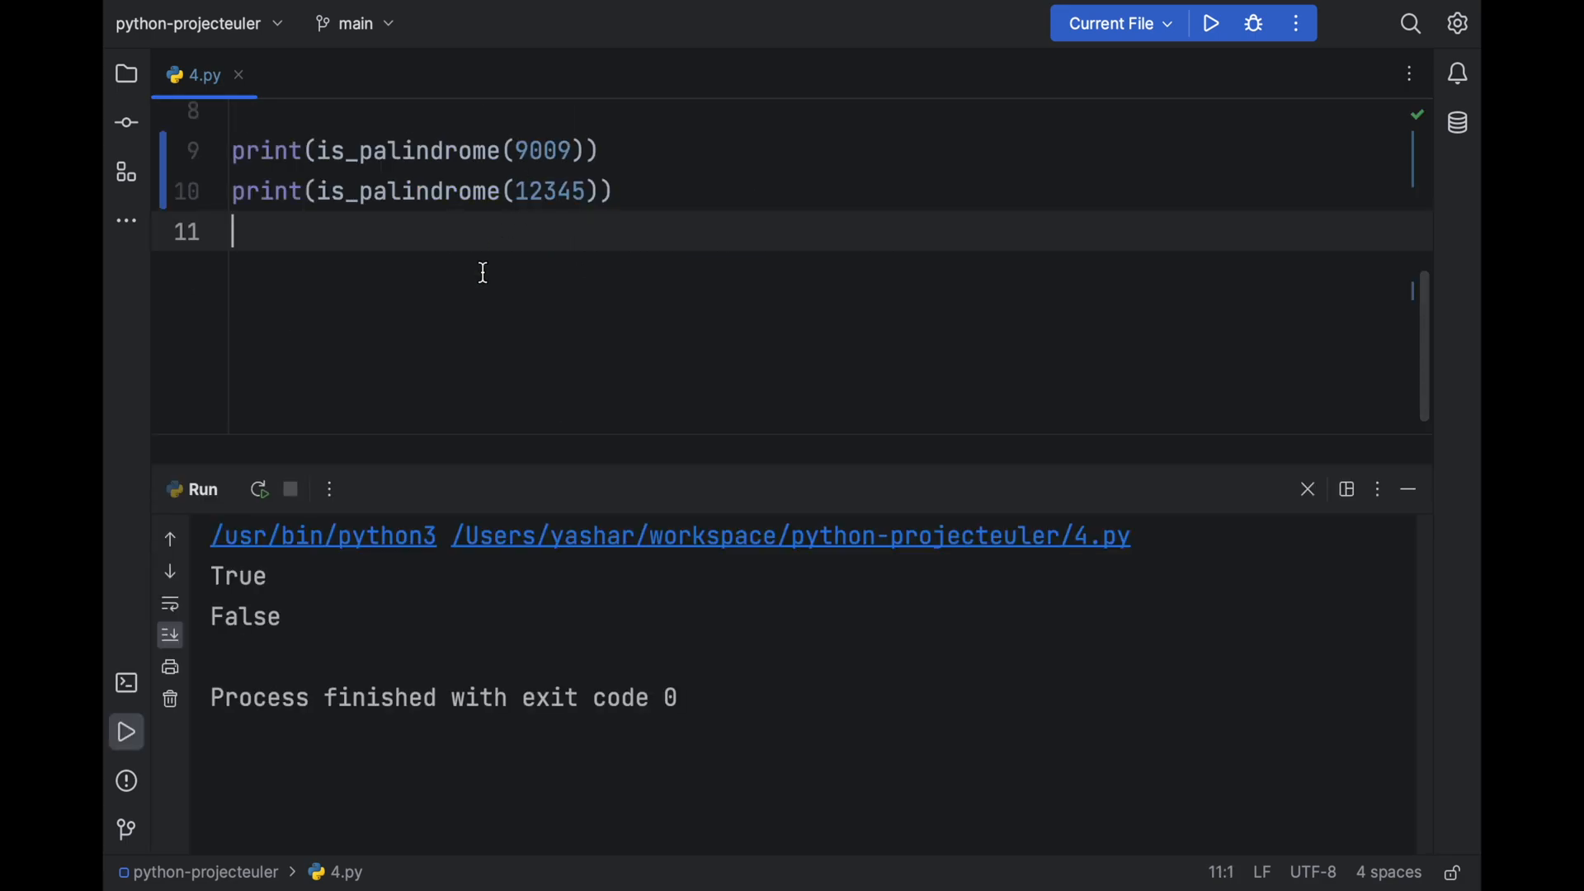
{"action": "mouse_move", "coordinate": [295, 535]}
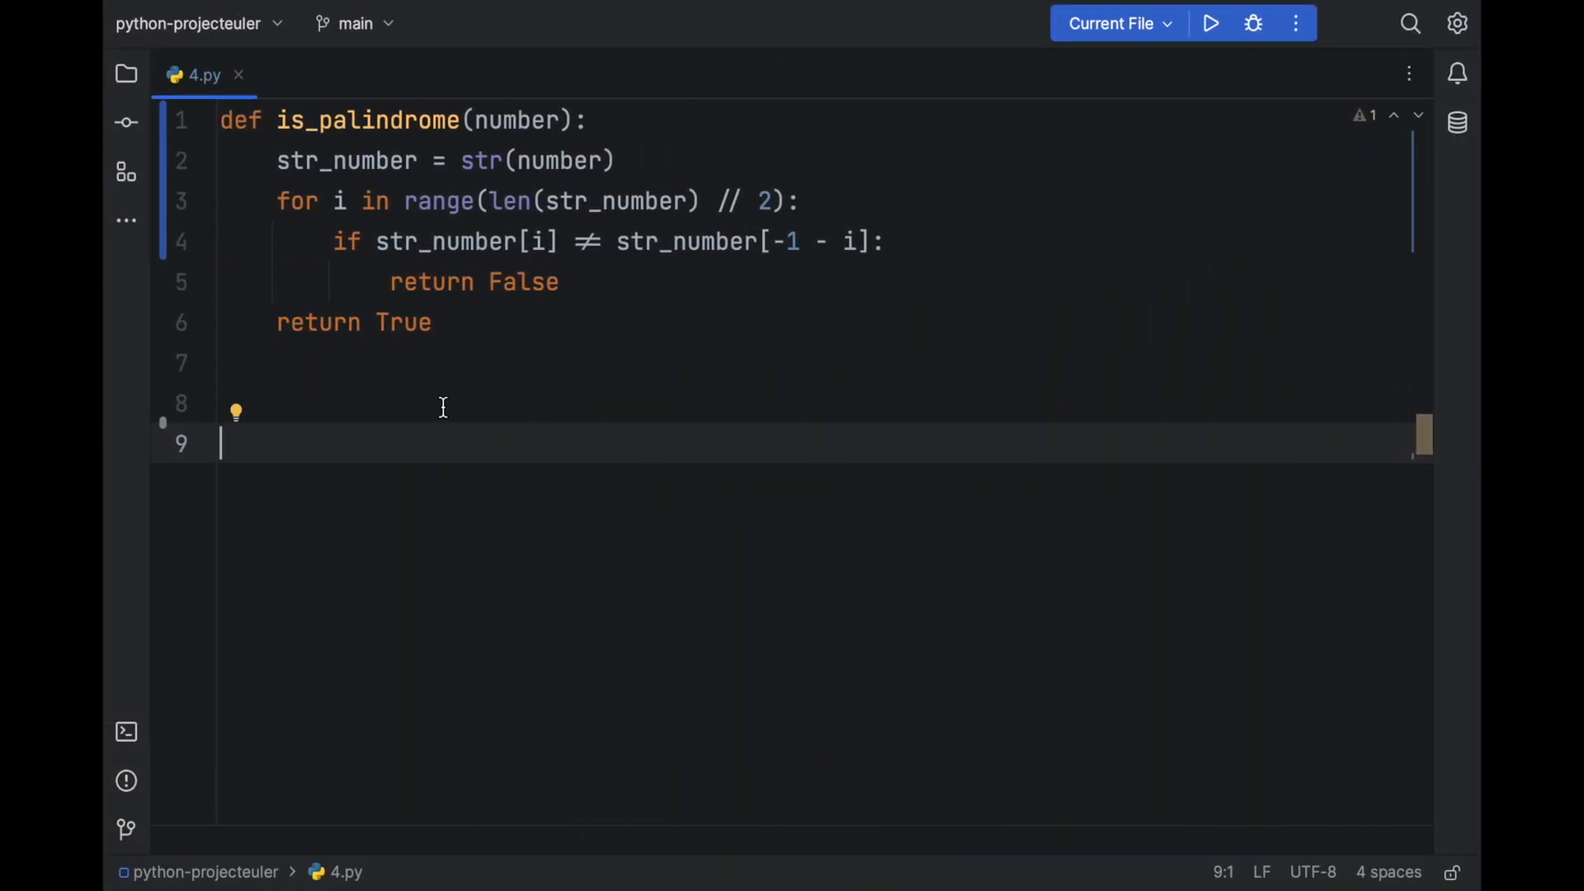
- Add nested loops for x in range(1, 1000) and for y in range(1, 1000)
{"action": "type", "text": "for i in range("}
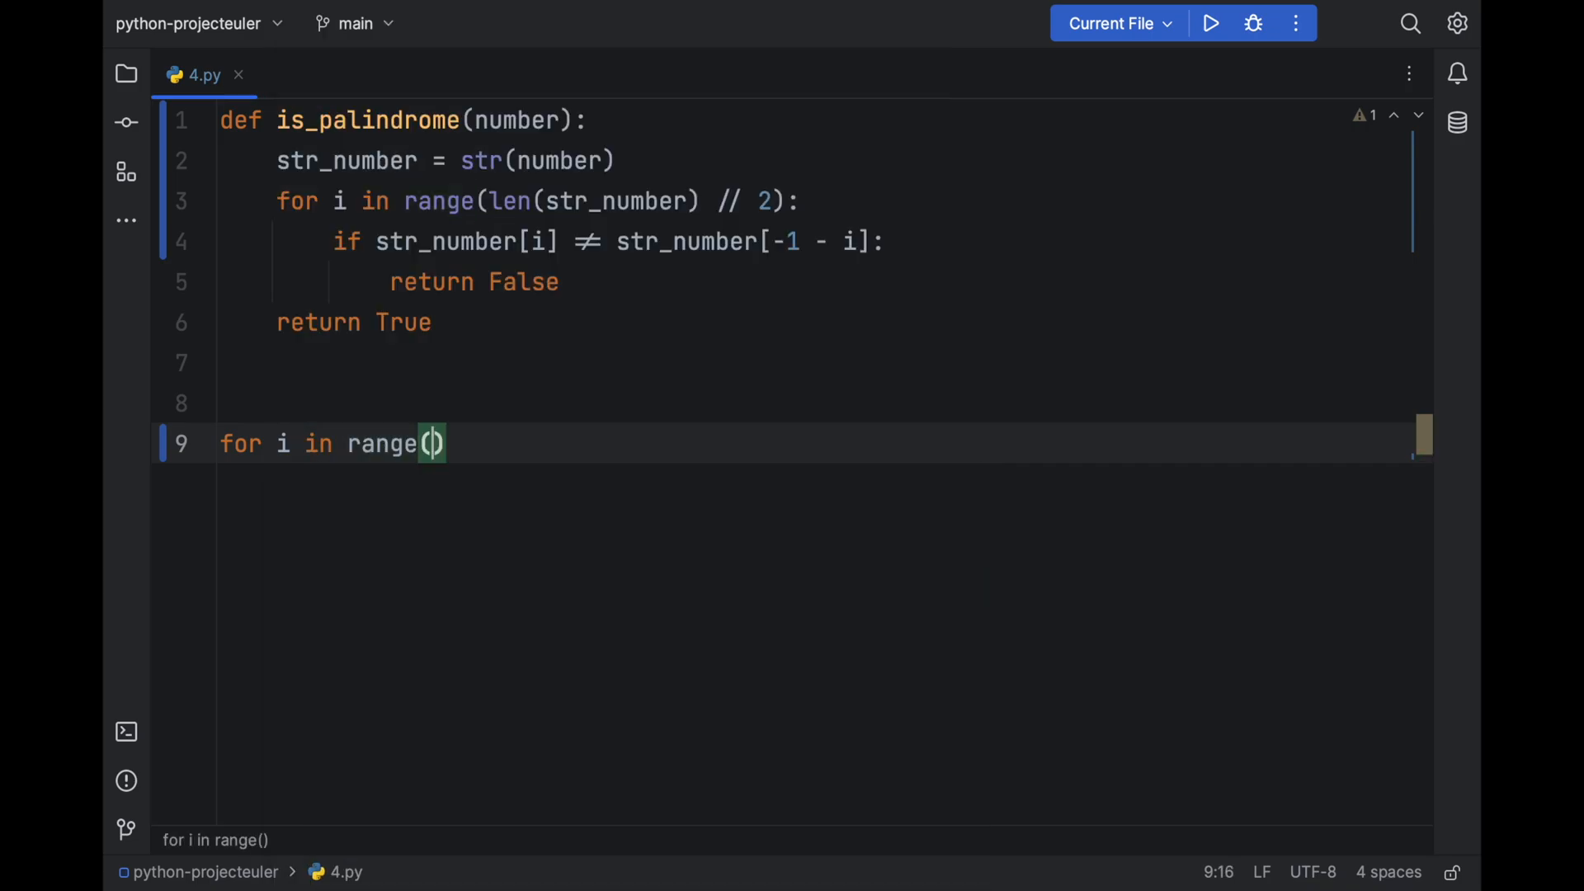
{"action": "type", "text": "1, 100"}
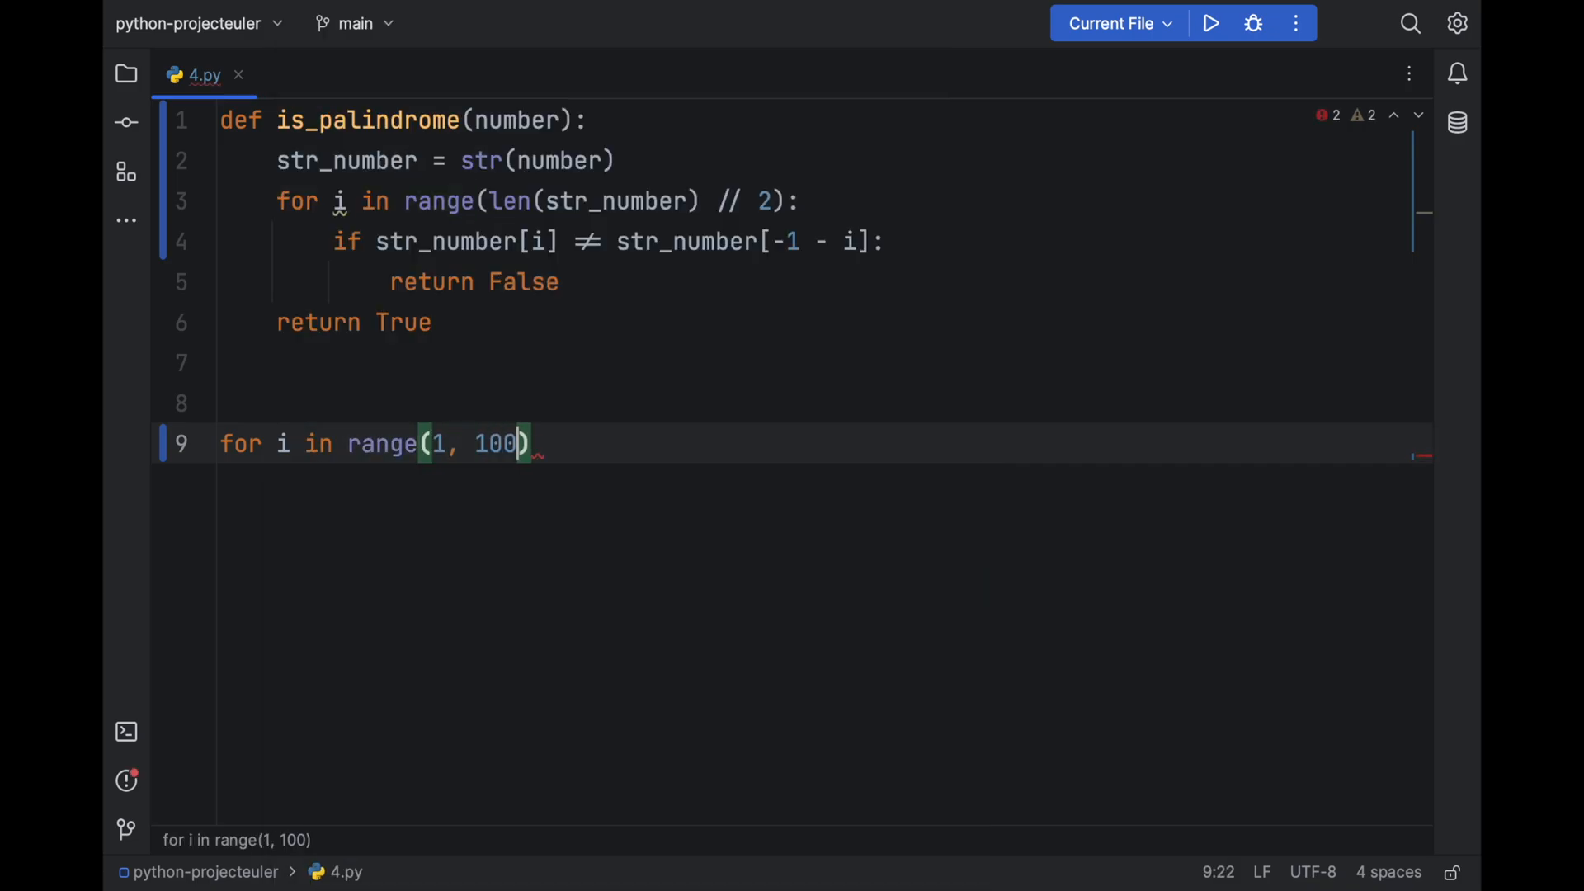
{"action": "type", "text": "0:"}
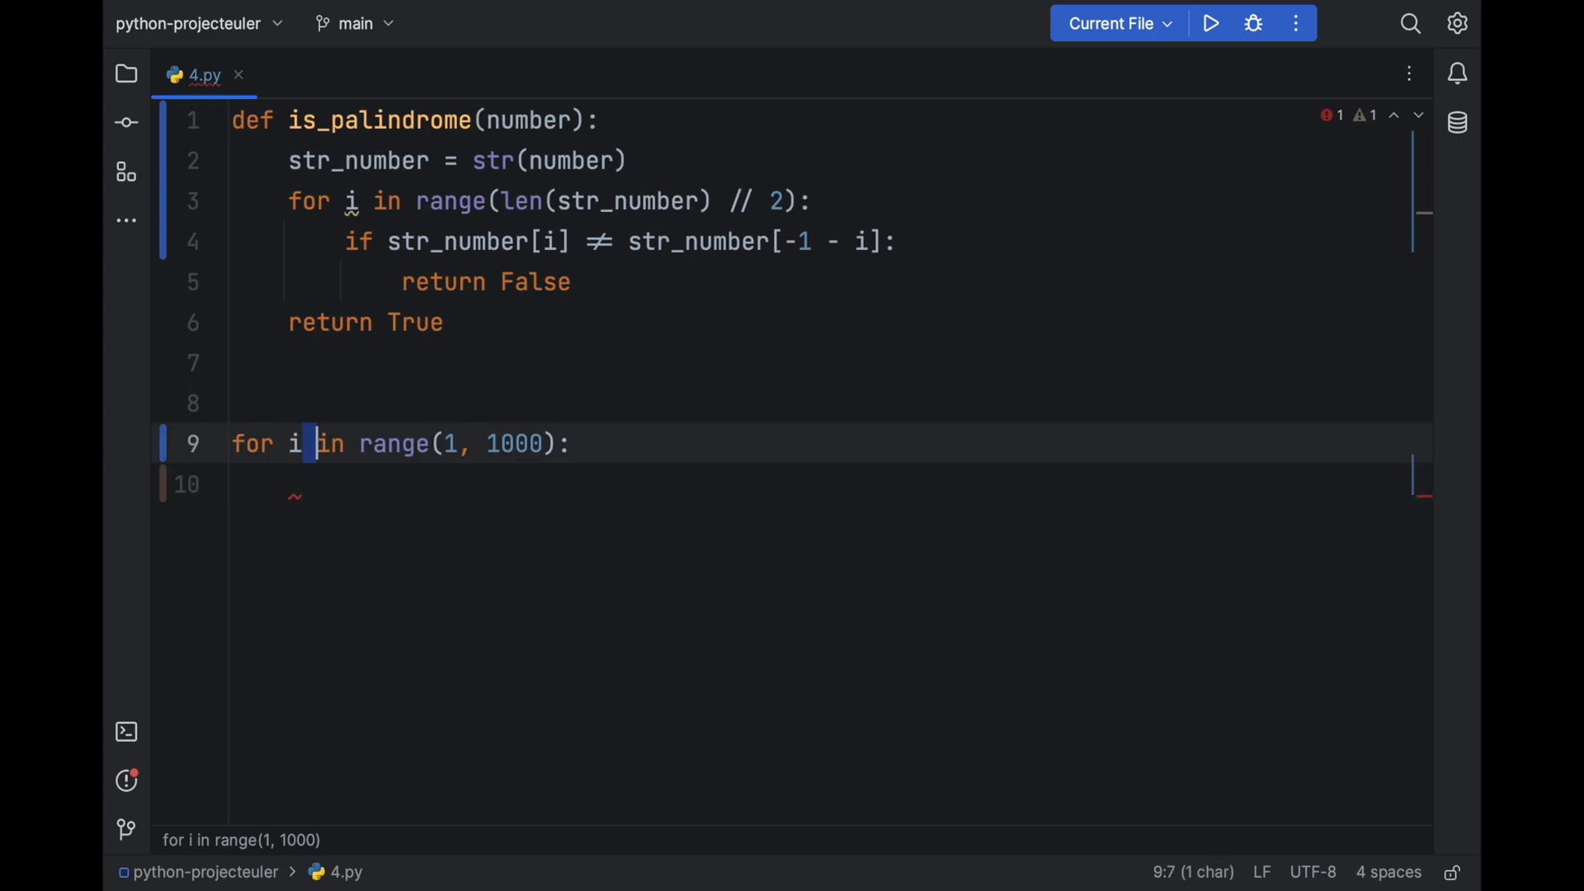
{"action": "type", "text": "x"}
{"action": "left_click", "coordinate": [820, 484]}
{"action": "type", "text": "for y in range"}
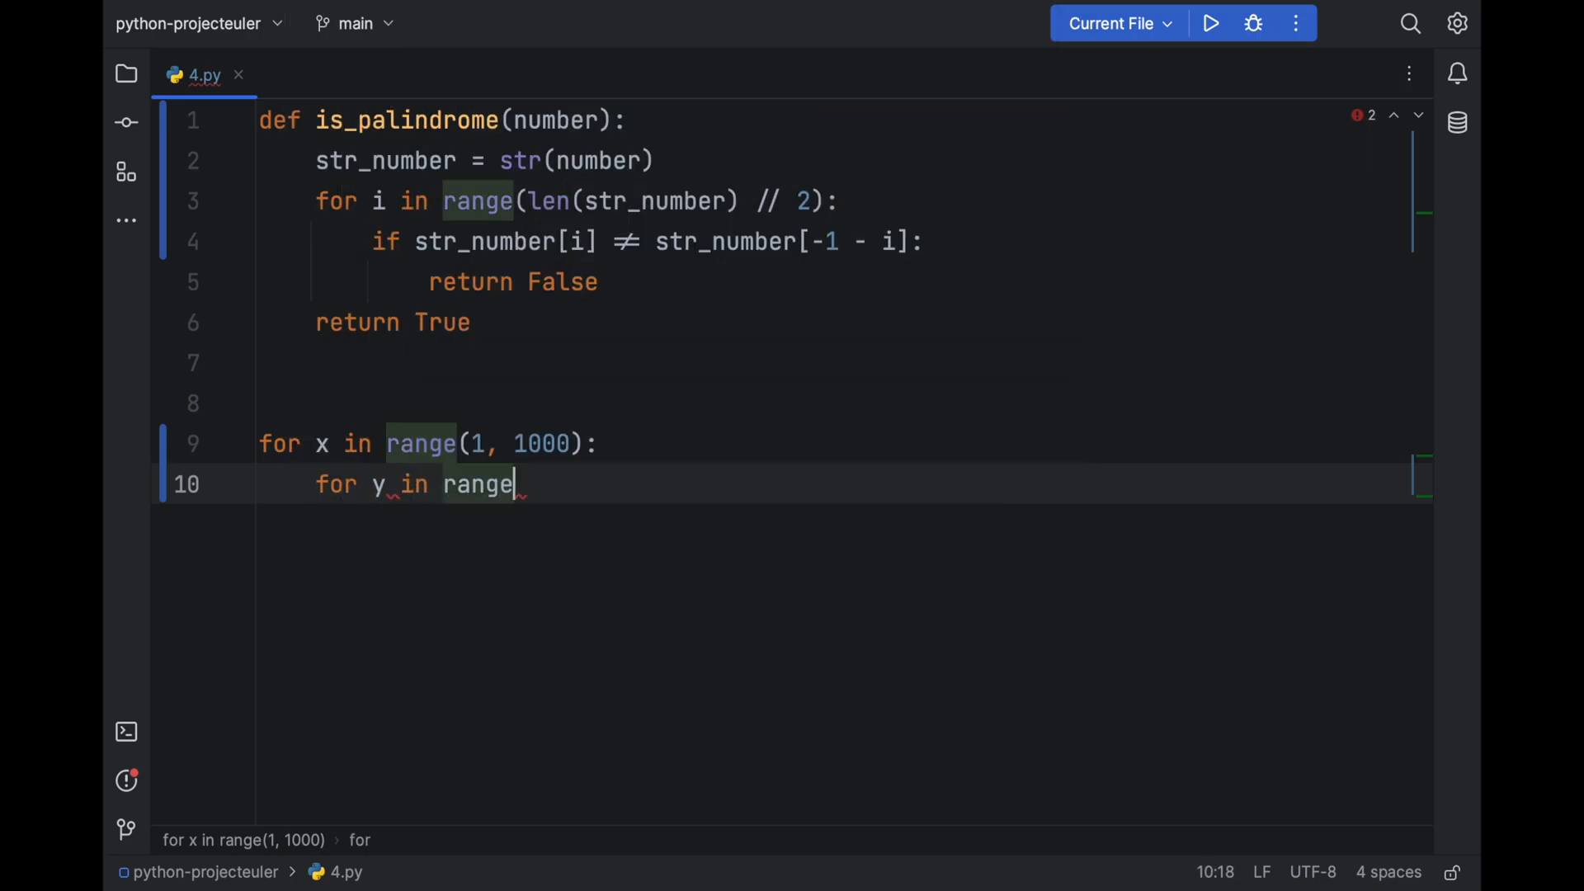
{"action": "type", "text": "(1, 1000):"}
{"action": "type", "text": "pro"}
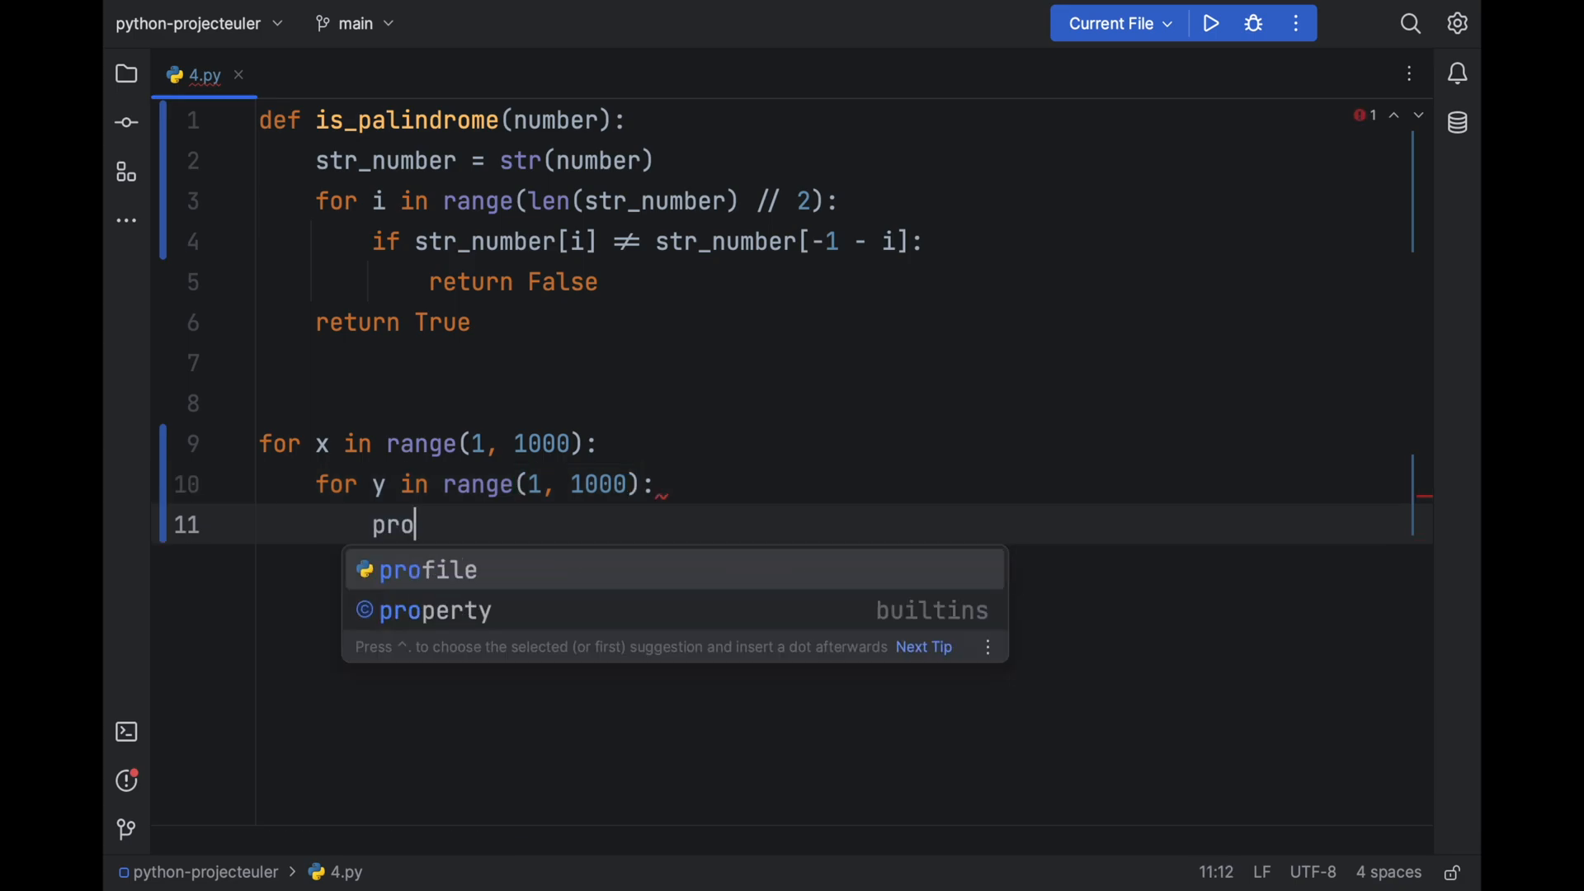
- Compute product = x * y in the loops and set largest_palindrome = 0 above them
{"action": "type", "text": "d"}
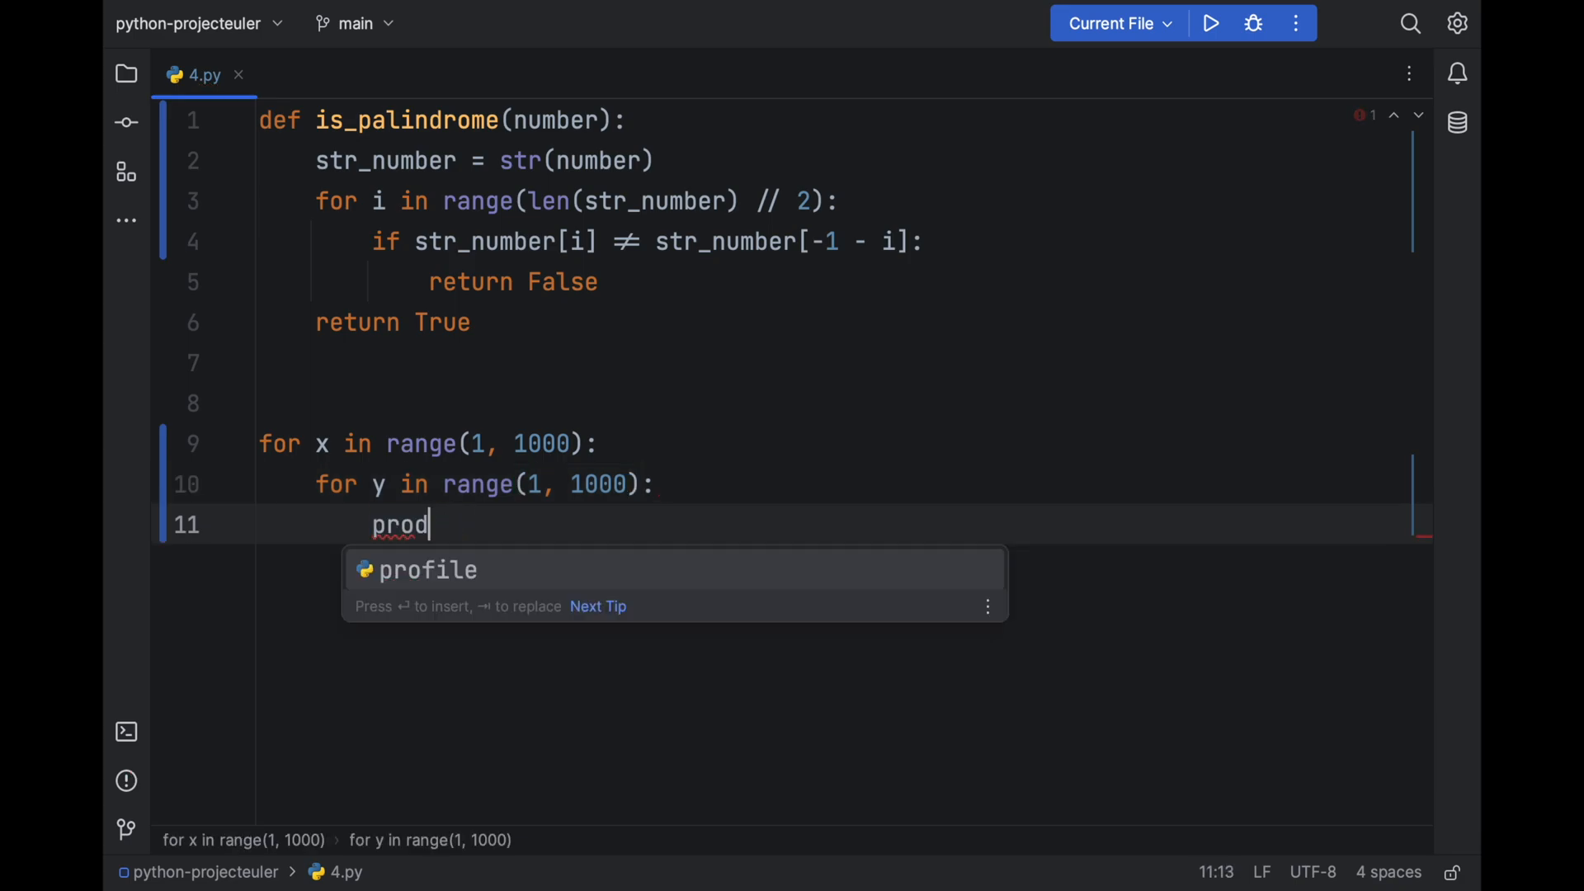
{"action": "type", "text": "uct = x *"}
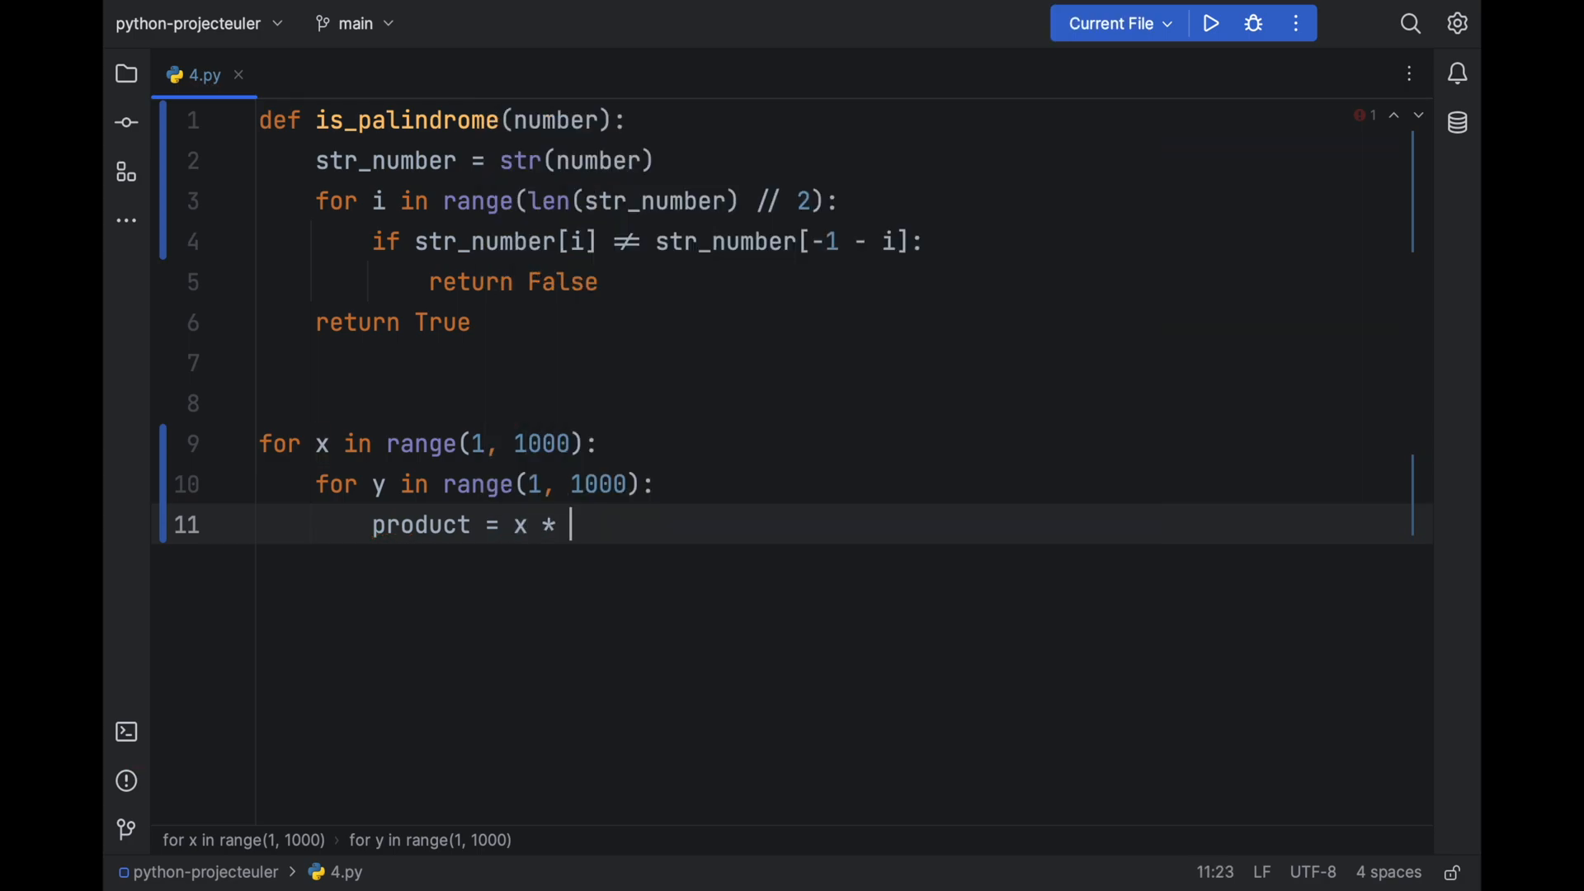
{"action": "type", "text": "y"}
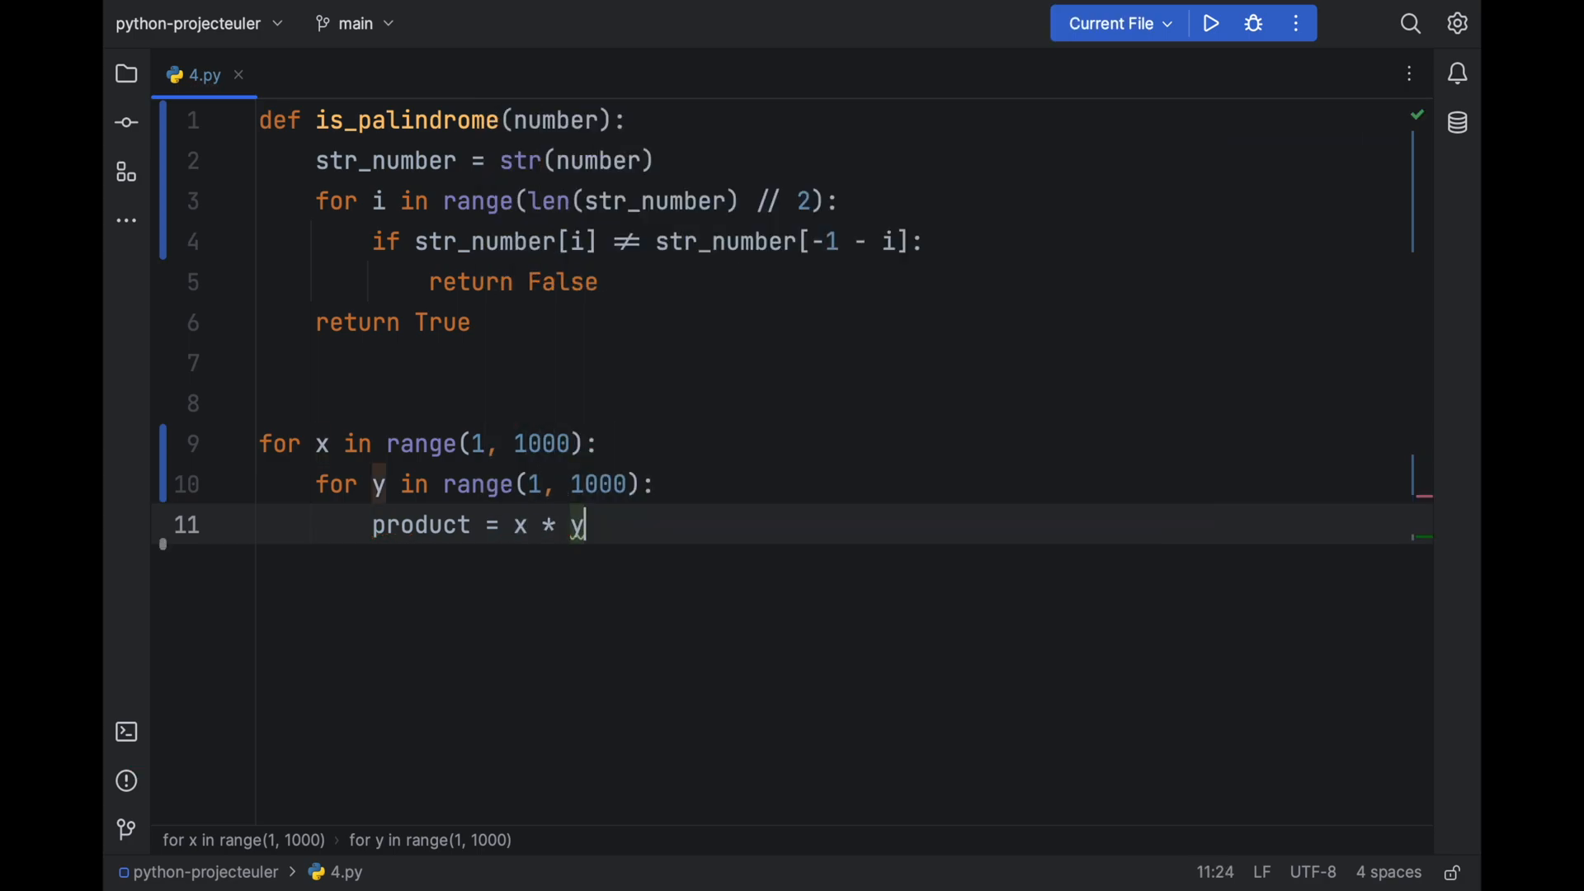
{"action": "left_click", "coordinate": [303, 403]}
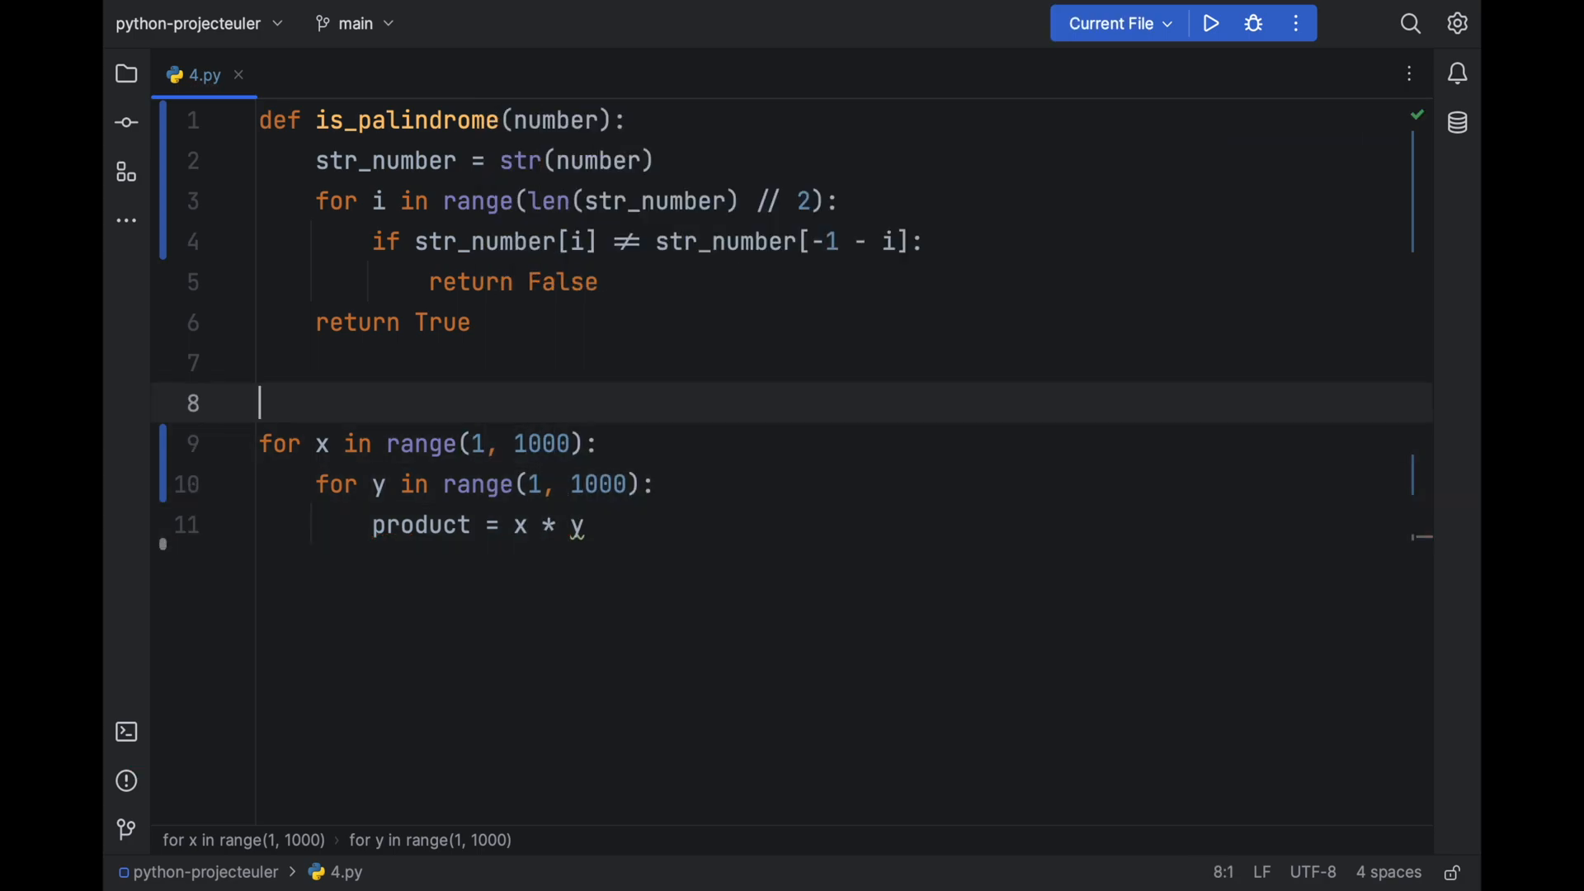
{"action": "type", "text": "largest"}
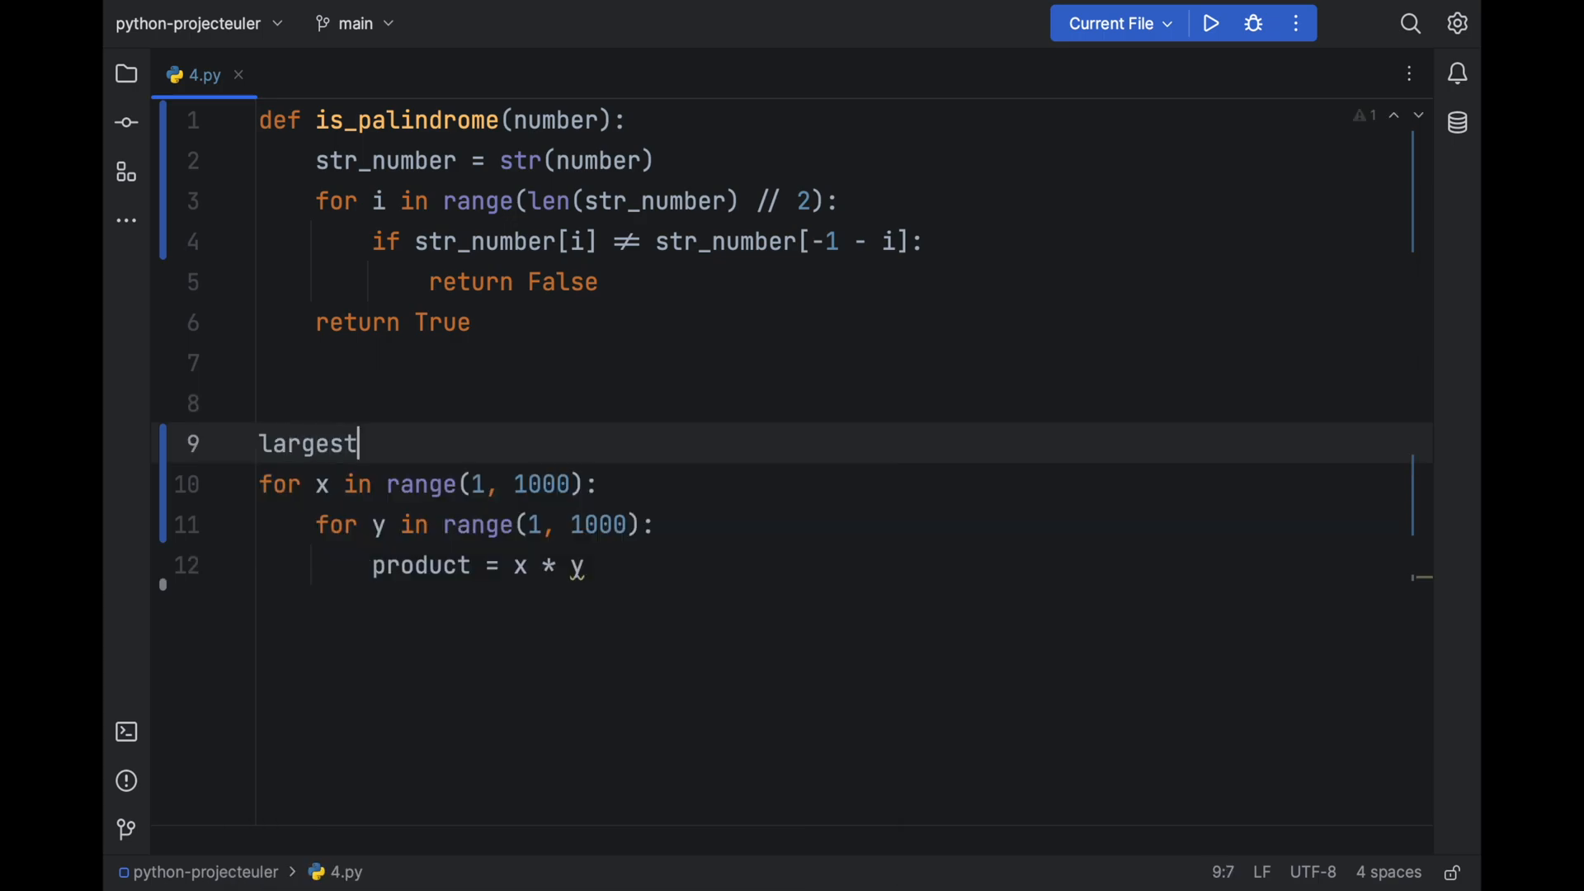
{"action": "type", "text": "_palin"}
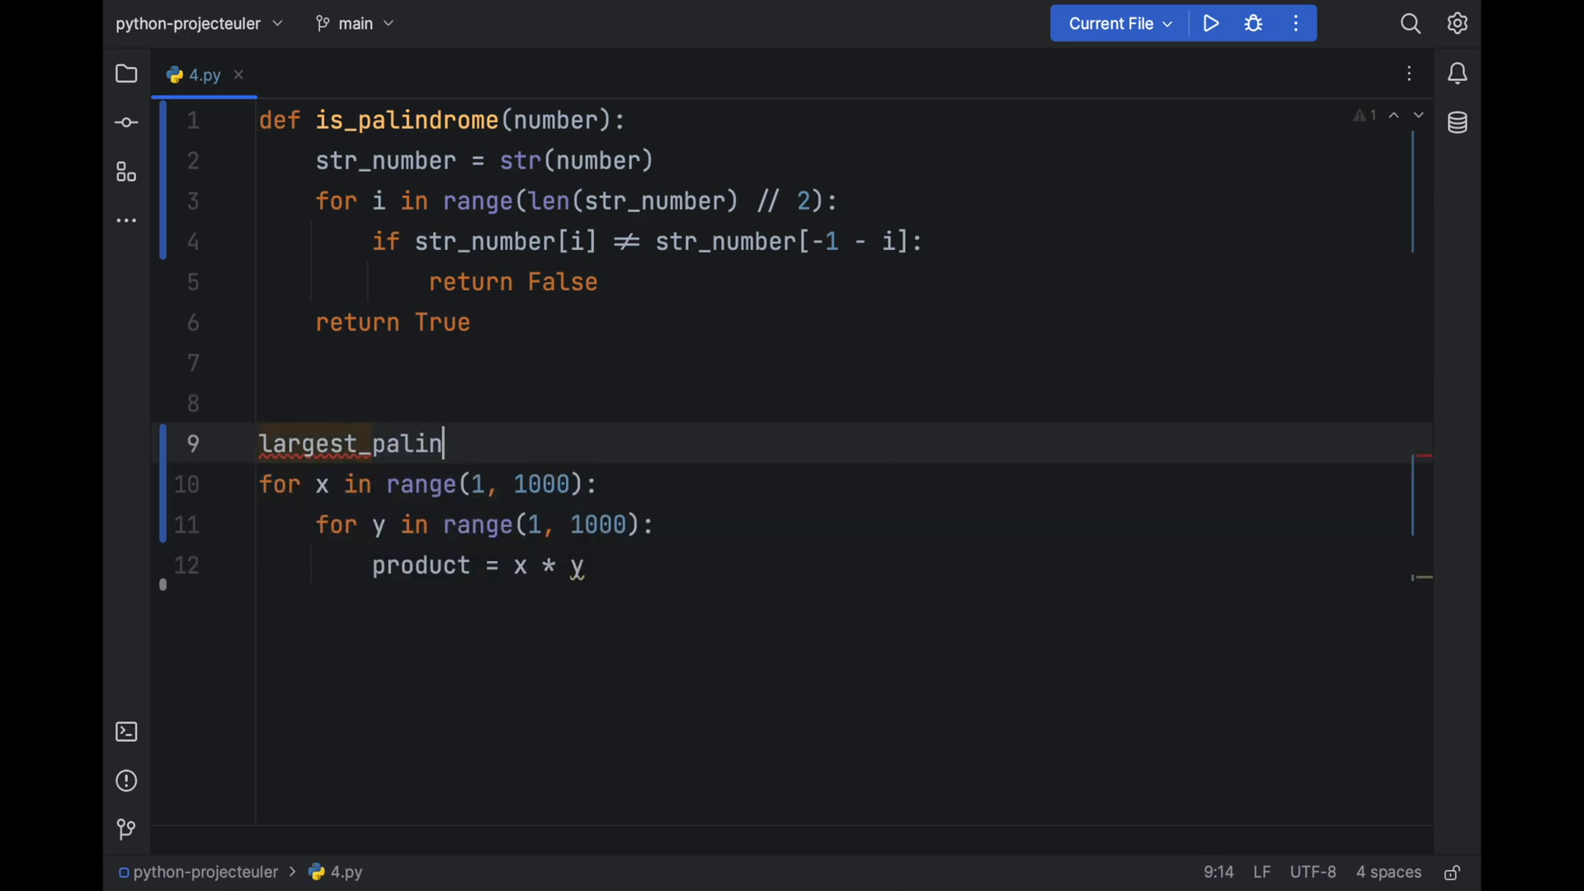
{"action": "type", "text": "drome = 0"}
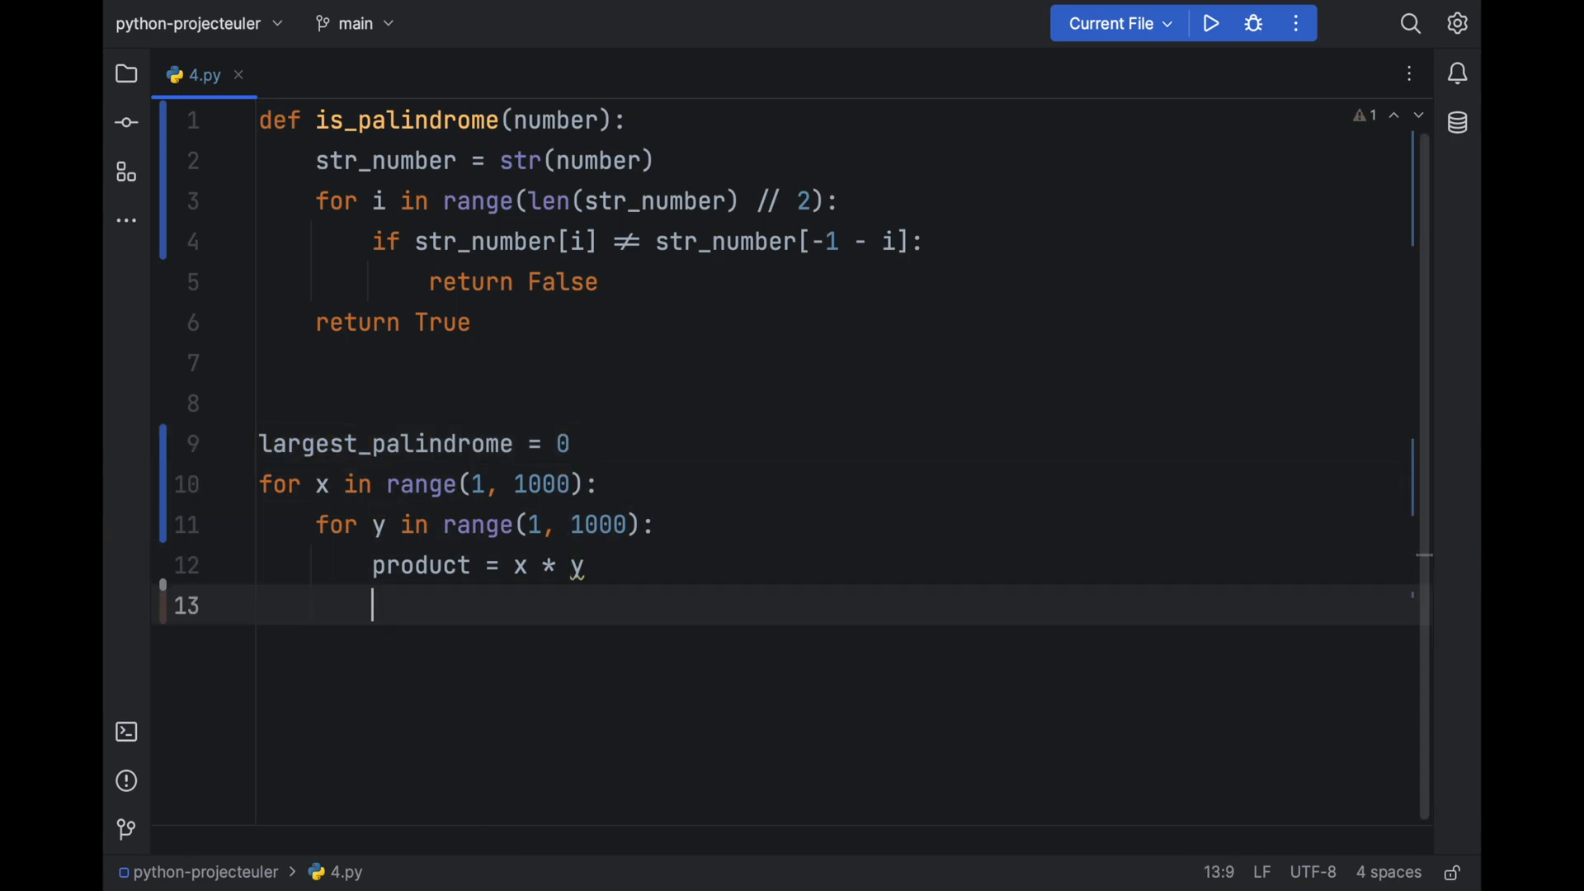
- Assign largest_palindrome = product when is_palindrome(product) and product > largest_palindrome
{"action": "type", "text": "if"}
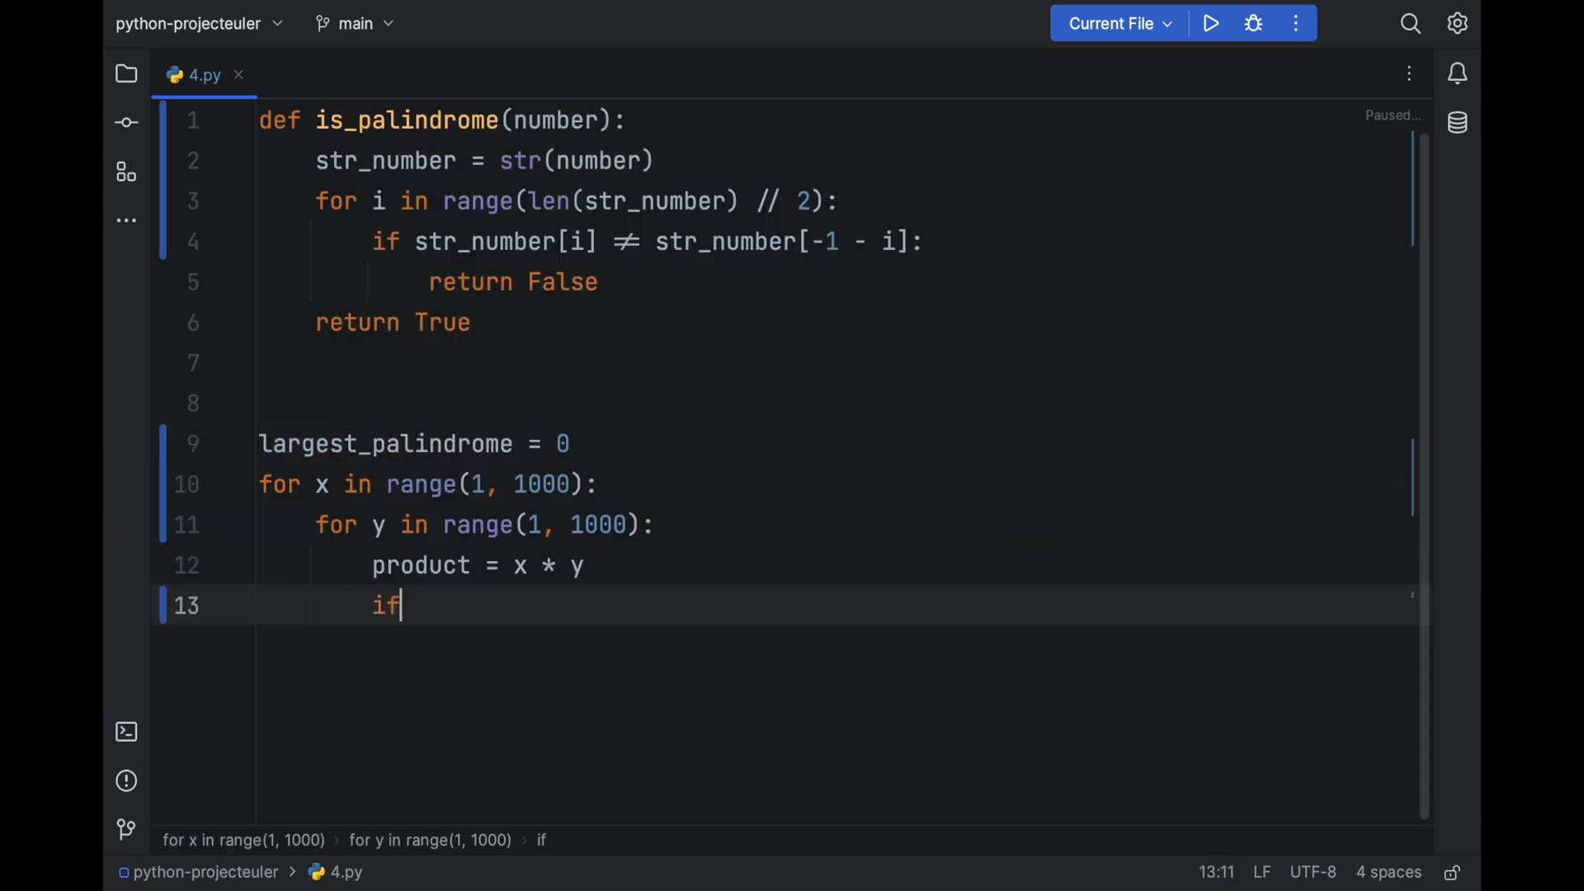
{"action": "type", "text": "is_palindrome(product):"}
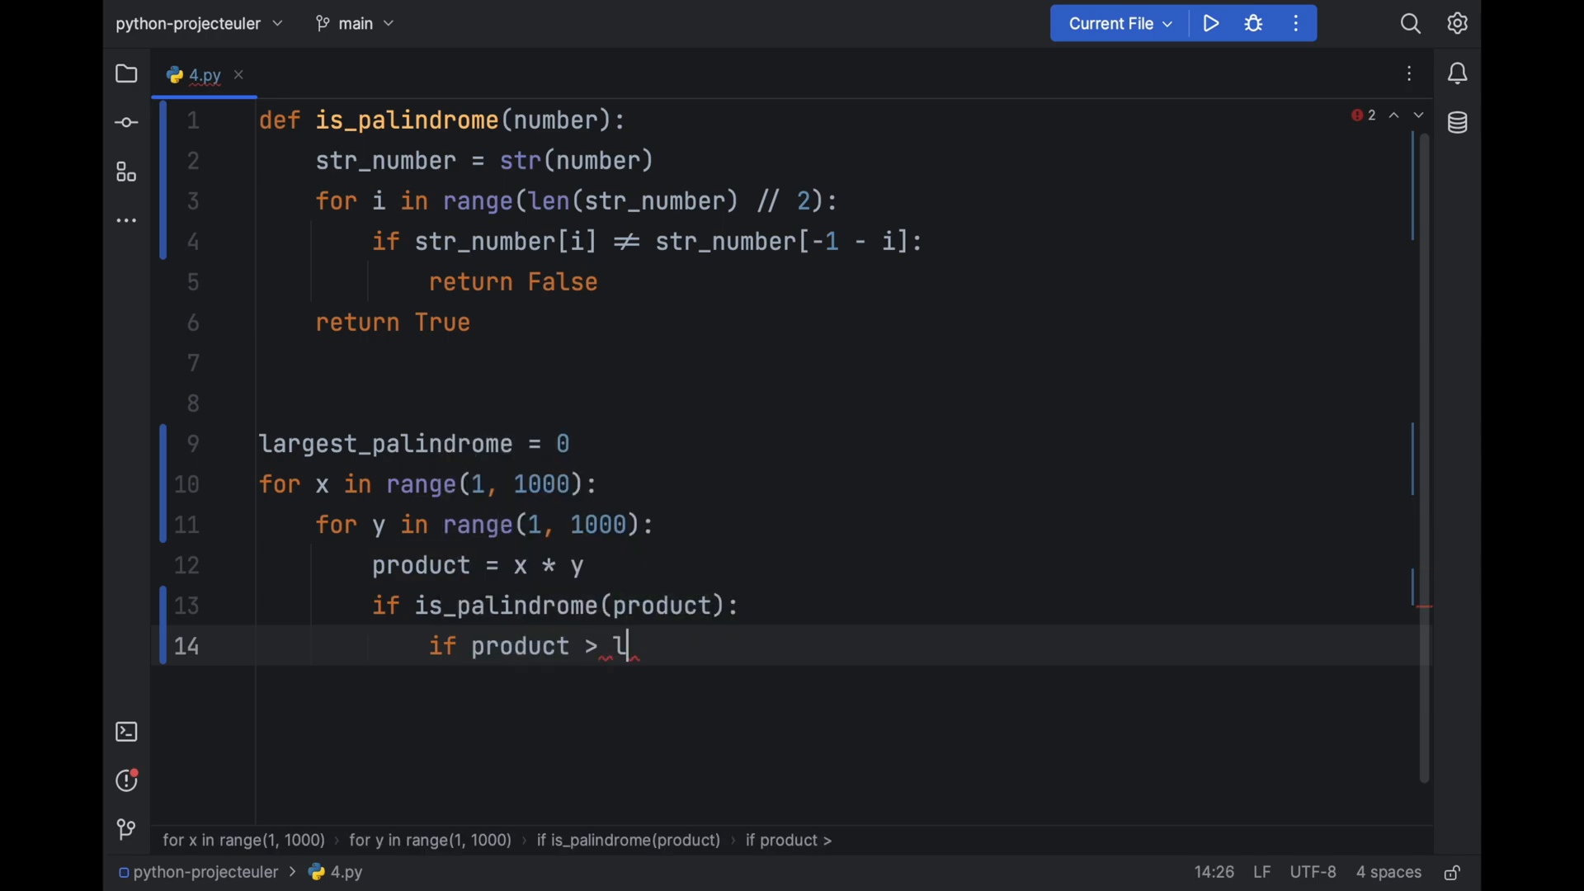
{"action": "type", "text": "argest_palindrome:"}
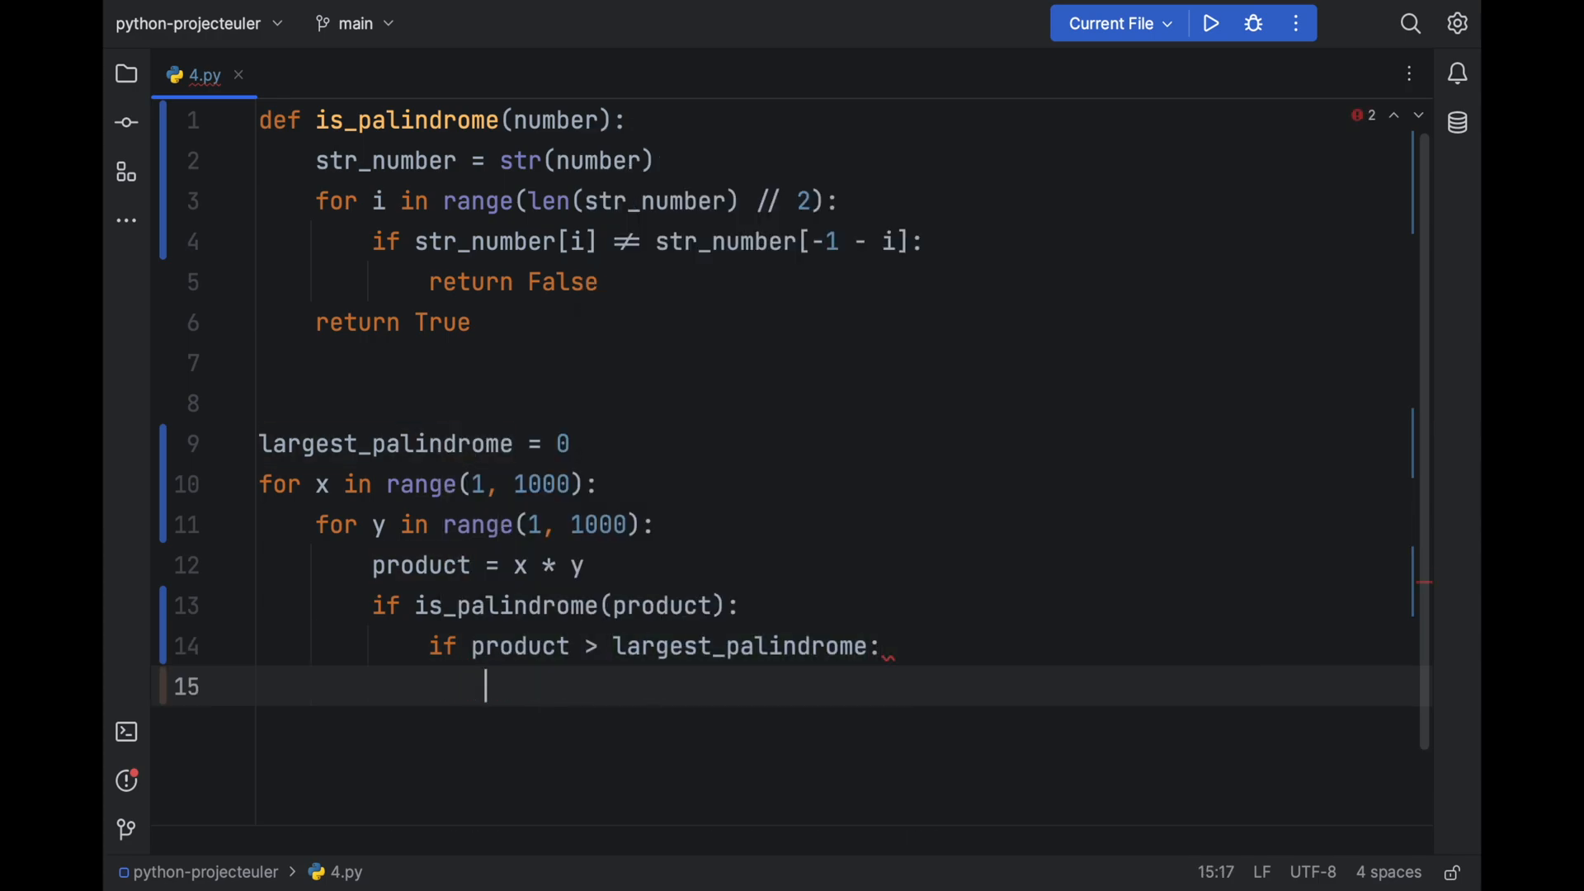
{"action": "type", "text": "largest_palindrome = product"}
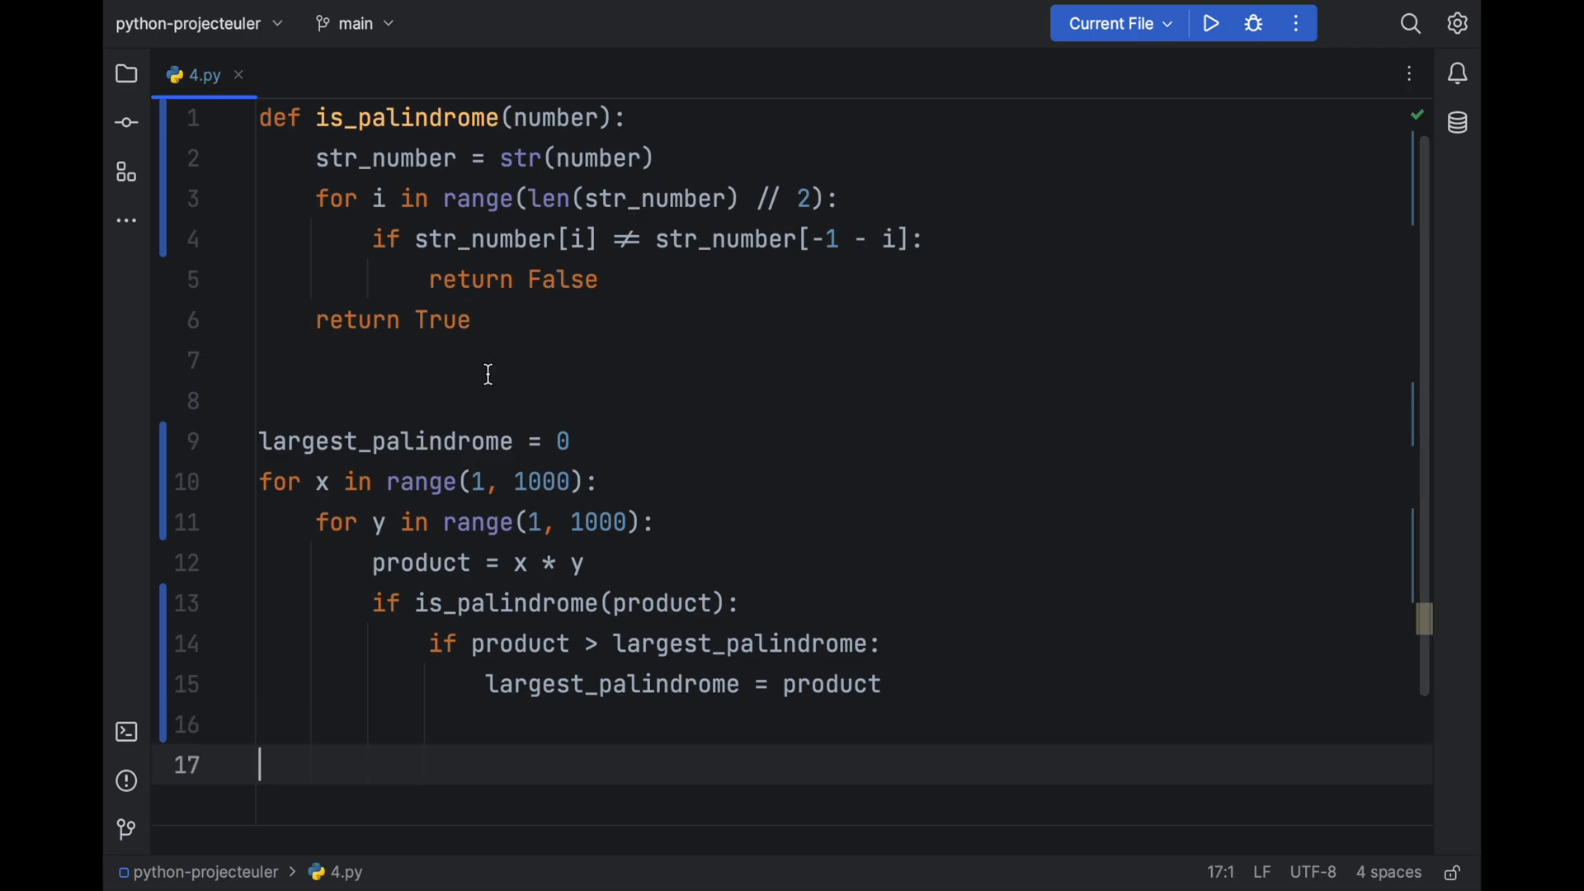
- Print largest_palindrome after the loops and run the script to get 906609
{"action": "scroll", "scroll_direction": "down", "scroll_amount": 3}
{"action": "type", "text": "print(;"}
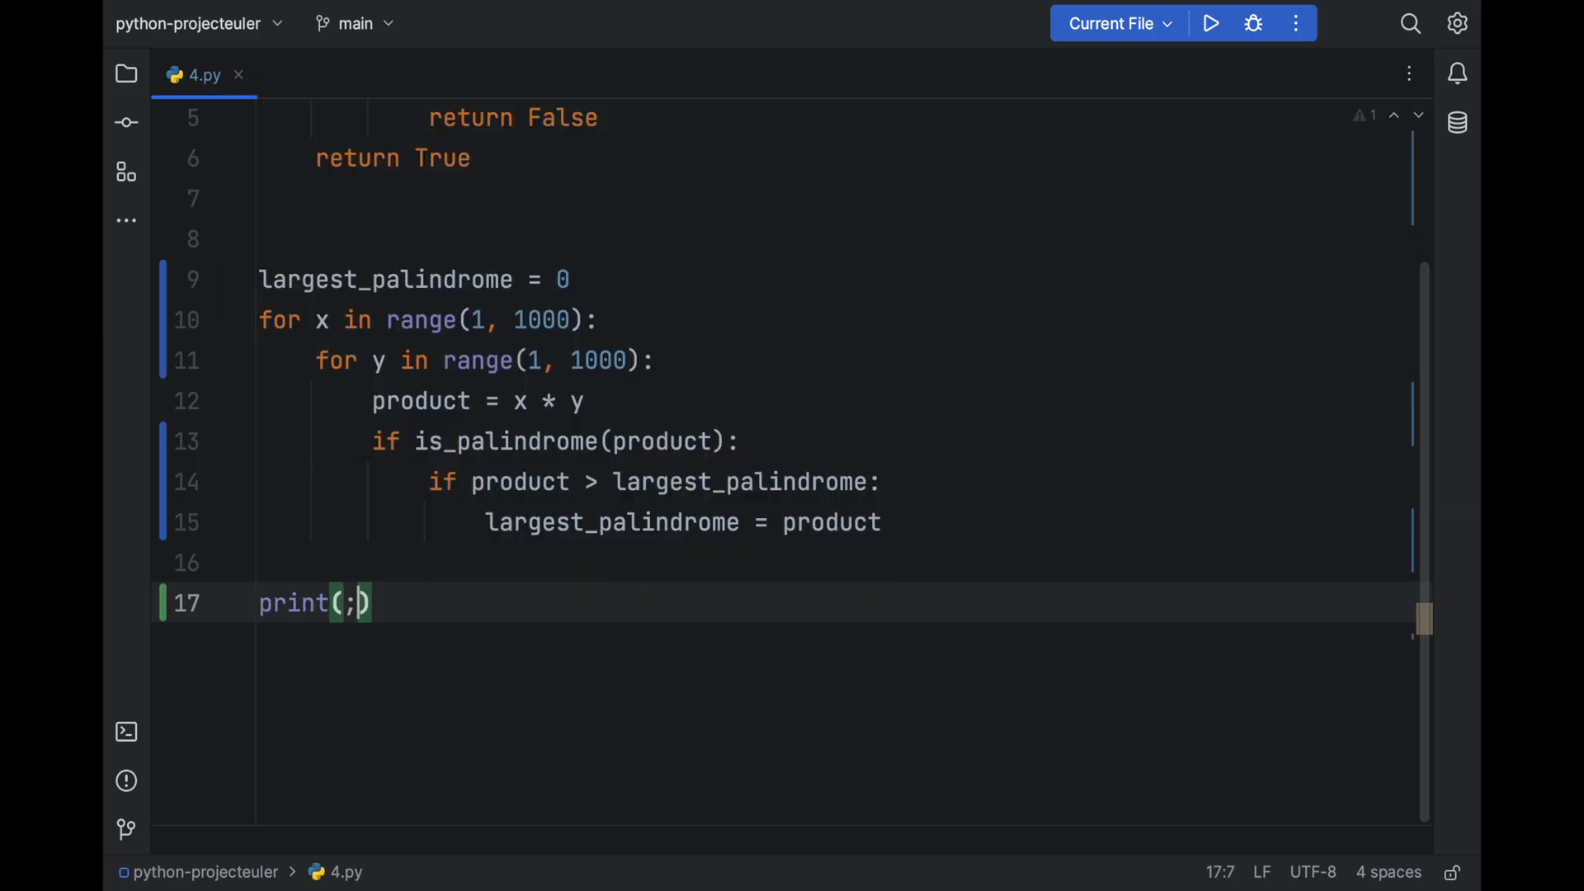
{"action": "type", "text": "largest_palindrome"}
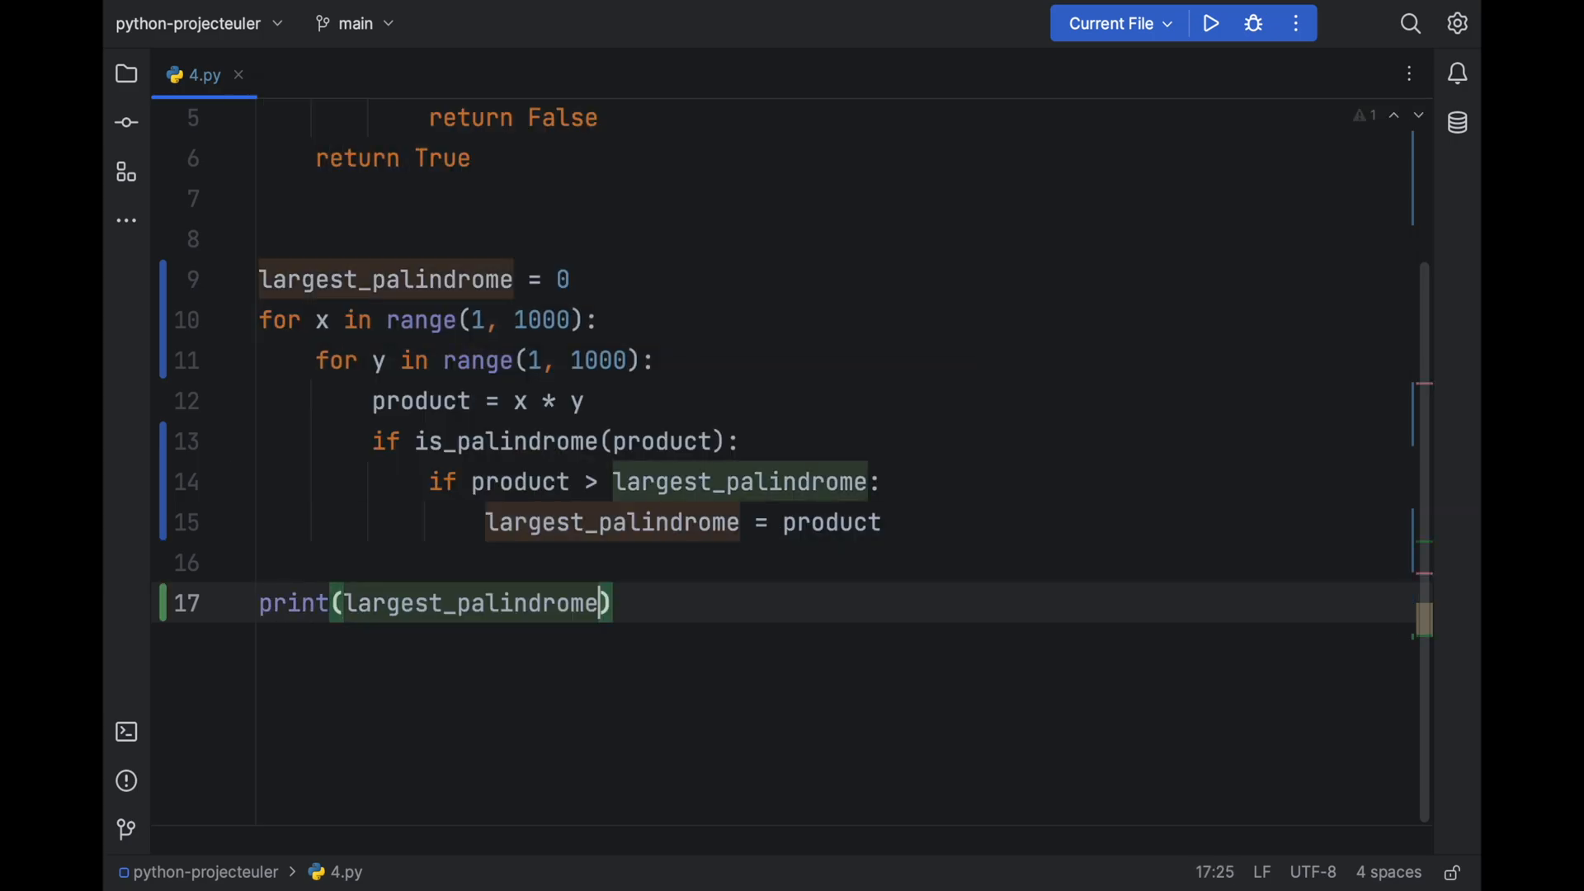
{"action": "left_click", "coordinate": [1209, 23]}
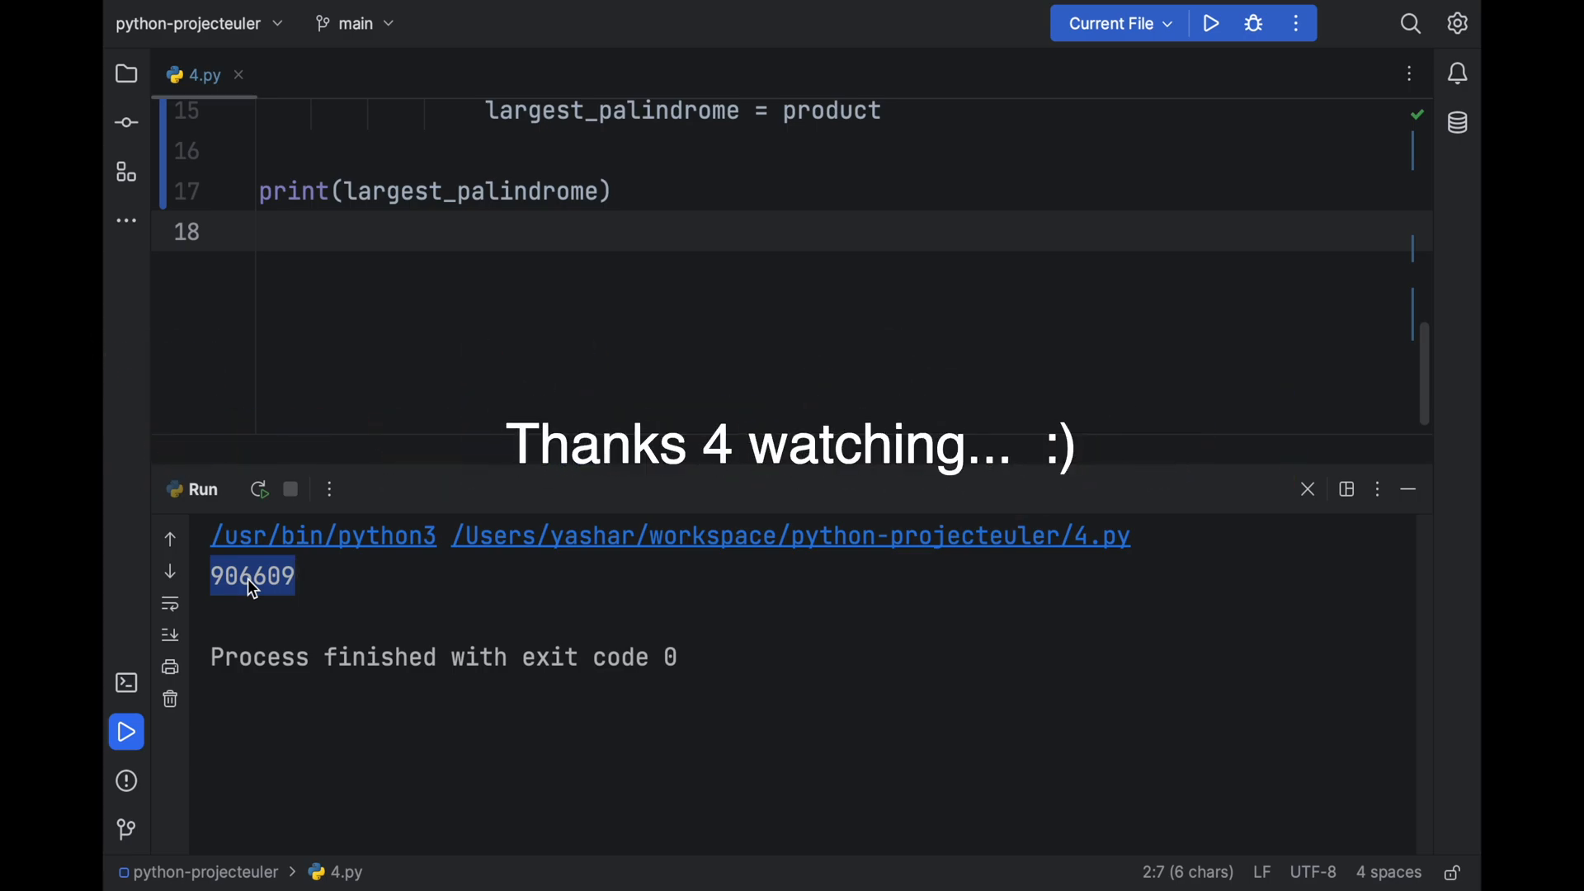
{"action": "mouse_move", "coordinate": [604, 536]}
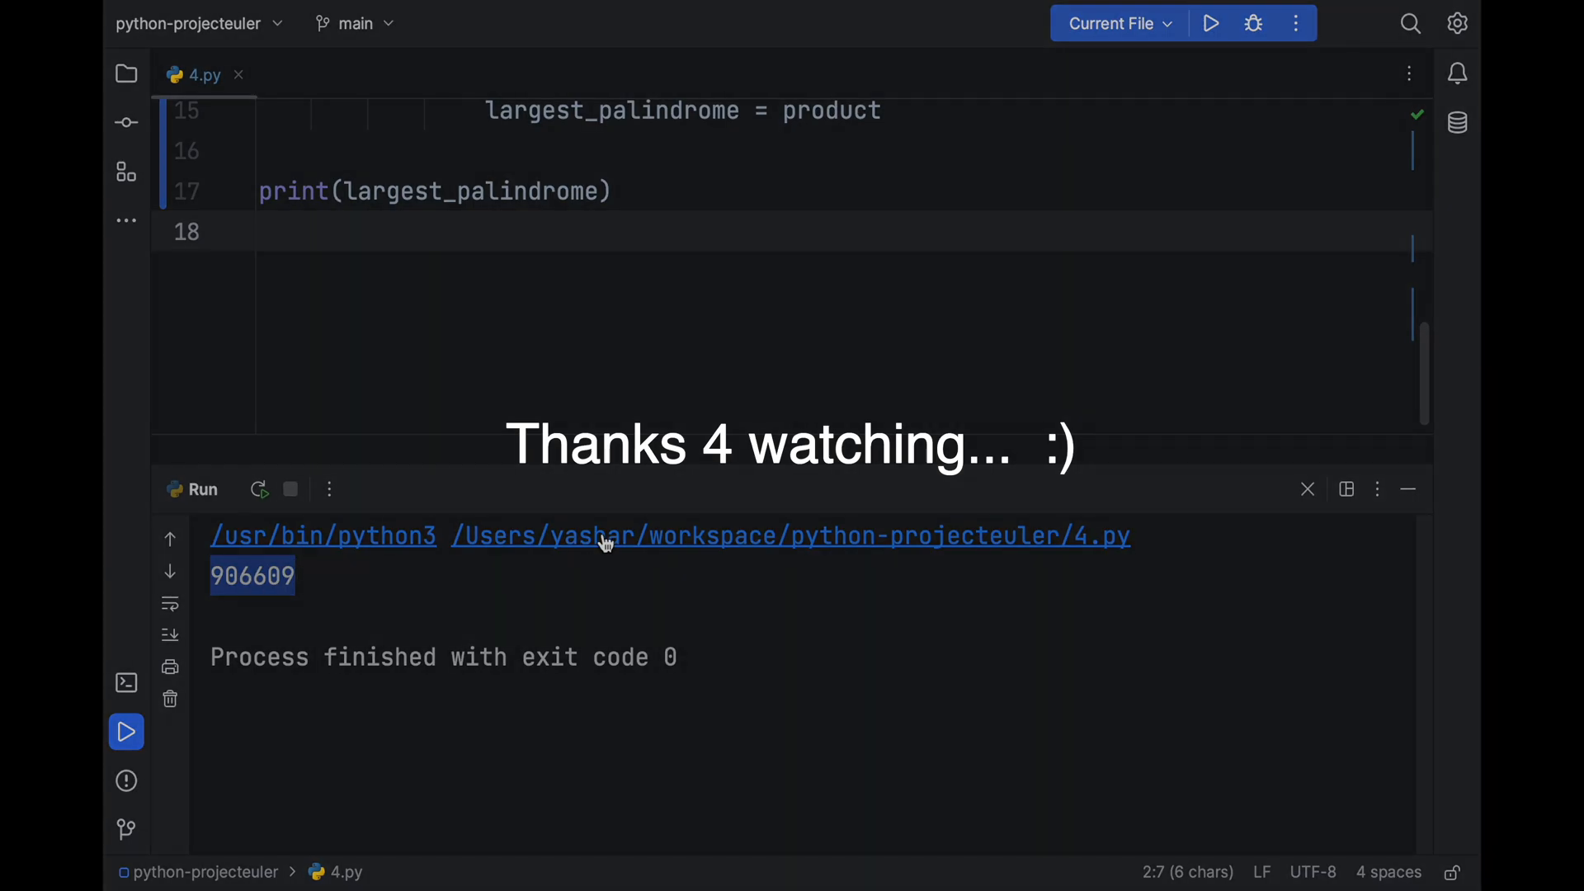